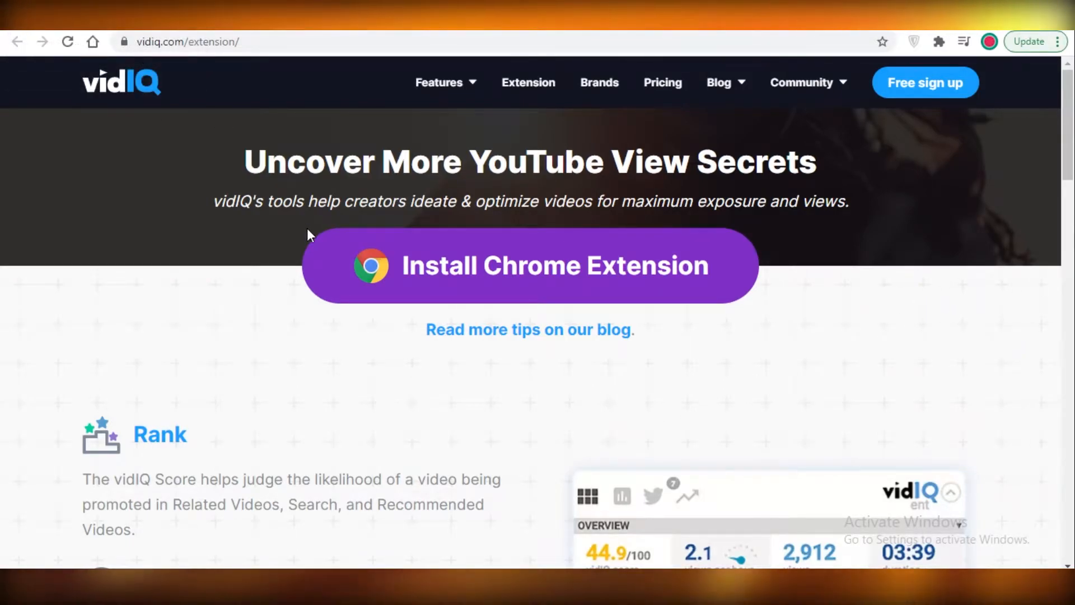
{"action": "mouse_move", "coordinate": [289, 402]}
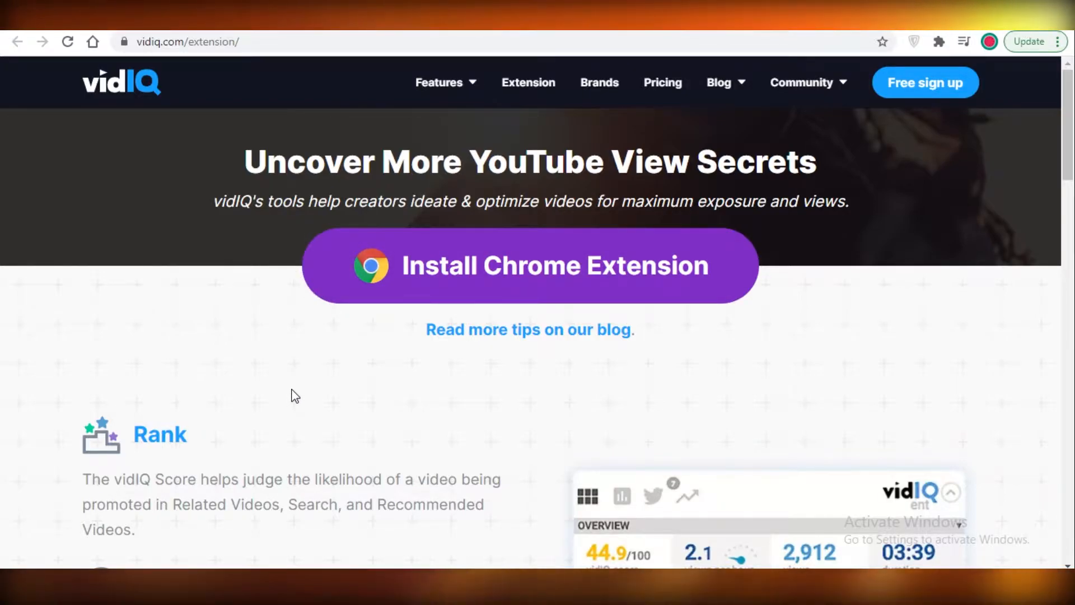
{"action": "mouse_move", "coordinate": [312, 435]}
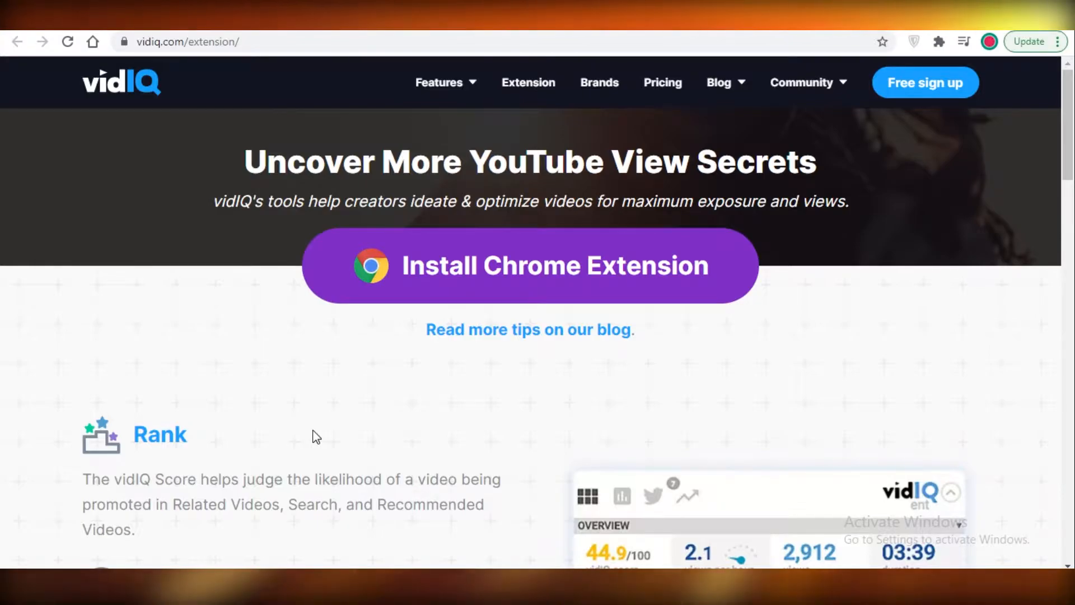
{"action": "mouse_move", "coordinate": [185, 240]}
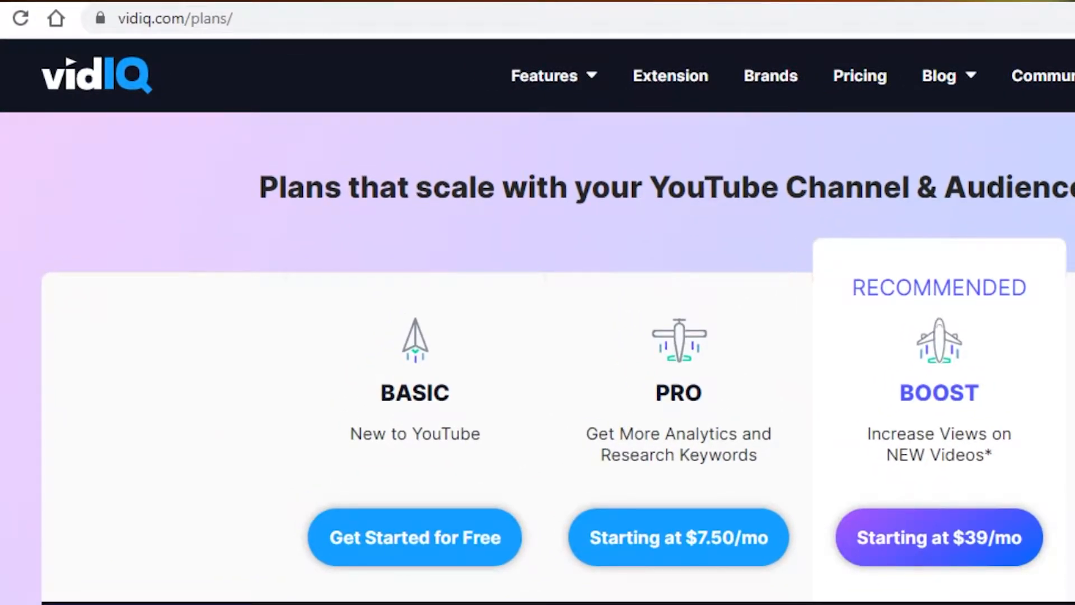
Scroll through the plan comparison table down to the Web Suite section for each tier.
{"action": "scroll", "scroll_direction": "down", "scroll_amount": 3}
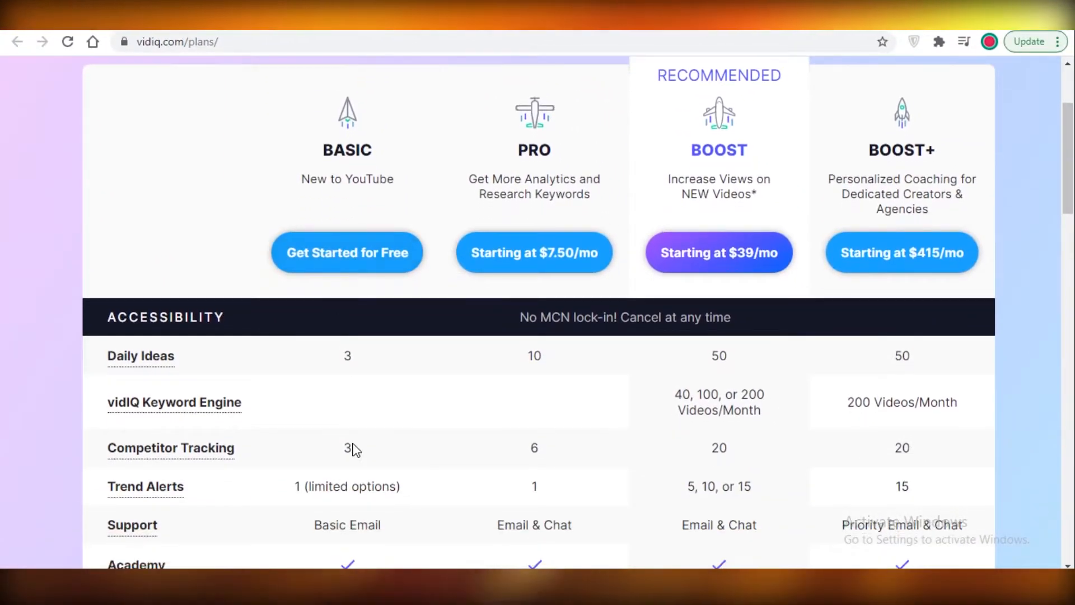
{"action": "scroll", "scroll_direction": "down", "scroll_amount": 3}
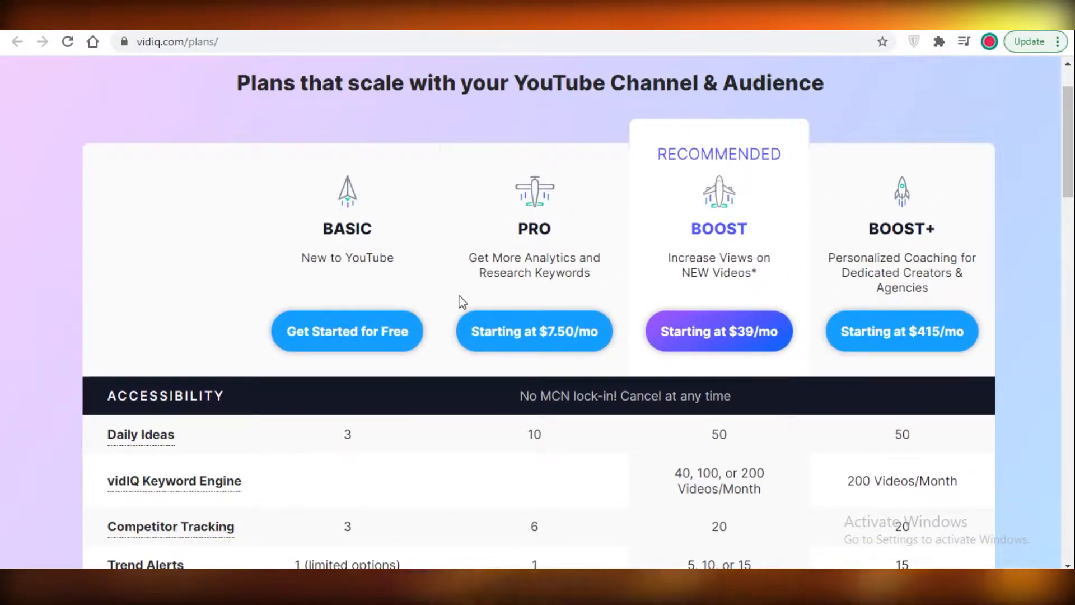
{"action": "scroll", "scroll_direction": "down", "scroll_amount": 3}
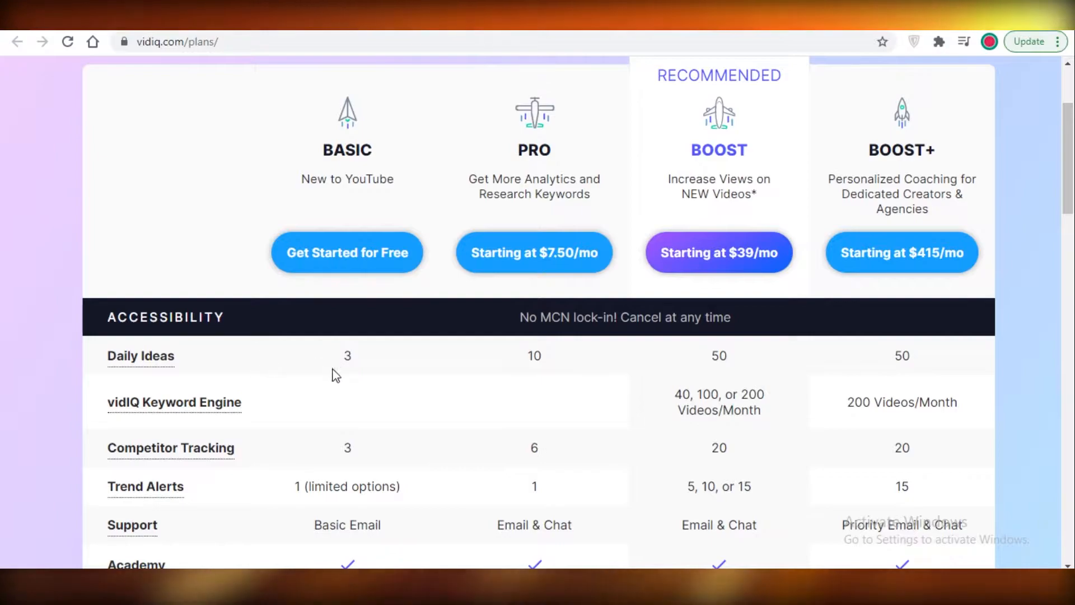
{"action": "scroll", "scroll_direction": "down", "scroll_amount": 3}
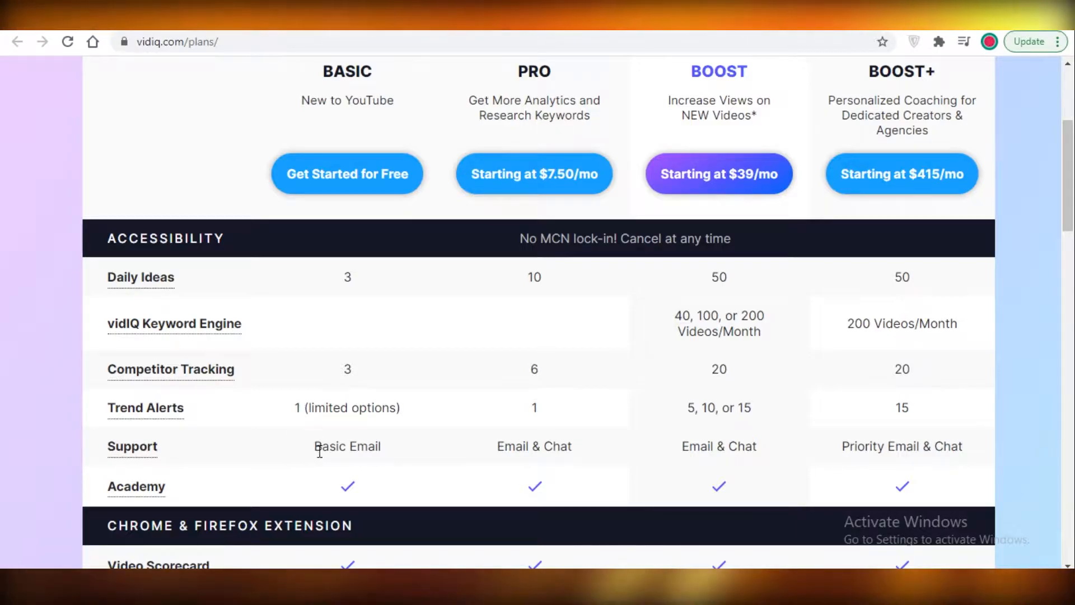
{"action": "scroll", "scroll_direction": "down", "scroll_amount": 3}
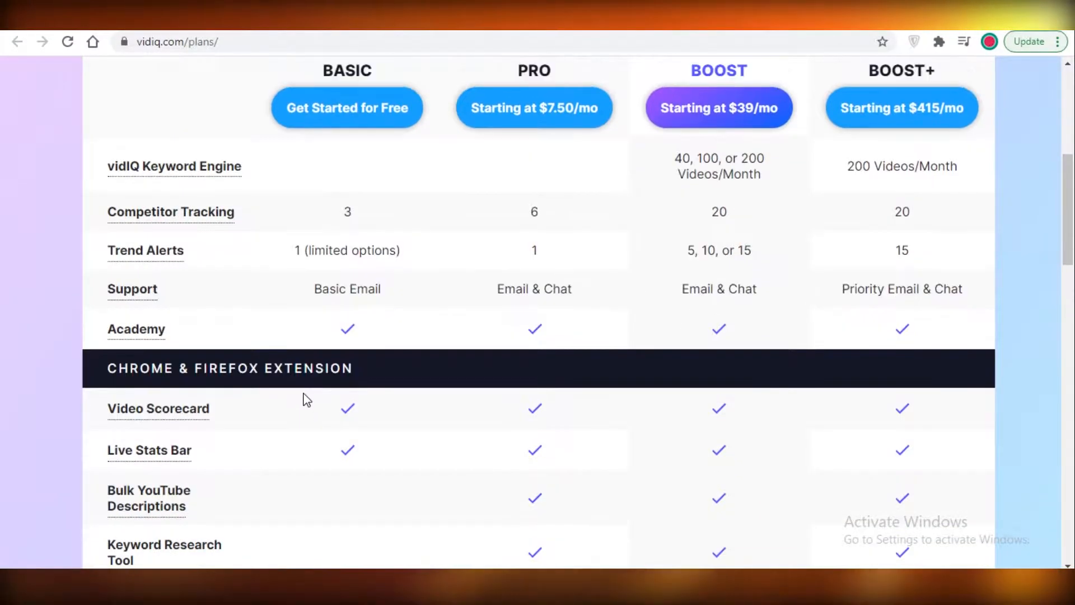
{"action": "scroll", "scroll_direction": "down", "scroll_amount": 3}
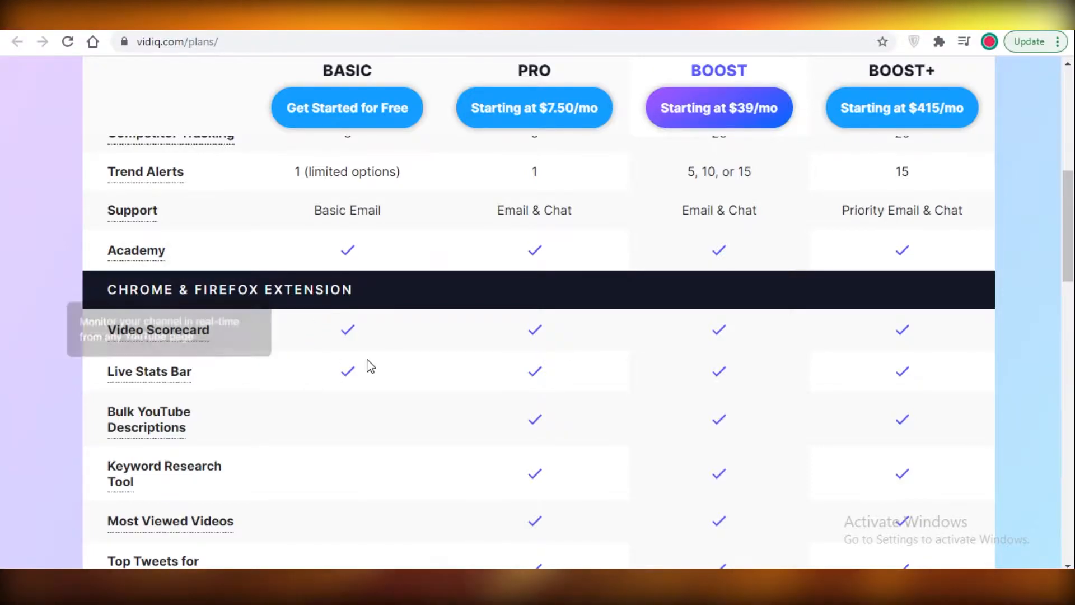
{"action": "scroll", "scroll_direction": "down", "scroll_amount": 3}
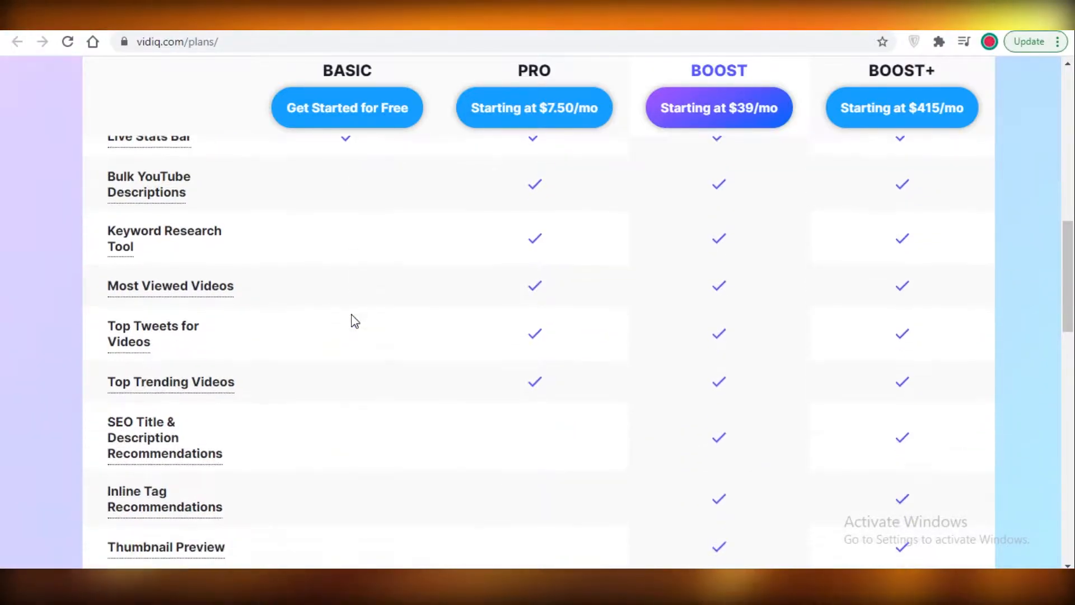
{"action": "scroll", "scroll_direction": "down", "scroll_amount": 3}
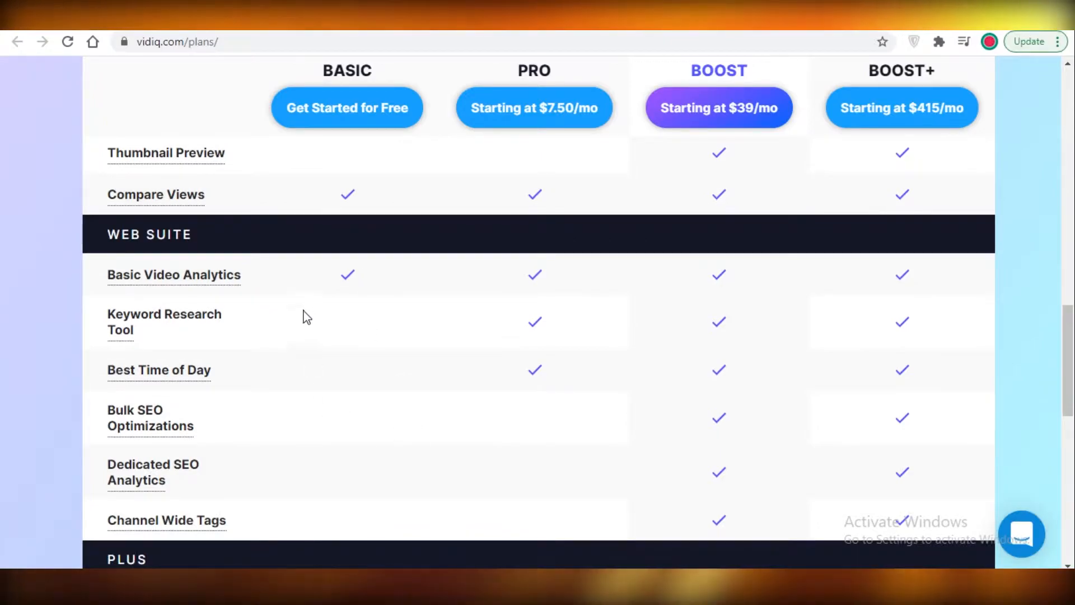
{"action": "scroll", "scroll_direction": "down", "scroll_amount": 3}
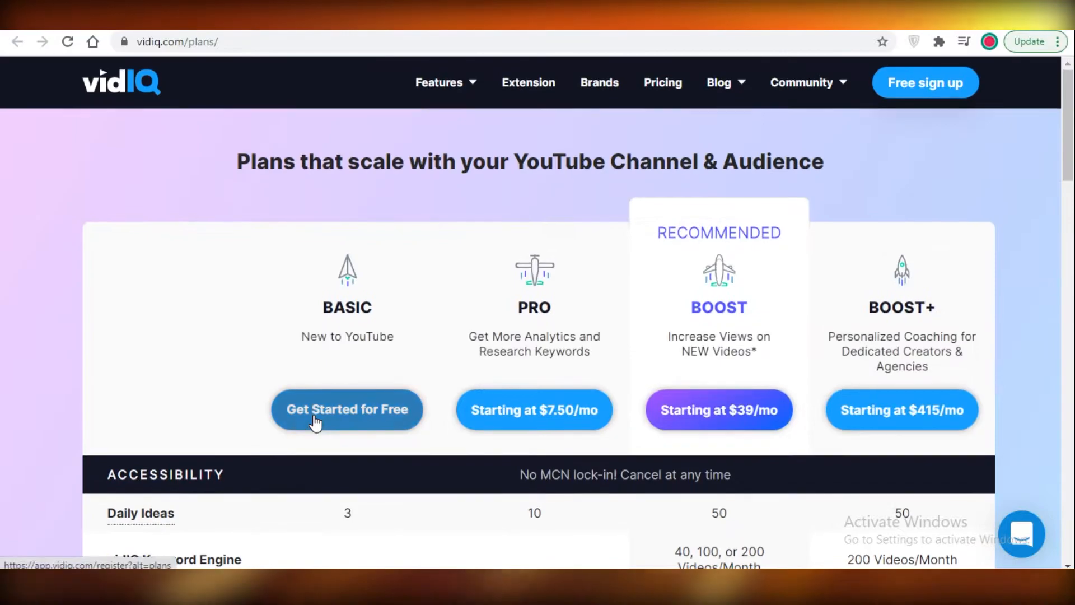
{"action": "scroll", "scroll_direction": "down", "scroll_amount": 3}
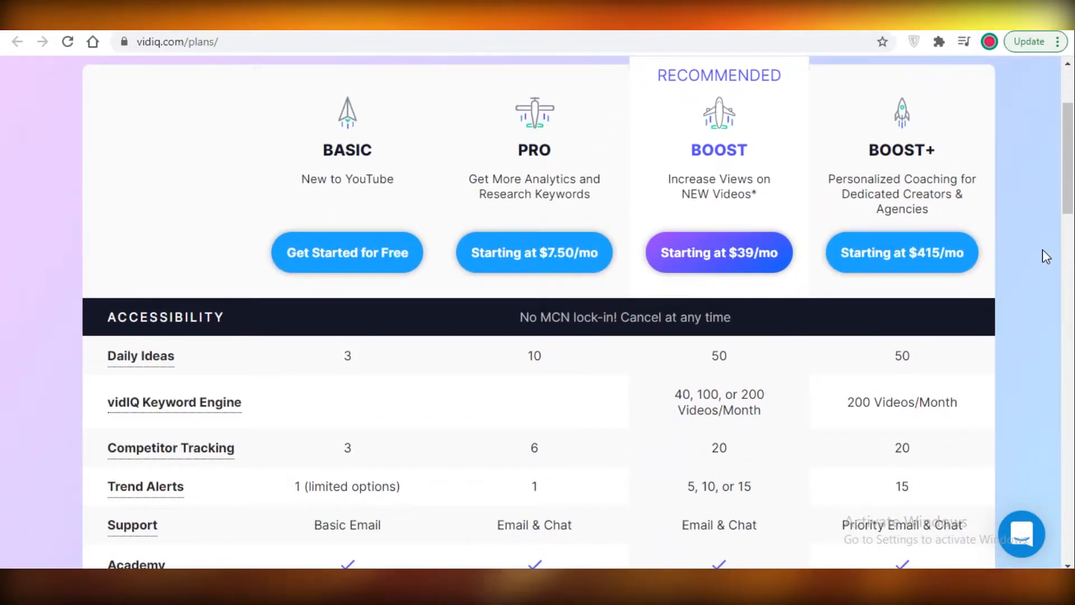
{"action": "scroll", "scroll_direction": "down", "scroll_amount": 3}
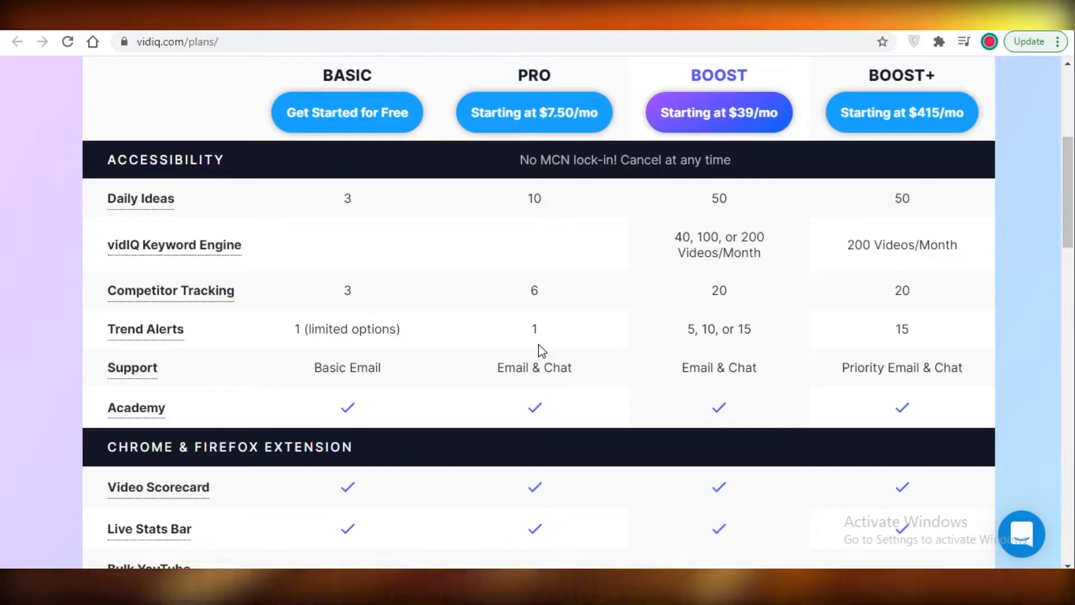
{"action": "scroll", "scroll_direction": "down", "scroll_amount": 3}
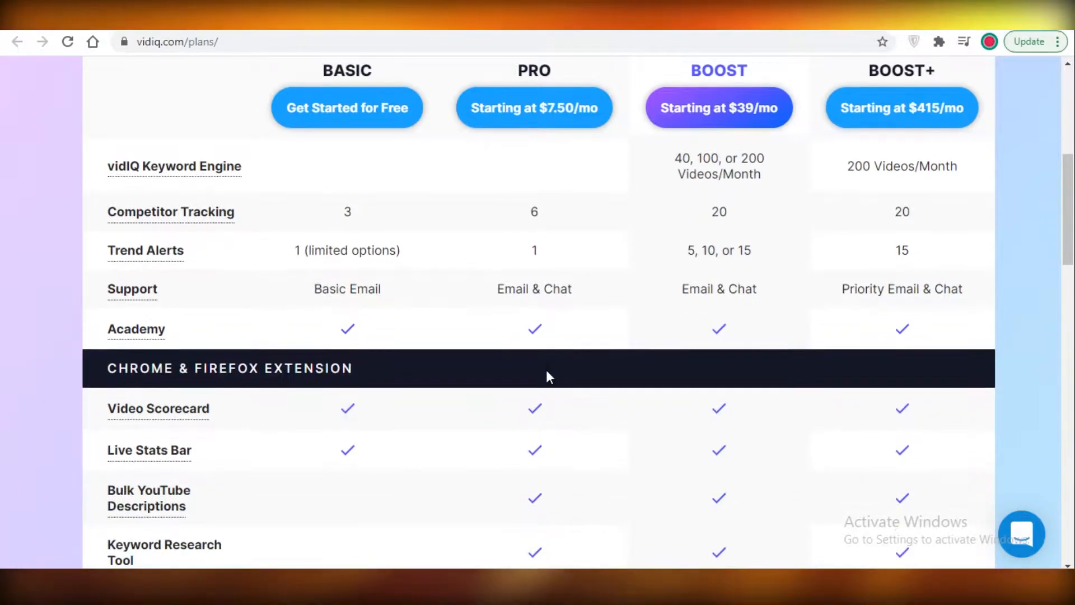
{"action": "scroll", "scroll_direction": "down", "scroll_amount": 3}
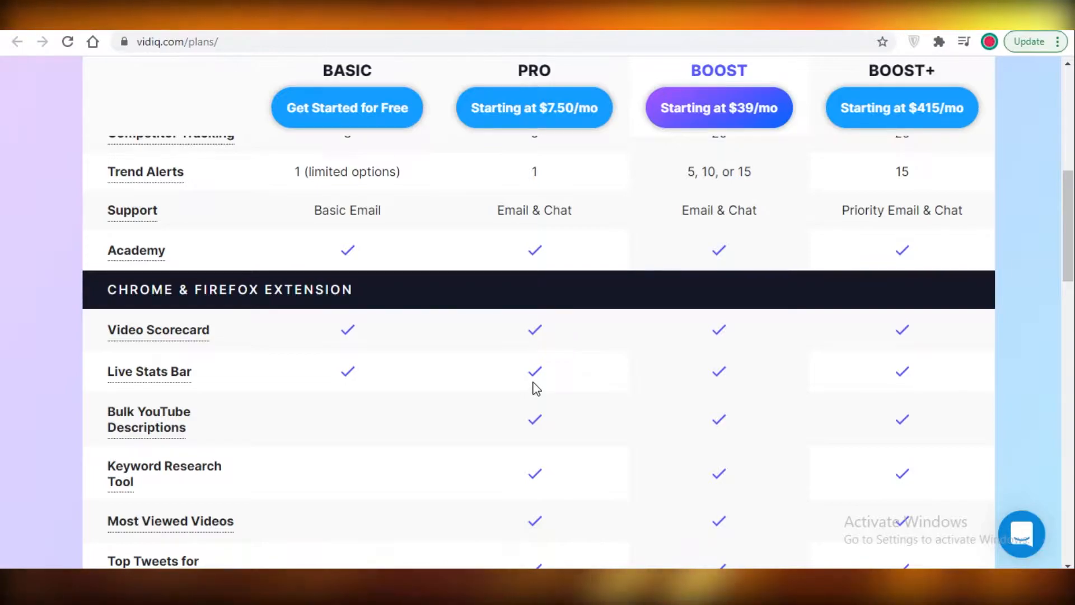
{"action": "mouse_move", "coordinate": [536, 351]}
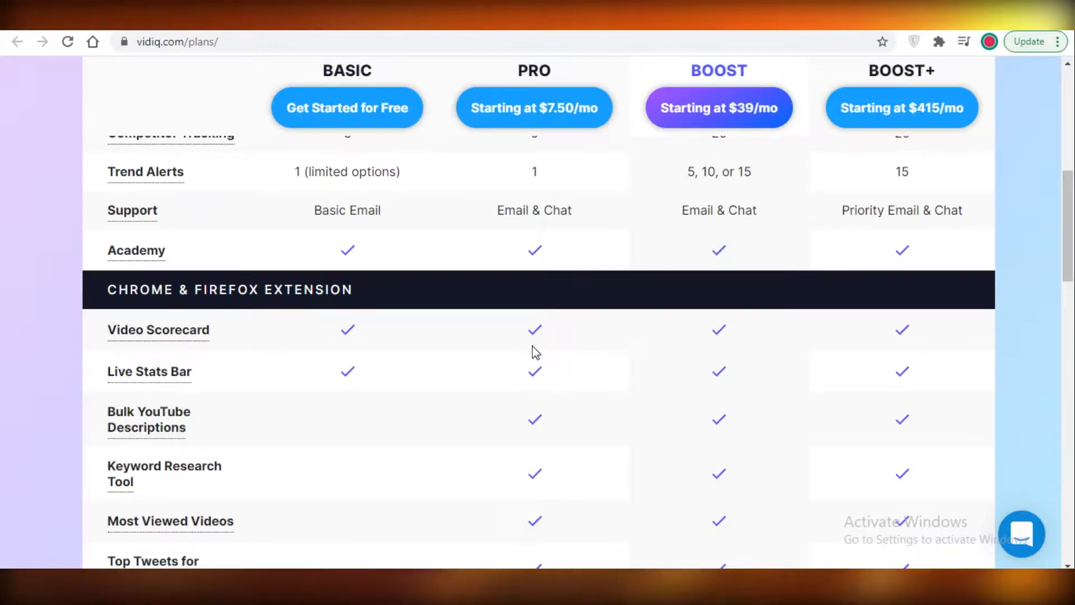
{"action": "scroll", "scroll_direction": "down", "scroll_amount": 3}
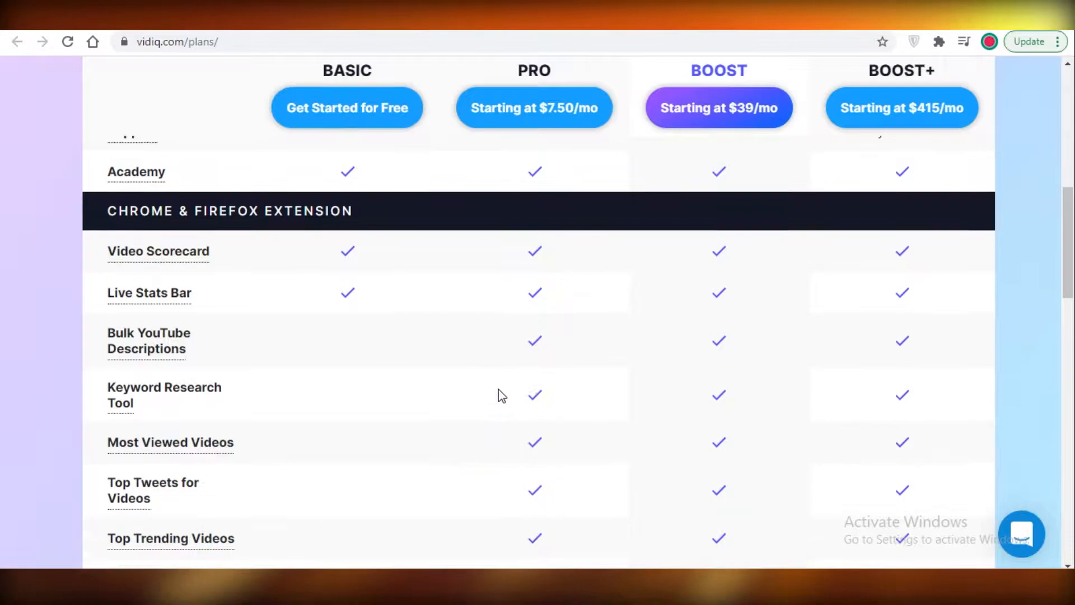
{"action": "scroll", "scroll_direction": "down", "scroll_amount": 3}
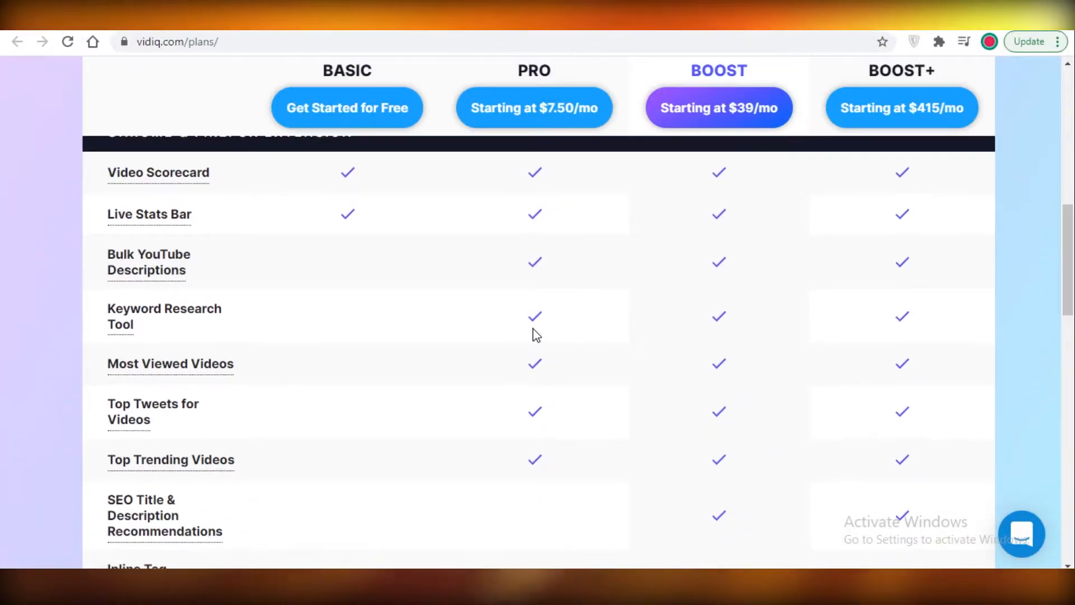
{"action": "mouse_move", "coordinate": [539, 384]}
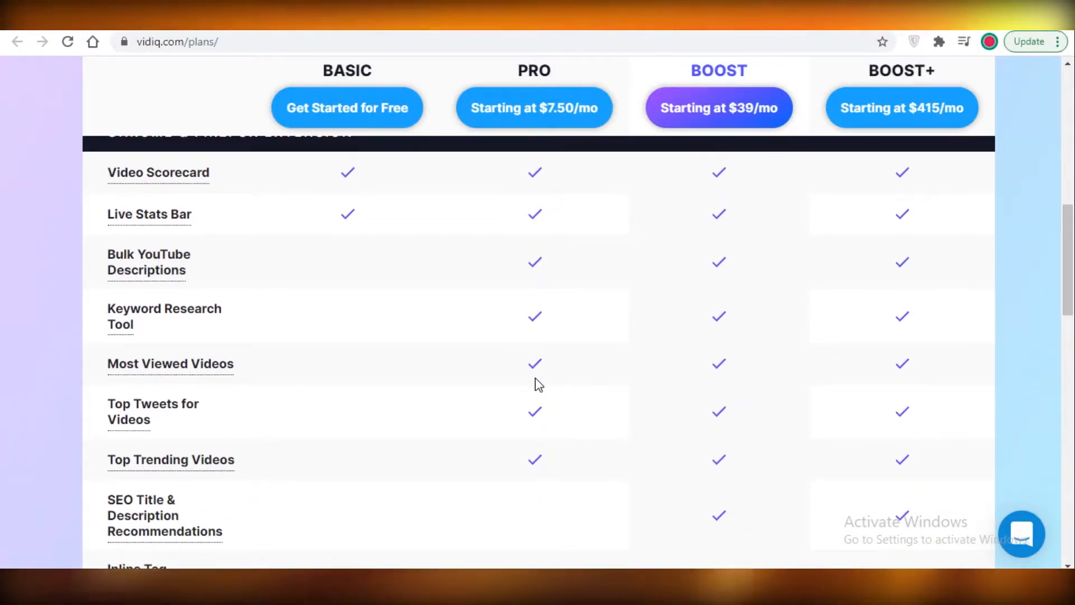
{"action": "mouse_move", "coordinate": [547, 484]}
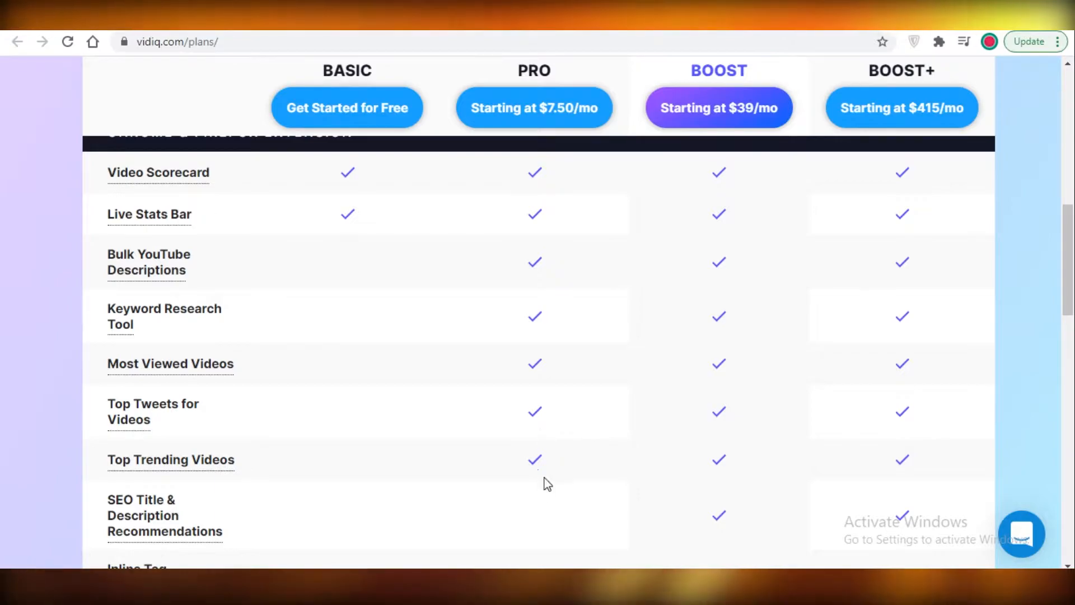
{"action": "scroll", "scroll_direction": "down", "scroll_amount": 3}
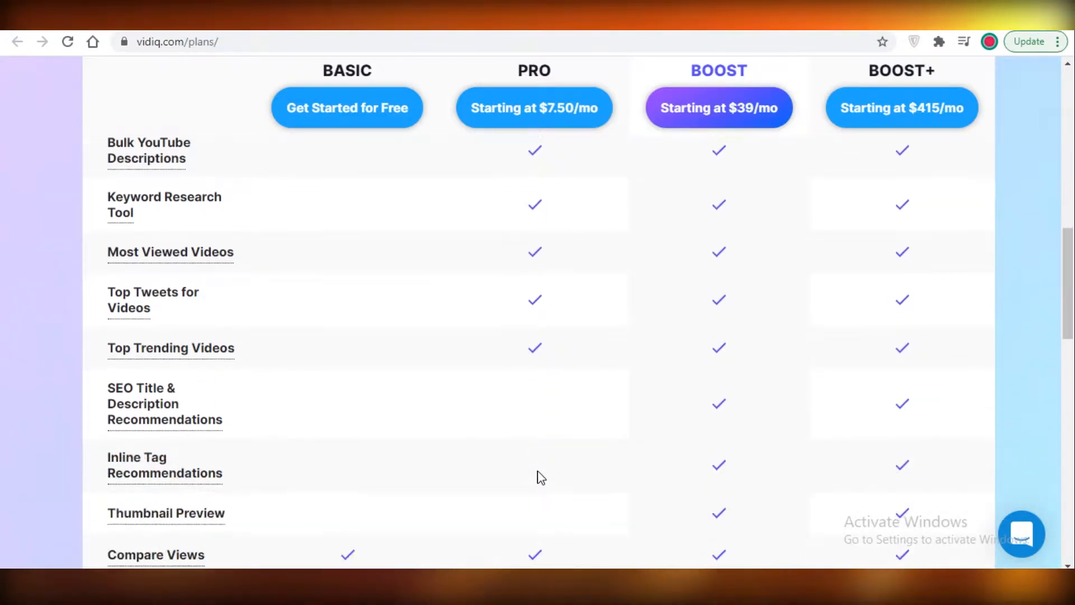
{"action": "scroll", "scroll_direction": "down", "scroll_amount": 3}
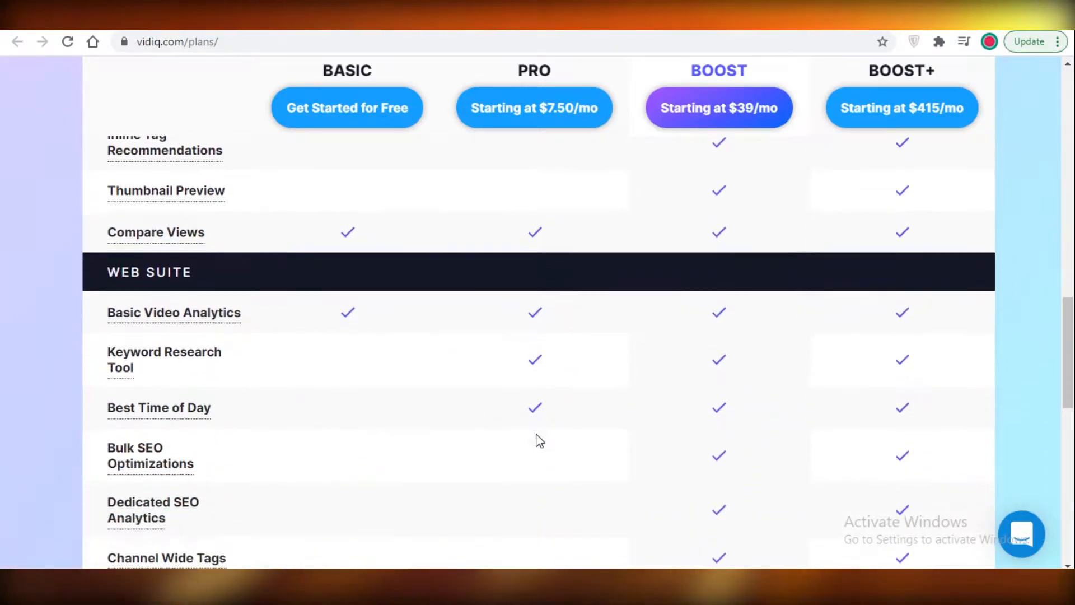
{"action": "scroll", "scroll_direction": "down", "scroll_amount": 3}
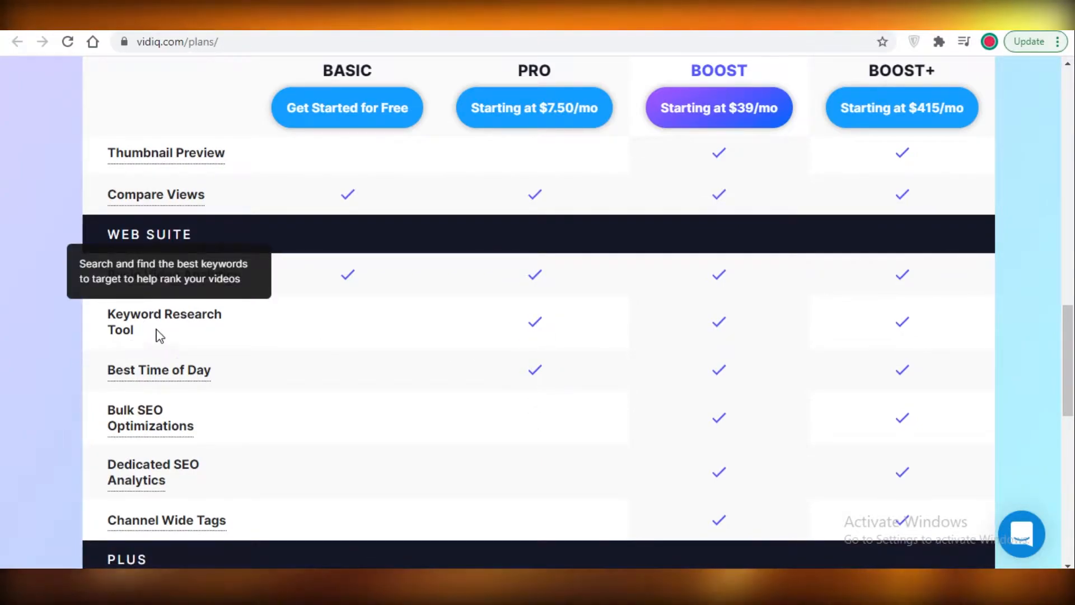
{"action": "mouse_move", "coordinate": [262, 324]}
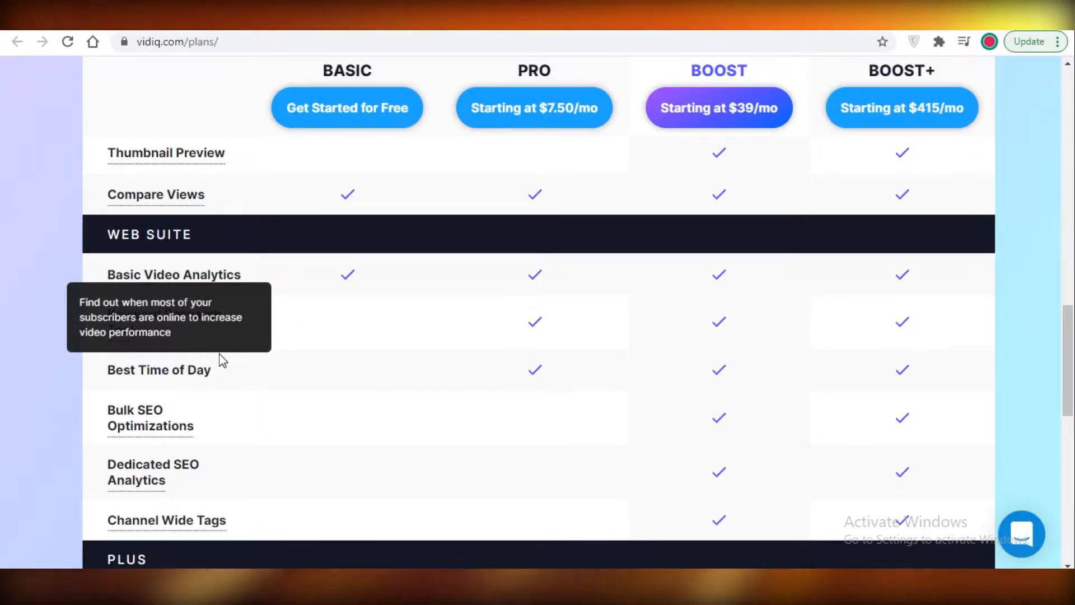
{"action": "mouse_move", "coordinate": [137, 322]}
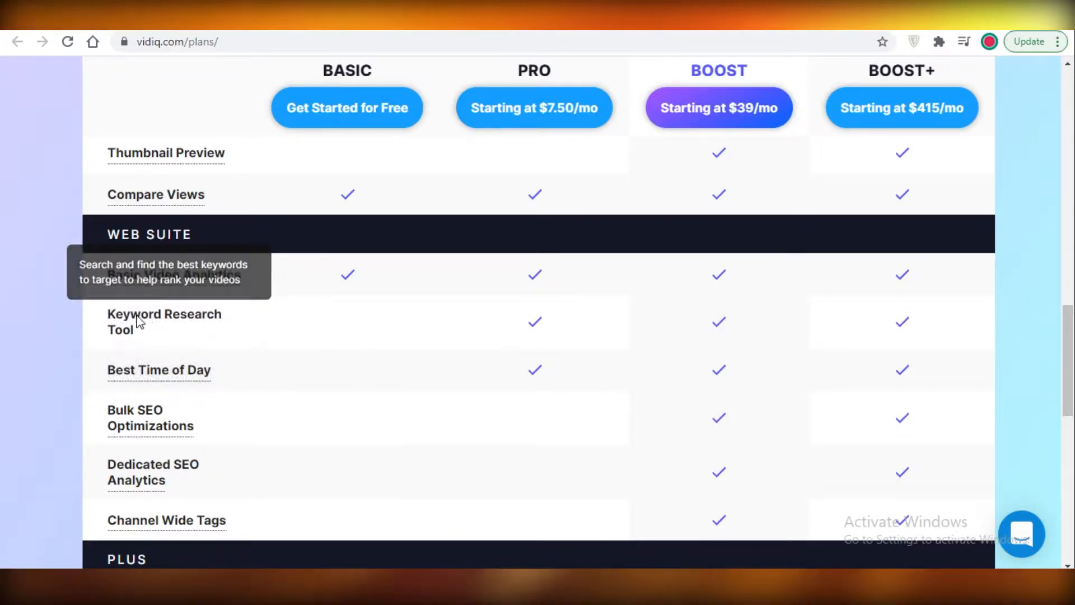
{"action": "mouse_move", "coordinate": [172, 322]}
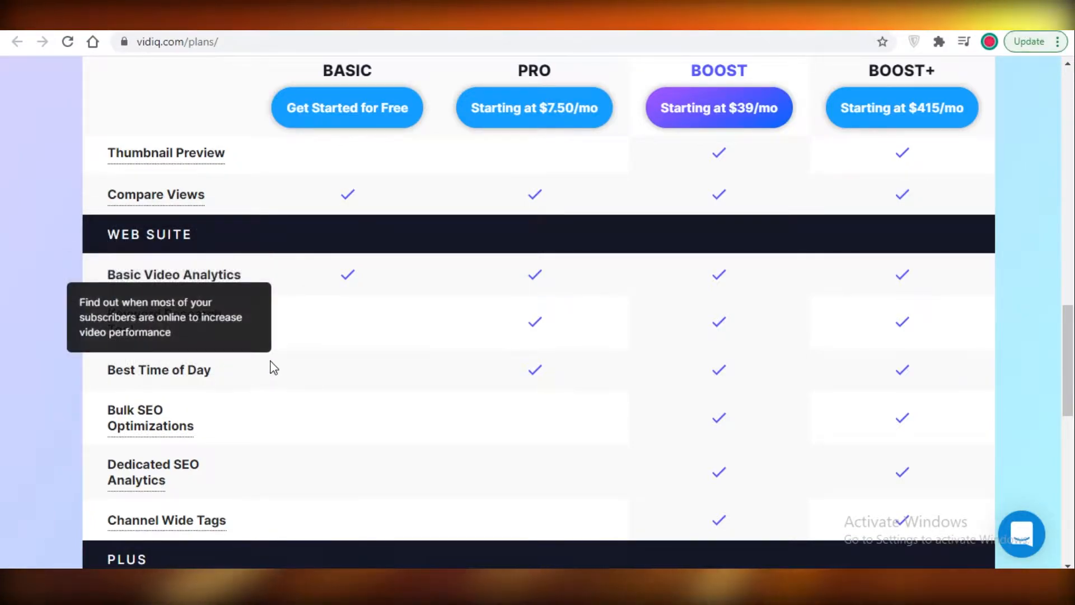
{"action": "scroll", "scroll_direction": "down", "scroll_amount": 3}
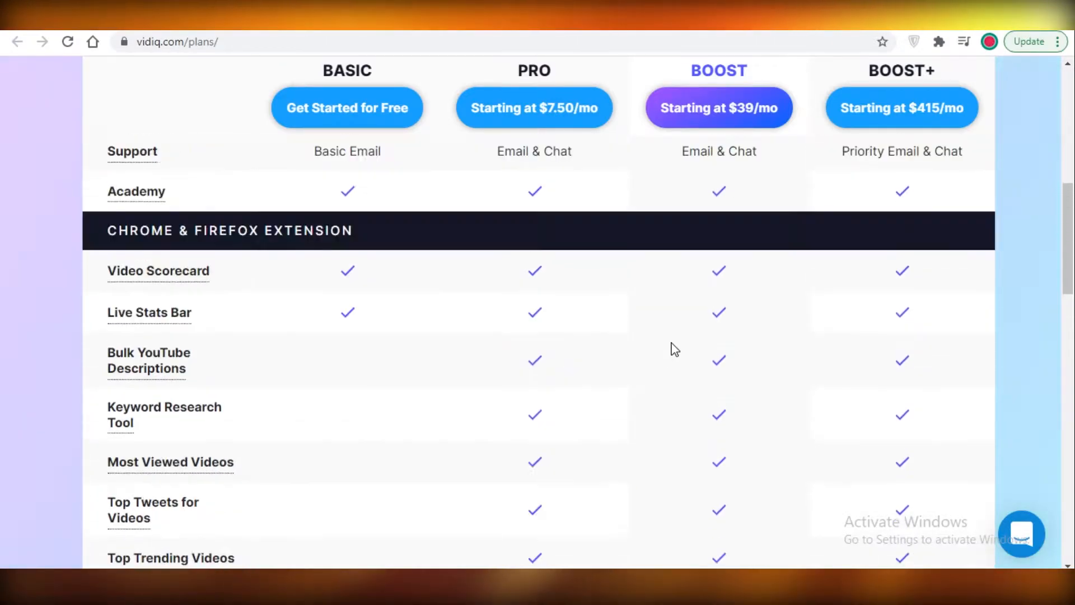
{"action": "scroll", "scroll_direction": "up", "scroll_amount": 3}
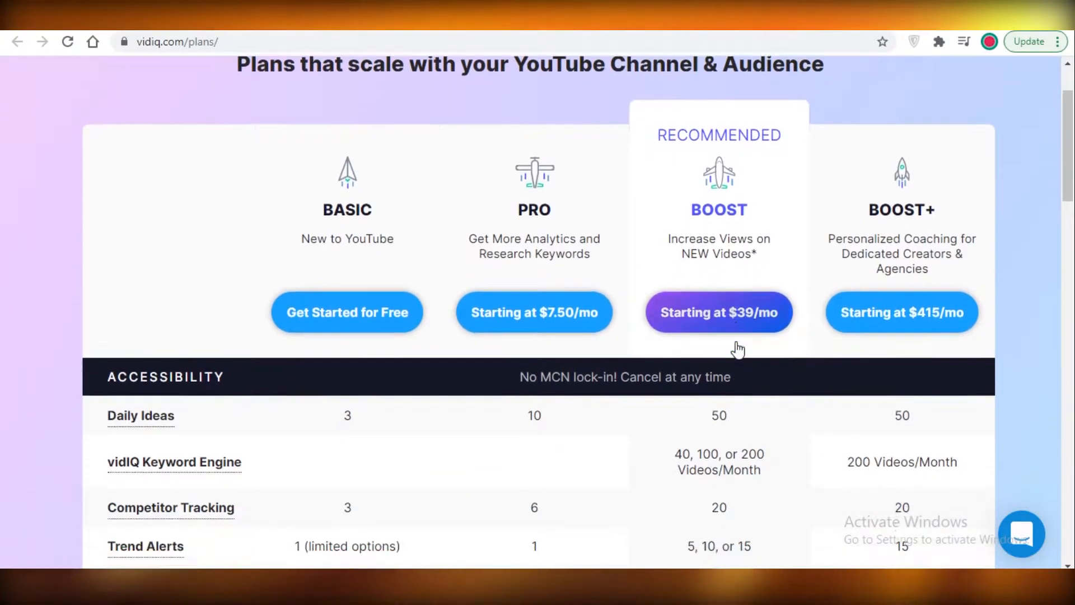
{"action": "scroll", "scroll_direction": "down", "scroll_amount": 3}
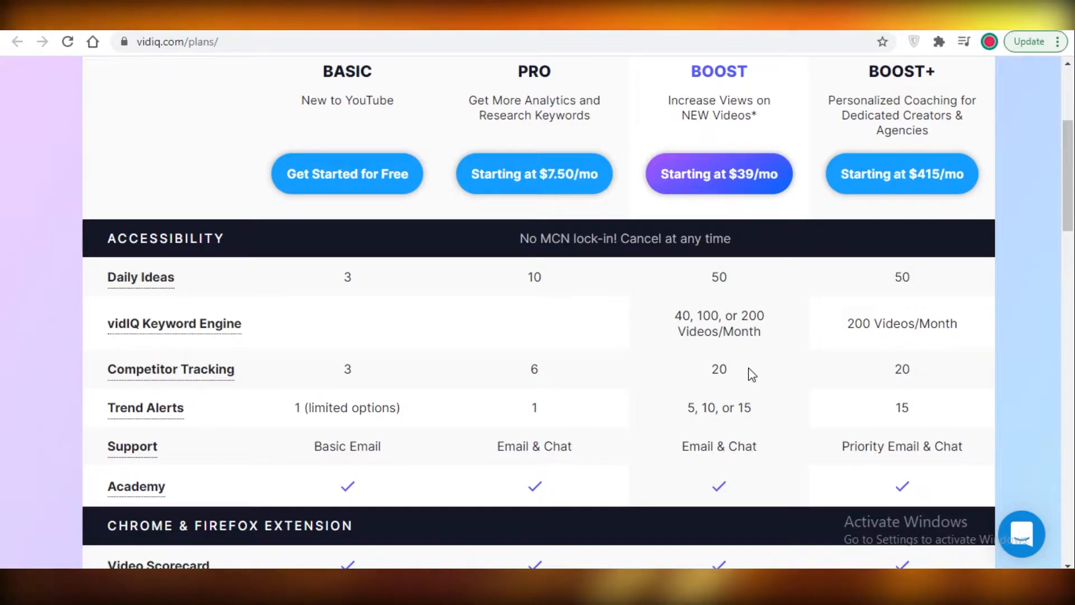
{"action": "mouse_move", "coordinate": [727, 351]}
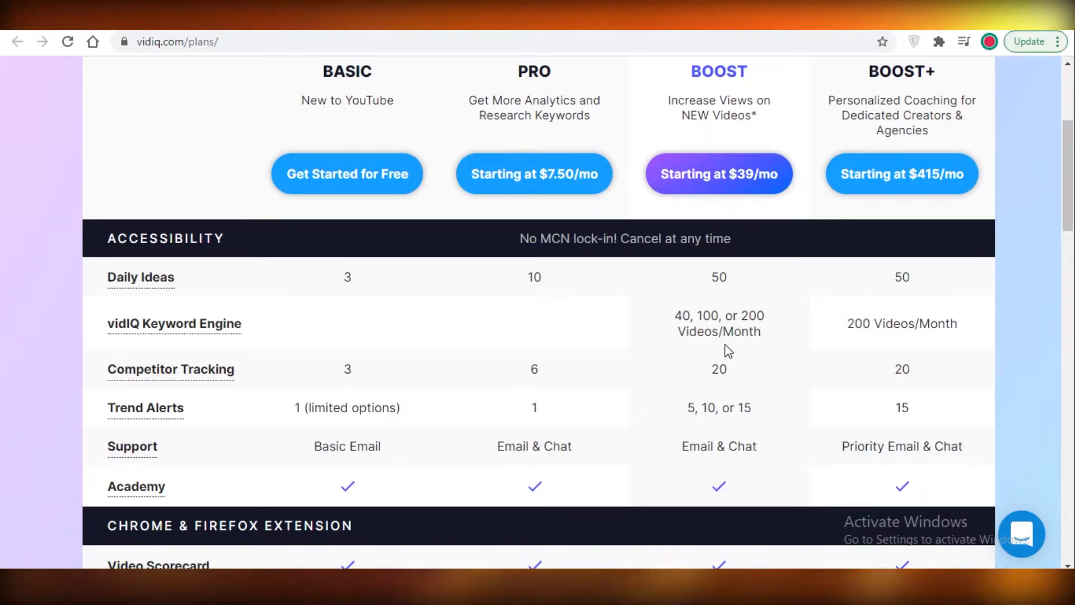
{"action": "mouse_move", "coordinate": [720, 336]}
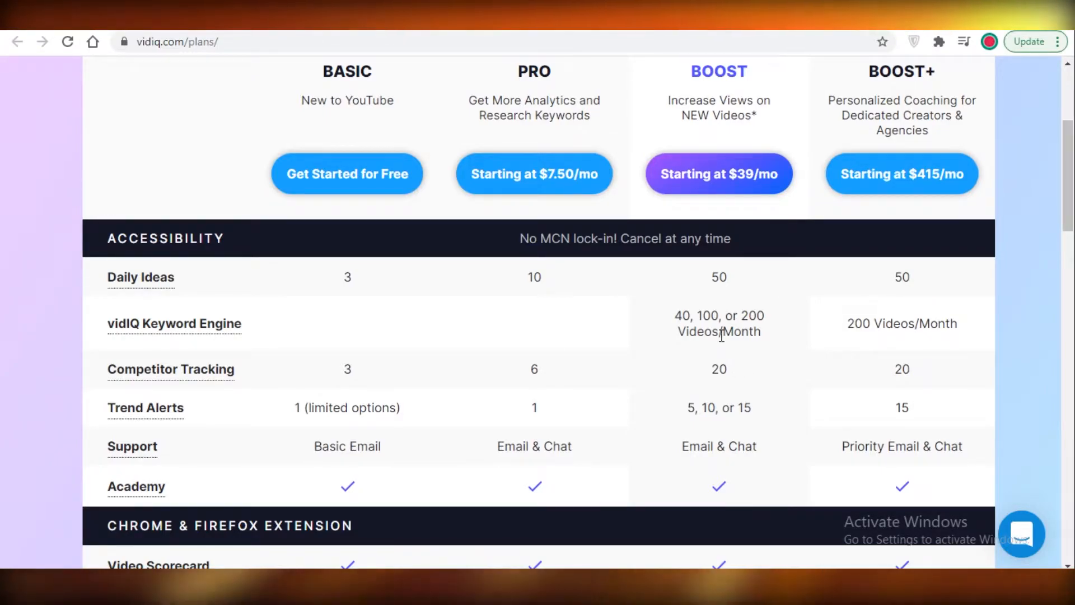
{"action": "mouse_move", "coordinate": [740, 333]}
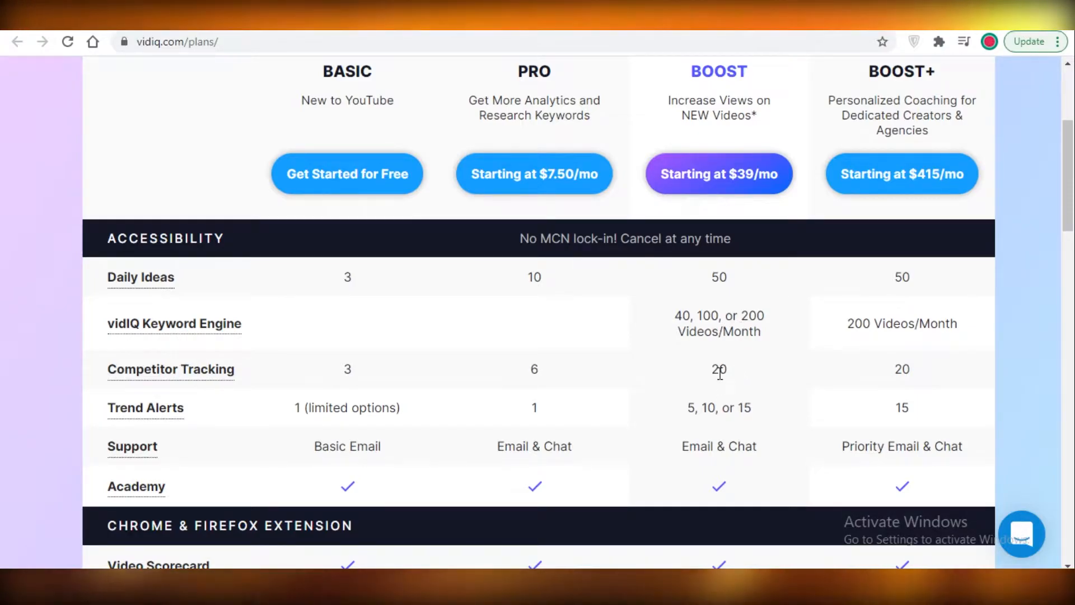
{"action": "scroll", "scroll_direction": "down", "scroll_amount": 3}
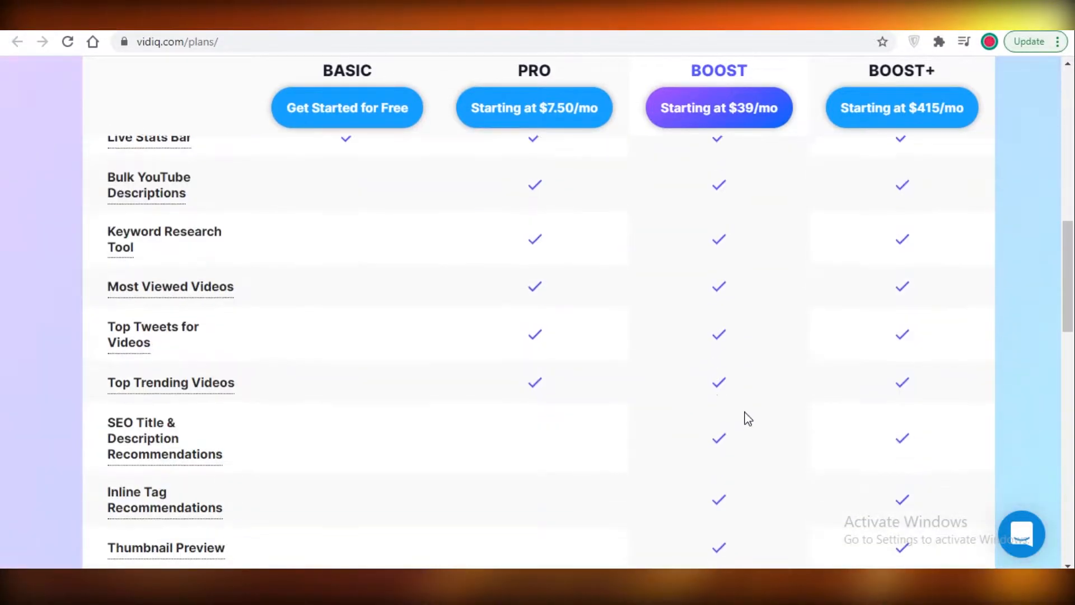
{"action": "scroll", "scroll_direction": "down", "scroll_amount": 3}
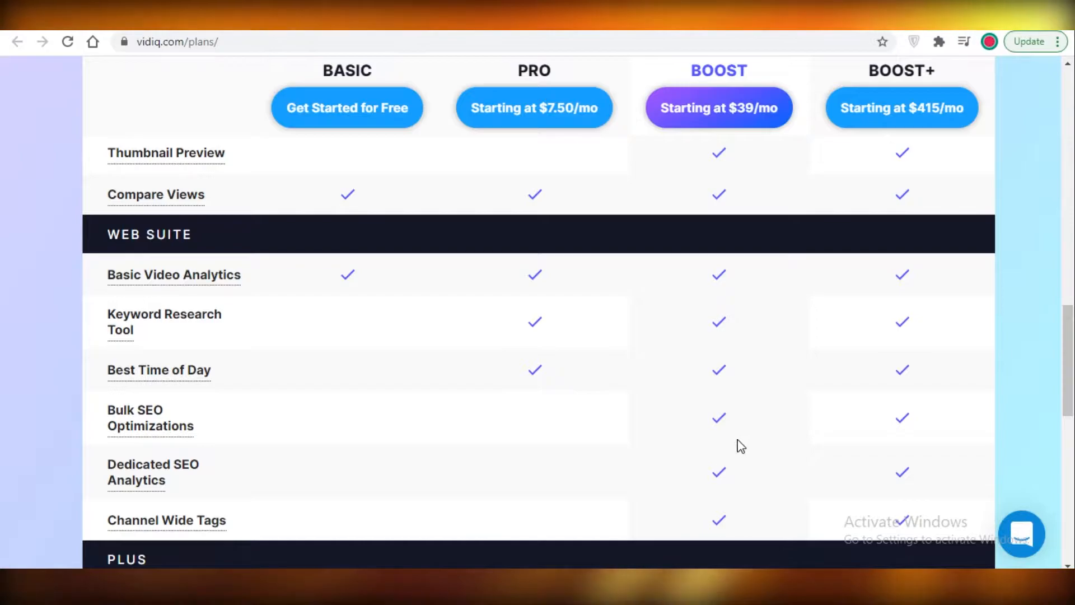
{"action": "mouse_move", "coordinate": [735, 448]}
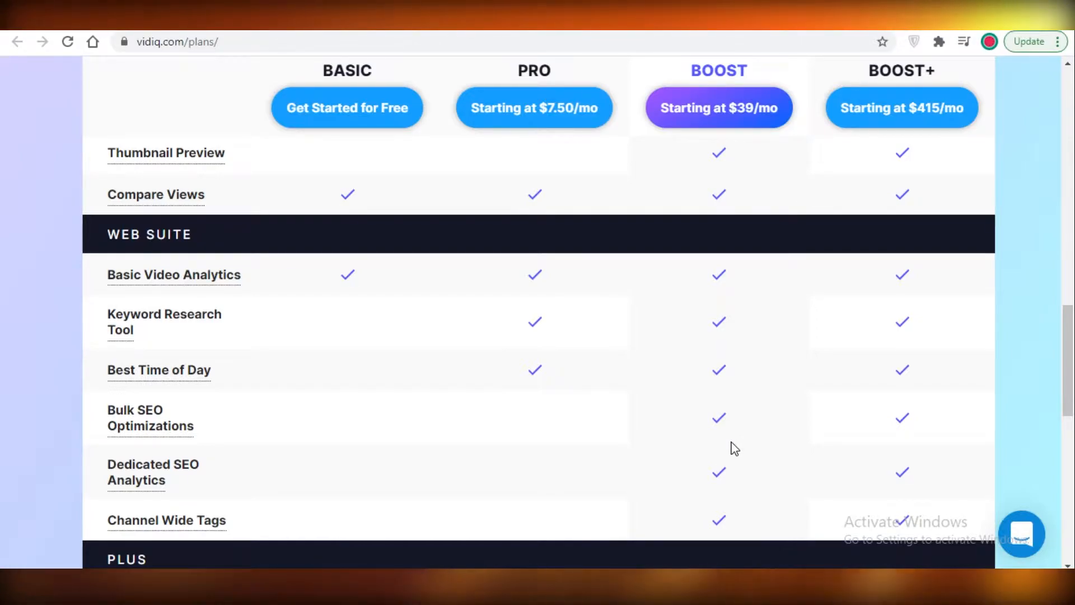
{"action": "scroll", "scroll_direction": "up", "scroll_amount": 3}
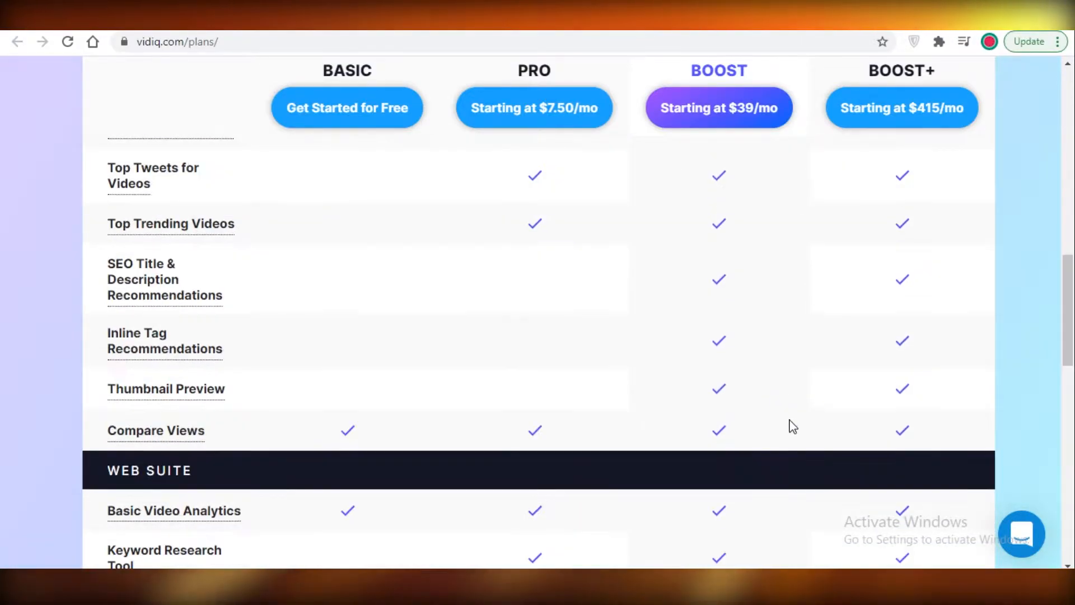
{"action": "scroll", "scroll_direction": "up", "scroll_amount": 3}
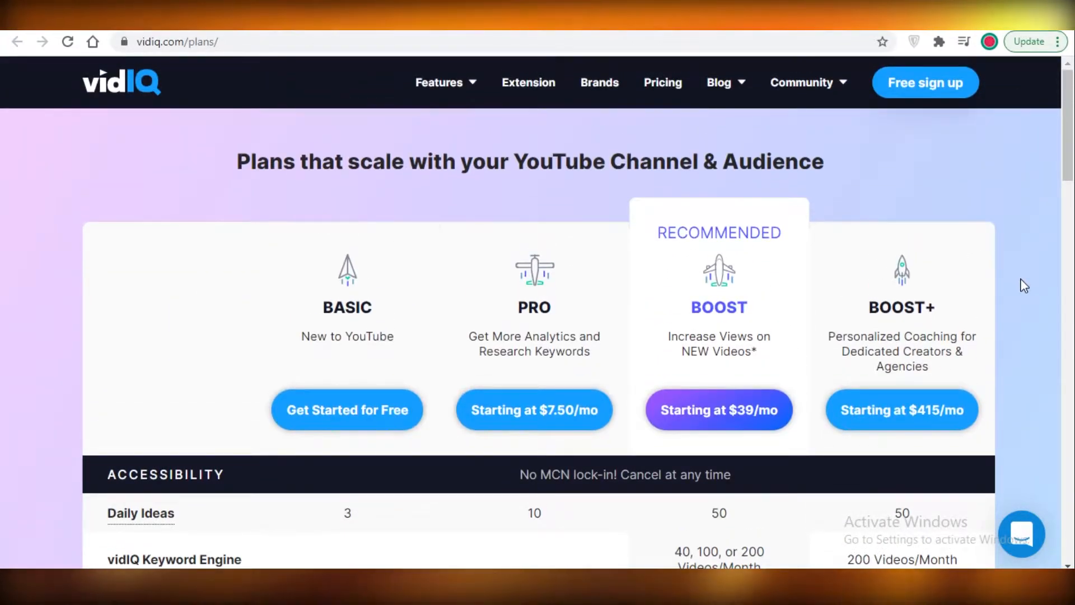
{"action": "scroll", "scroll_direction": "down", "scroll_amount": 3}
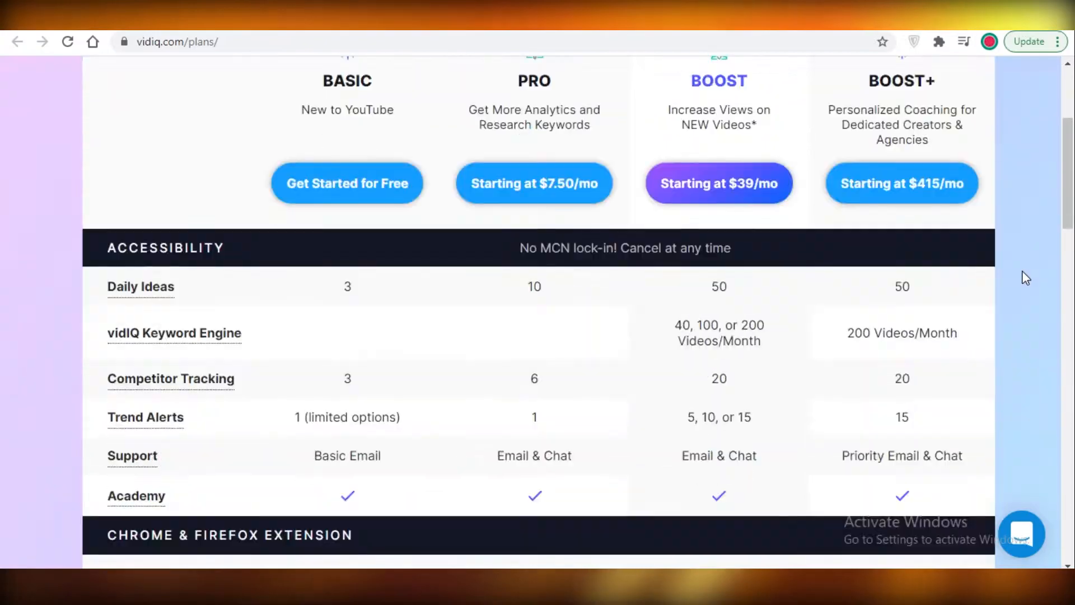
{"action": "scroll", "scroll_direction": "down", "scroll_amount": 3}
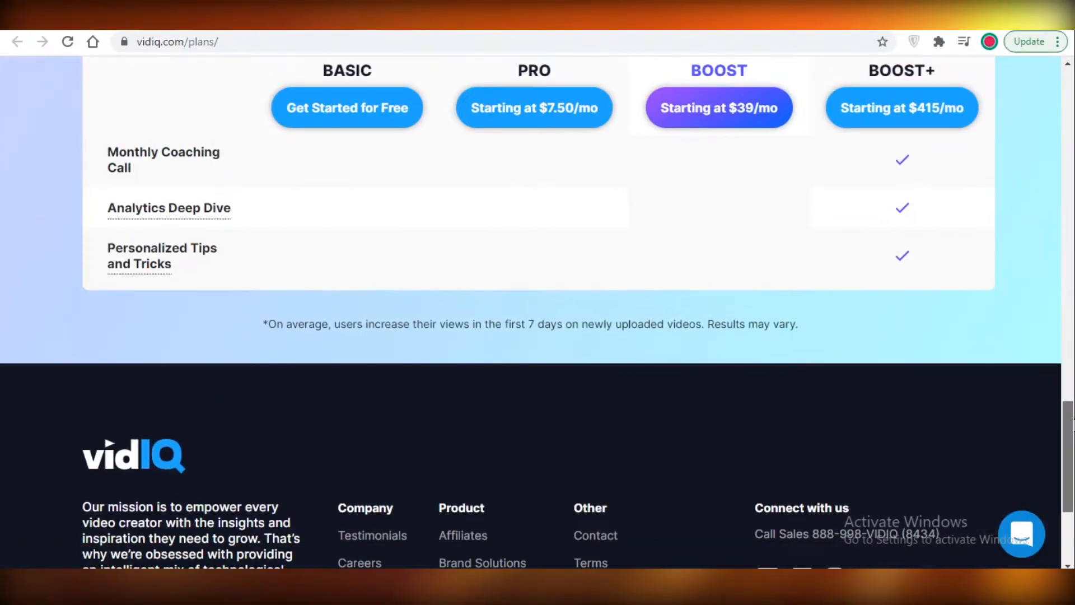
{"action": "scroll", "scroll_direction": "up", "scroll_amount": 3}
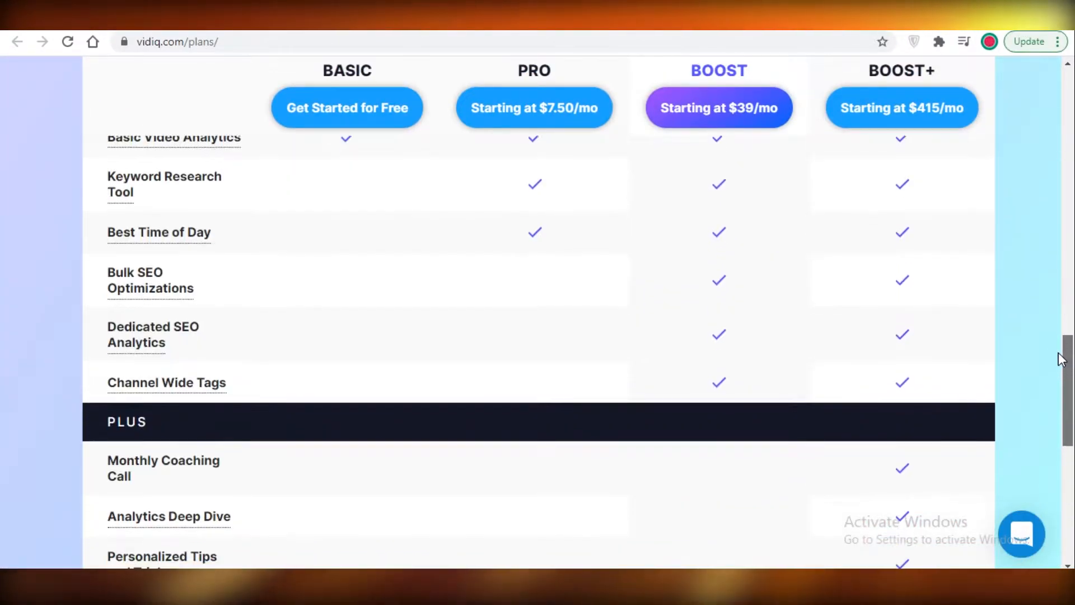
{"action": "scroll", "scroll_direction": "up", "scroll_amount": 3}
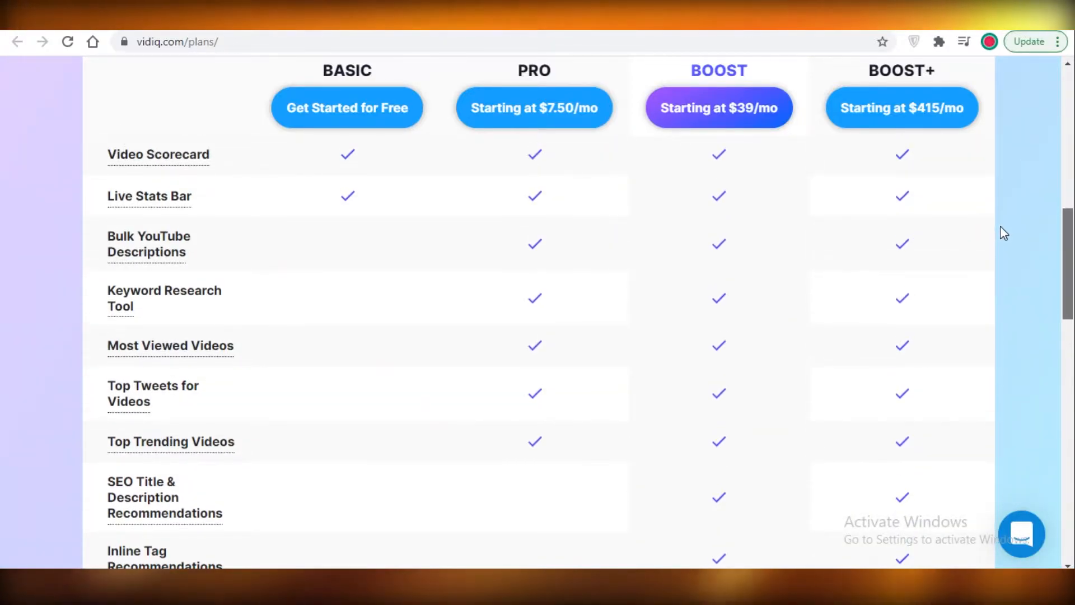
{"action": "scroll", "scroll_direction": "down", "scroll_amount": 3}
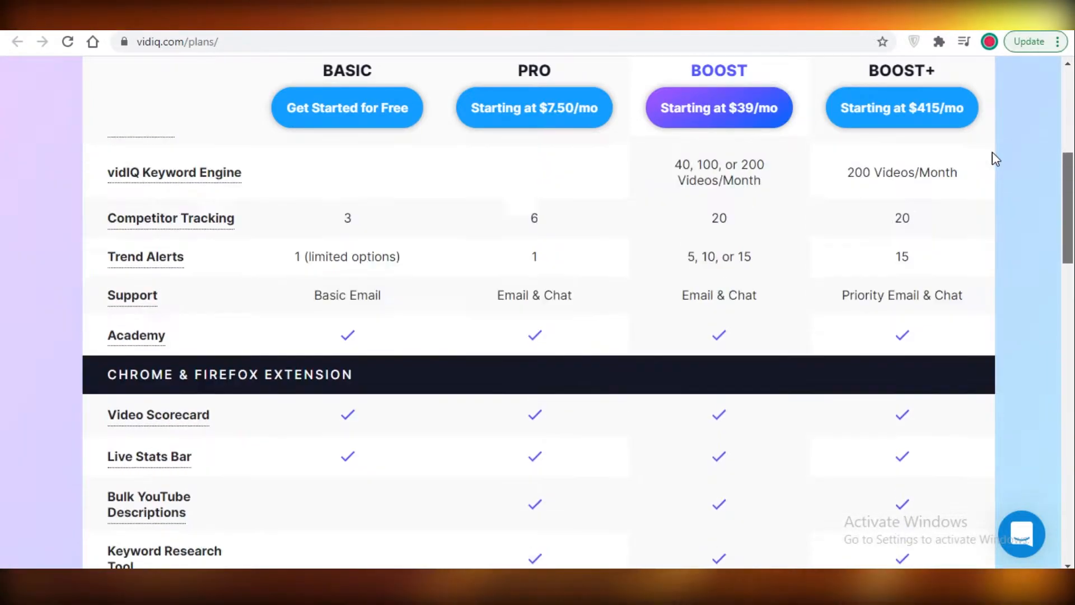
{"action": "scroll", "scroll_direction": "up", "scroll_amount": 3}
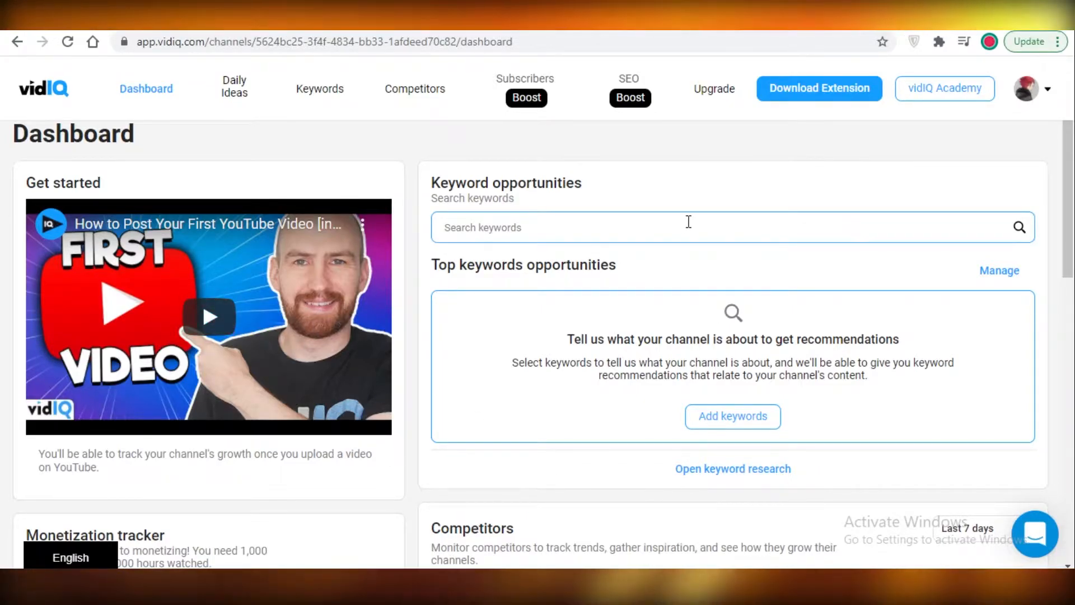
{"action": "mouse_move", "coordinate": [541, 255]}
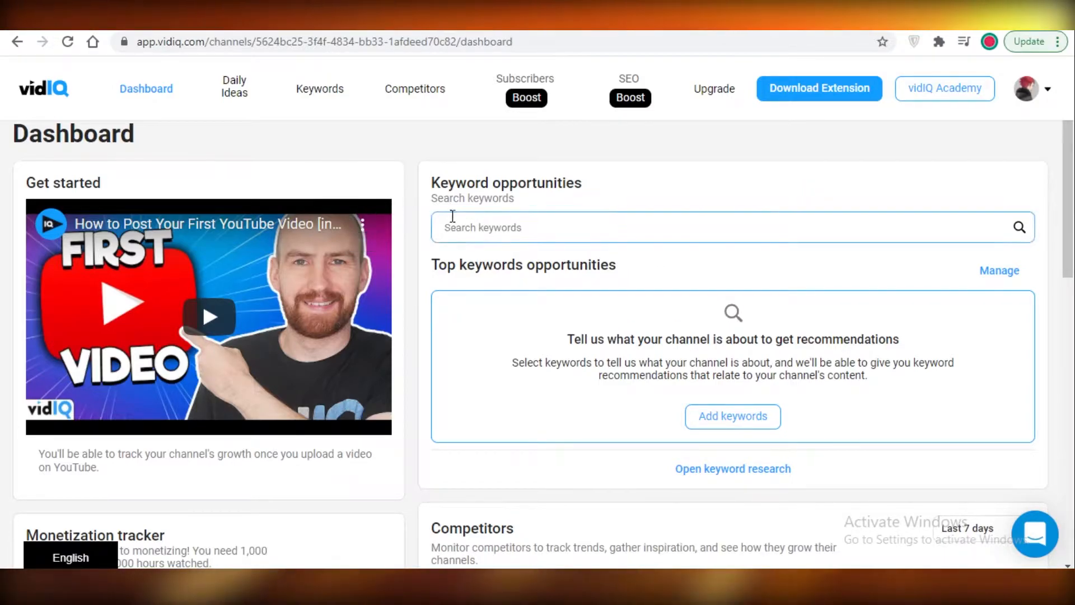
{"action": "mouse_move", "coordinate": [605, 283]}
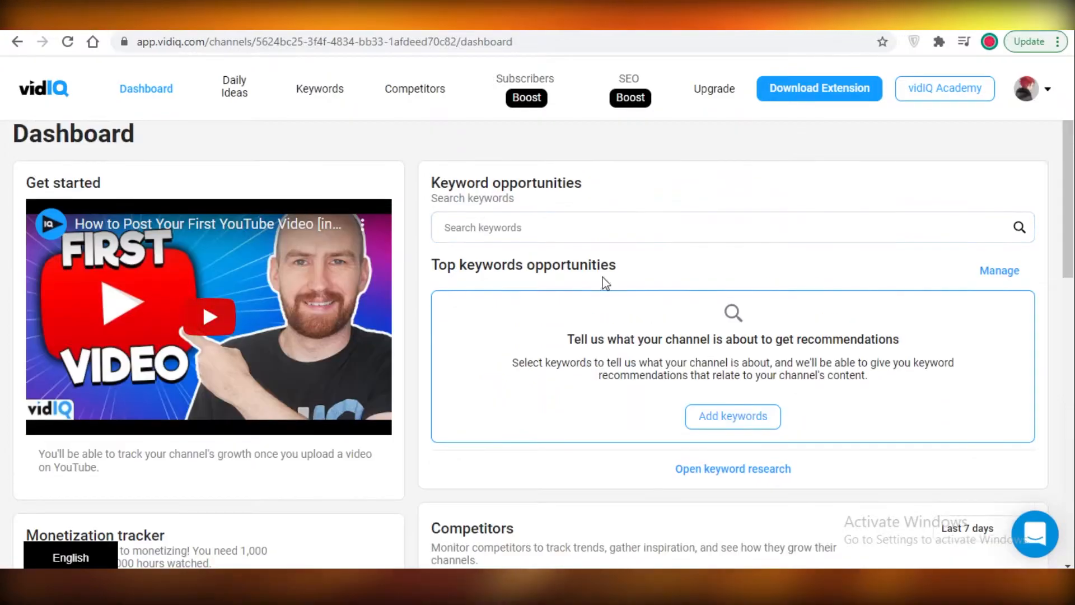
Start a dashboard keyword search for 'social media'.
{"action": "left_click", "coordinate": [686, 227]}
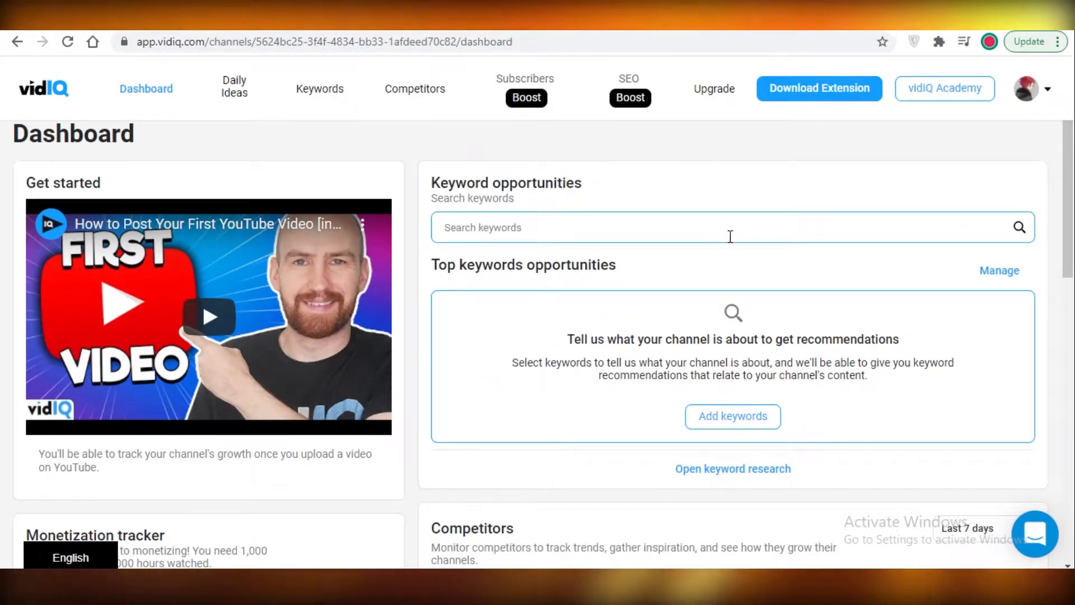
{"action": "mouse_move", "coordinate": [678, 320]}
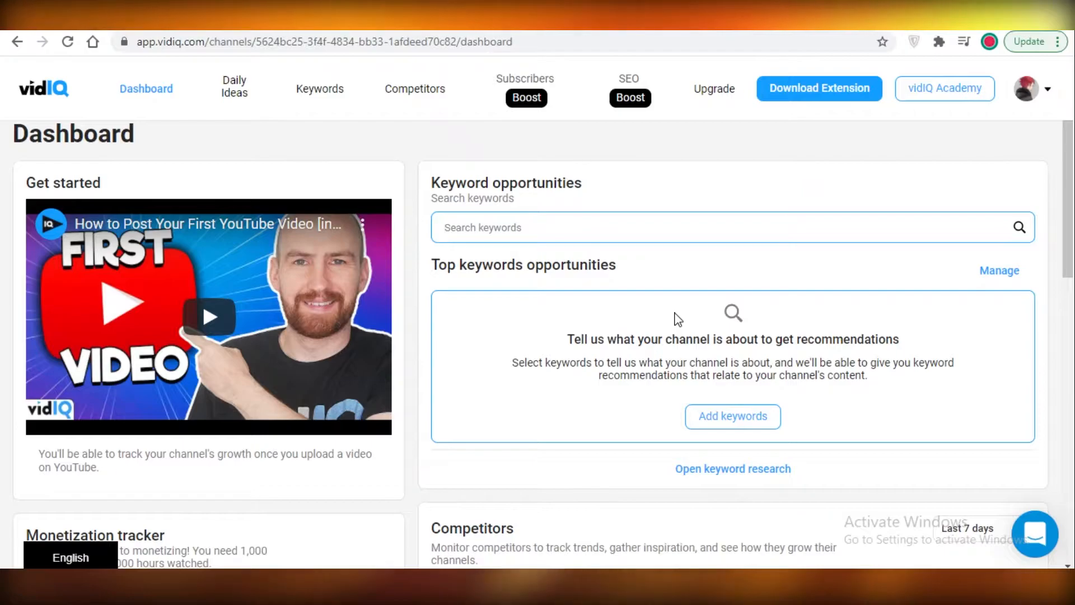
{"action": "type", "text": "SOCIAL"}
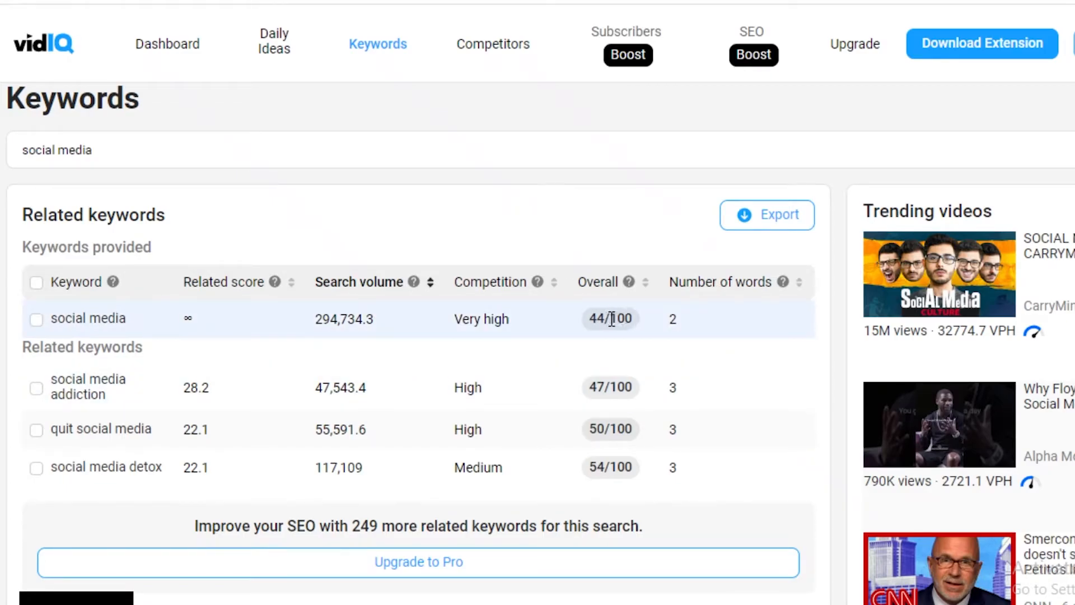
{"action": "mouse_move", "coordinate": [630, 283]}
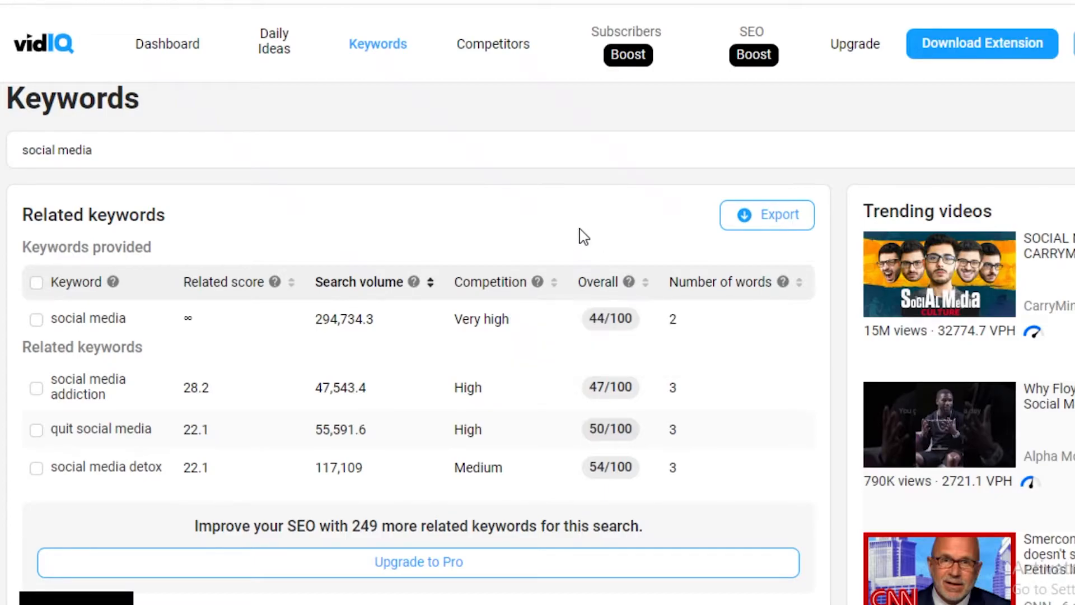
{"action": "mouse_move", "coordinate": [590, 319]}
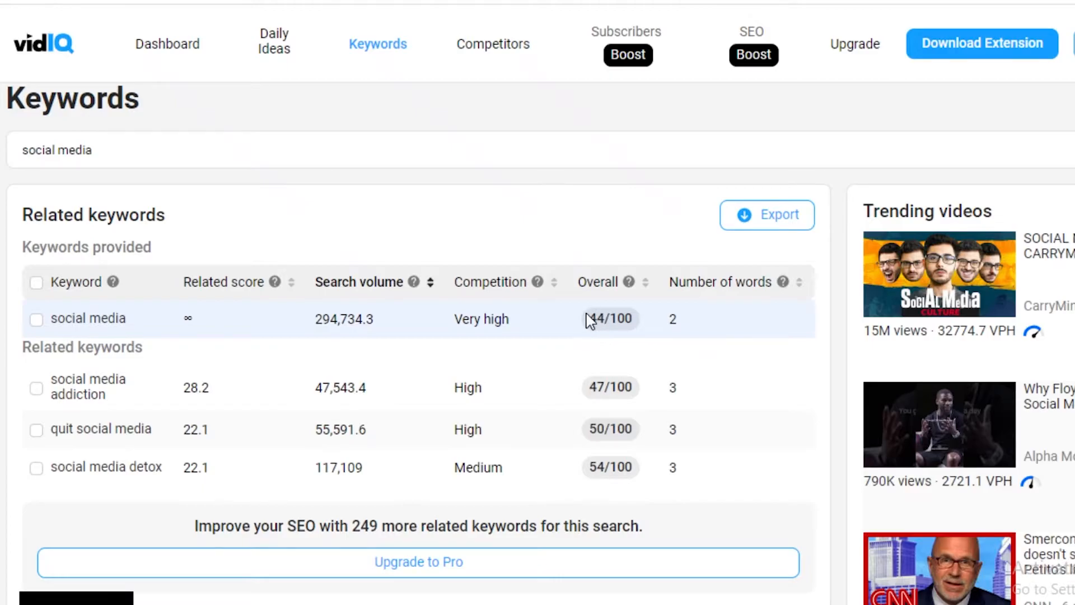
Review the social media overall score and related keywords, then research 'social media detox'.
{"action": "double_click", "coordinate": [594, 318]}
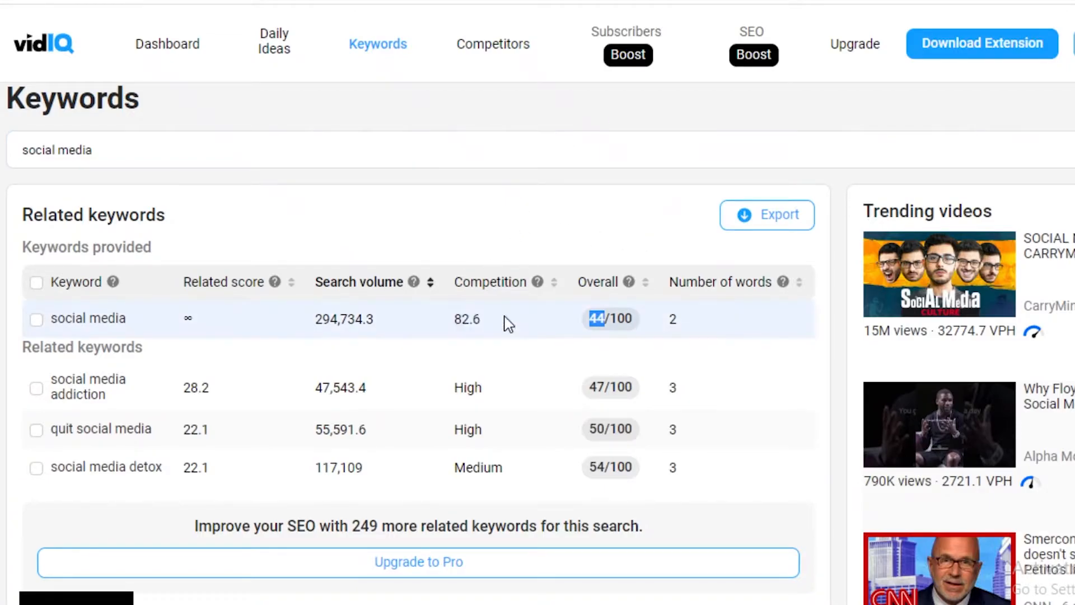
{"action": "scroll", "scroll_direction": "down", "scroll_amount": 3}
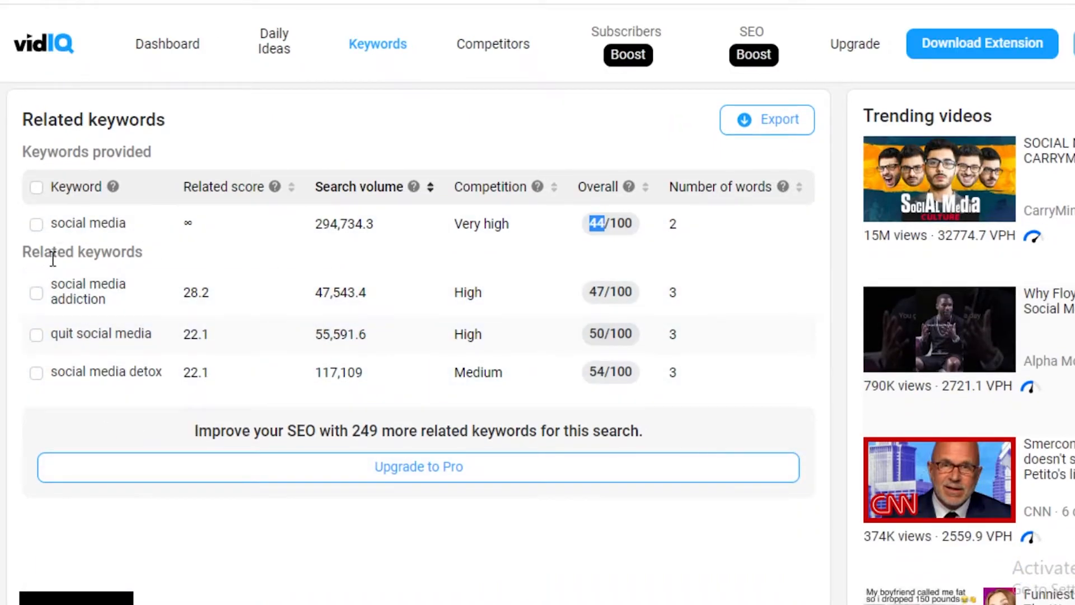
{"action": "mouse_move", "coordinate": [82, 372]}
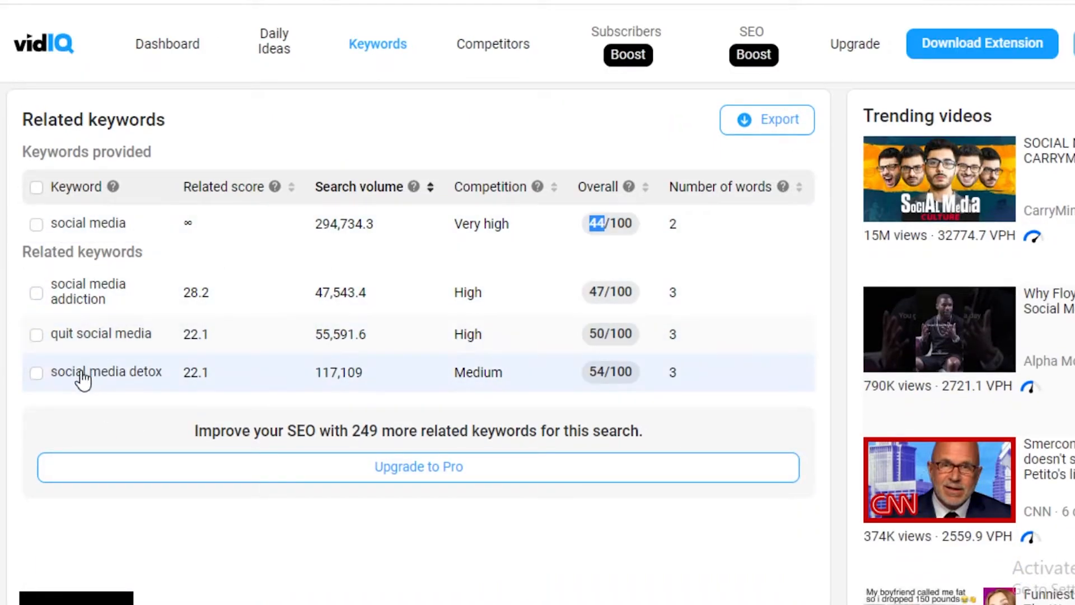
{"action": "mouse_move", "coordinate": [154, 381]}
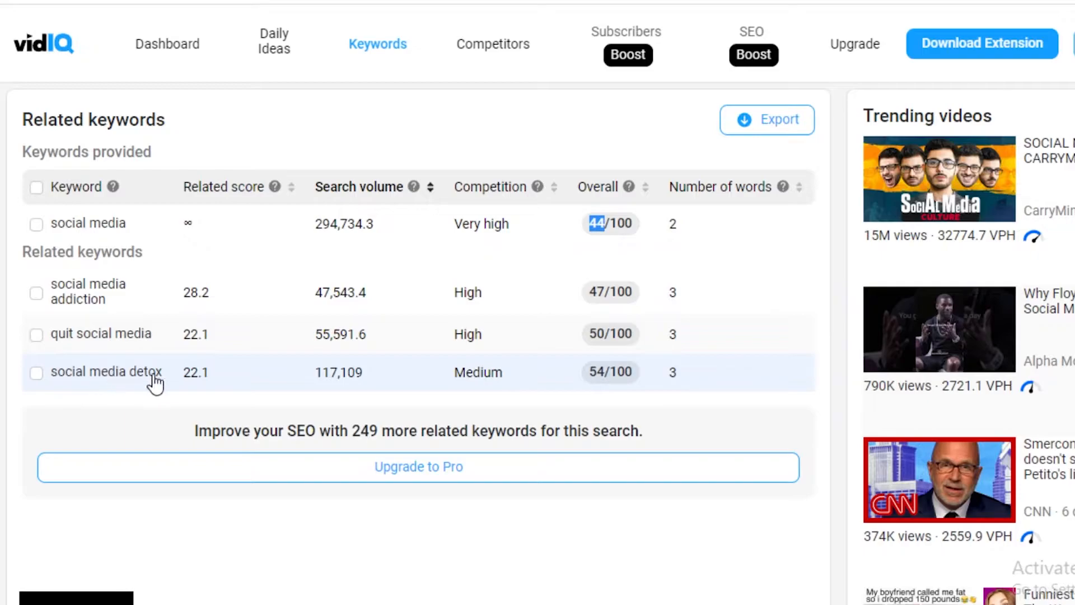
{"action": "mouse_move", "coordinate": [478, 221]}
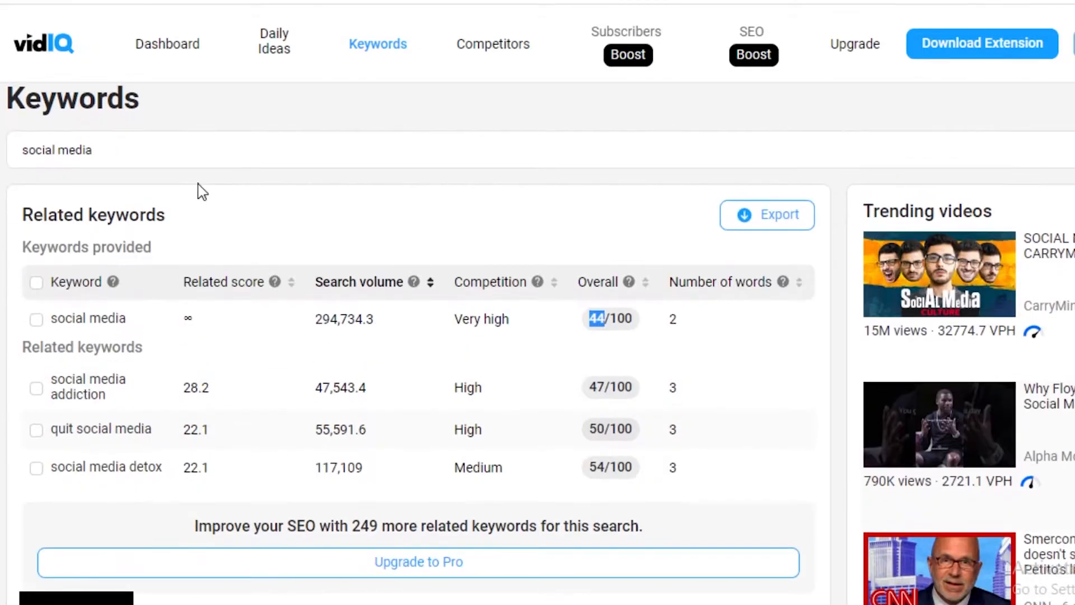
{"action": "scroll", "scroll_direction": "down", "scroll_amount": 3}
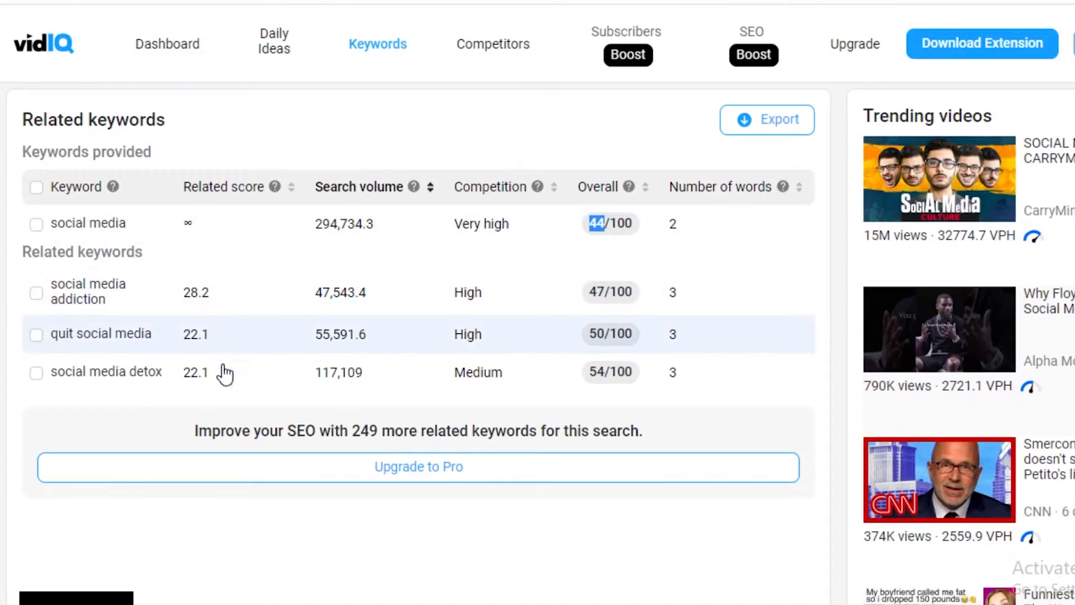
{"action": "mouse_move", "coordinate": [452, 372]}
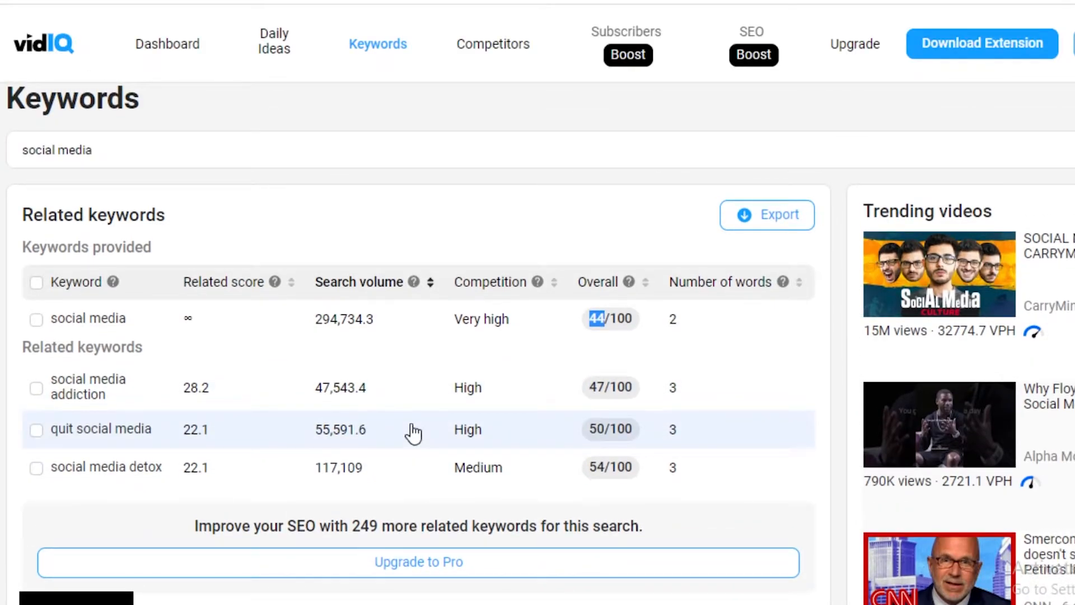
{"action": "mouse_move", "coordinate": [332, 499]}
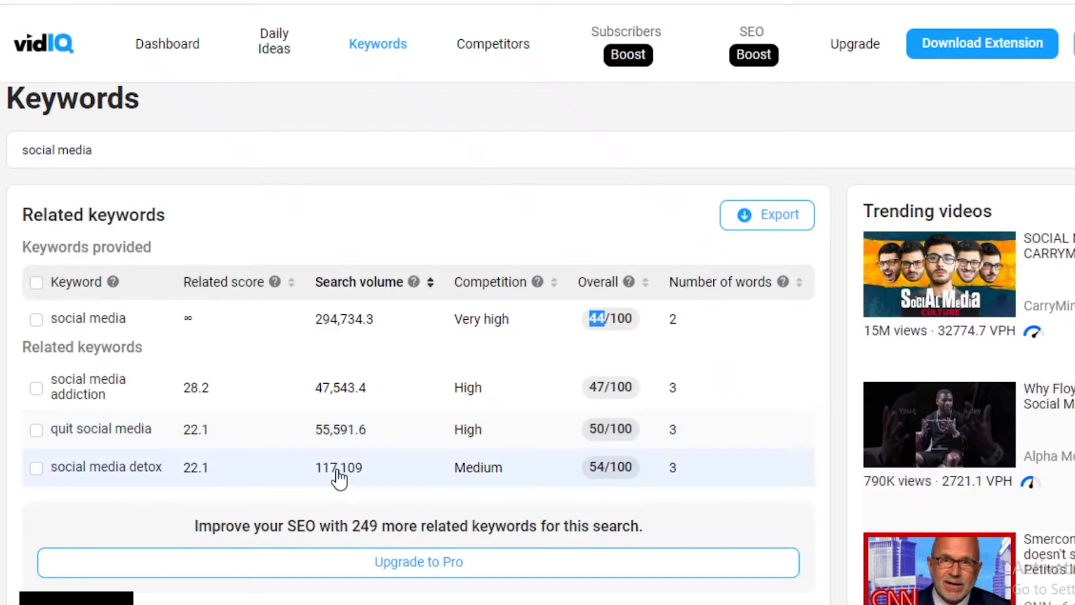
{"action": "mouse_move", "coordinate": [308, 333]}
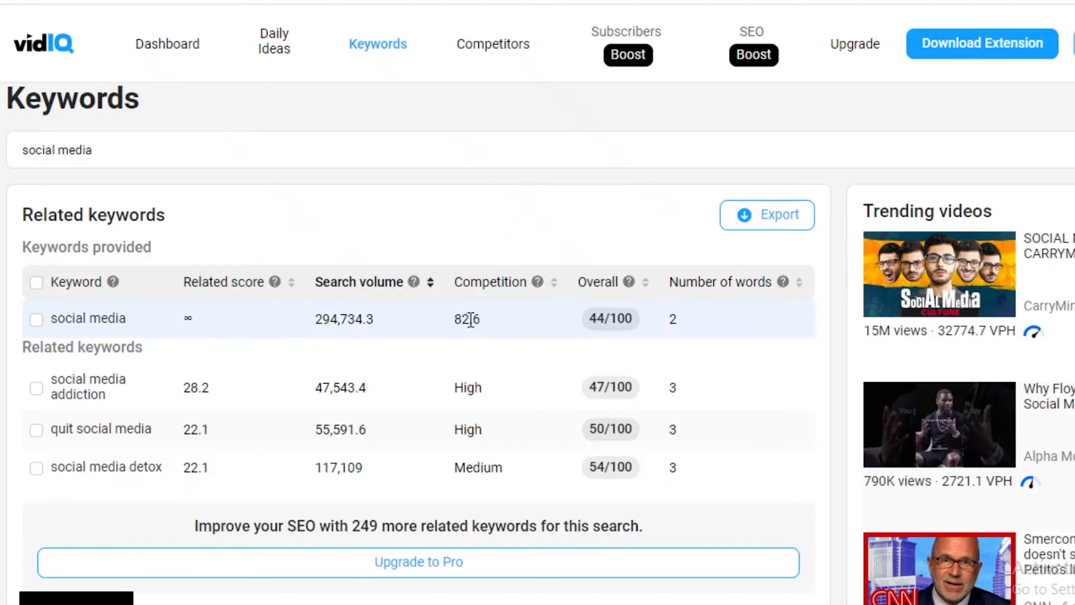
{"action": "mouse_move", "coordinate": [118, 484]}
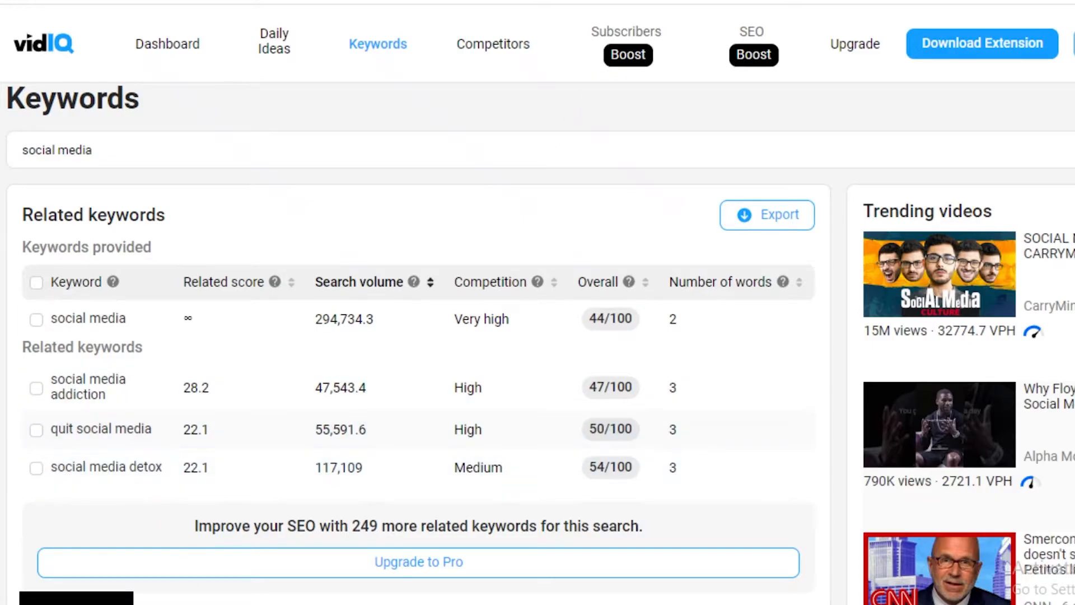
{"action": "mouse_move", "coordinate": [41, 322]}
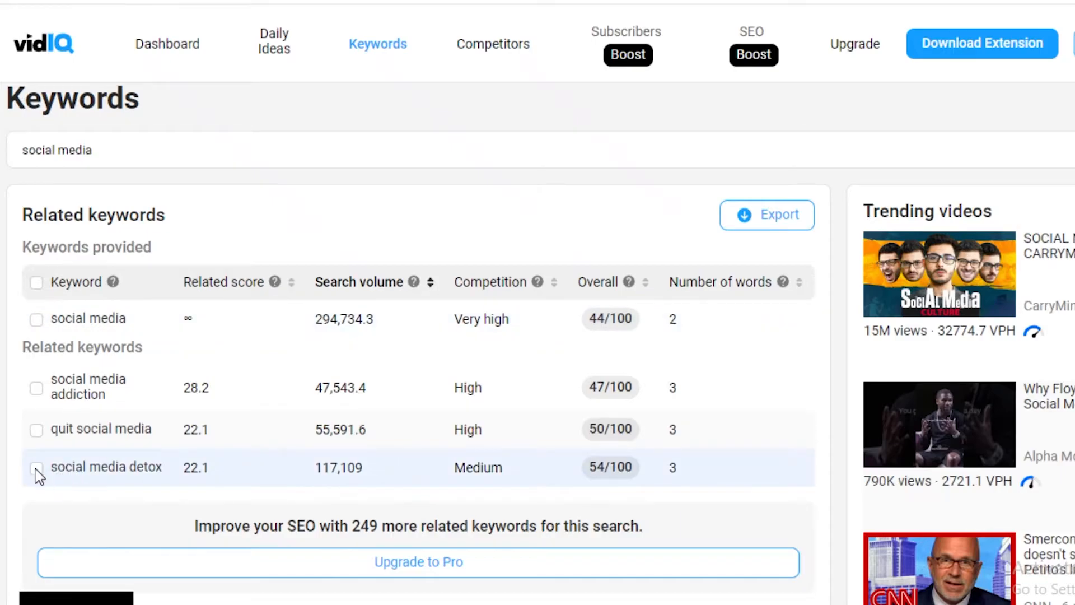
{"action": "left_click", "coordinate": [36, 468]}
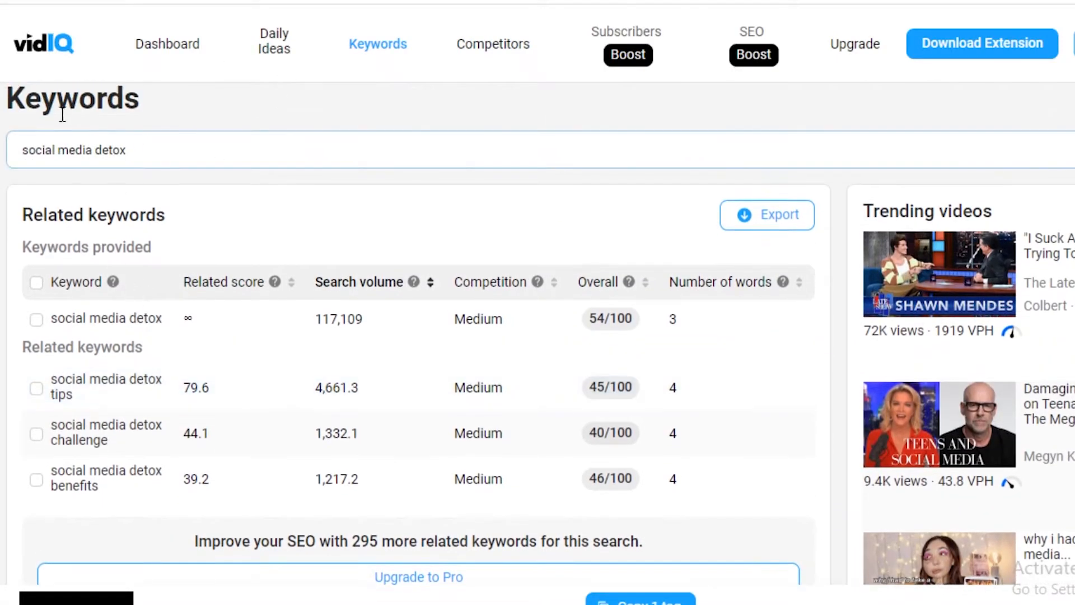
{"action": "mouse_move", "coordinate": [450, 238]}
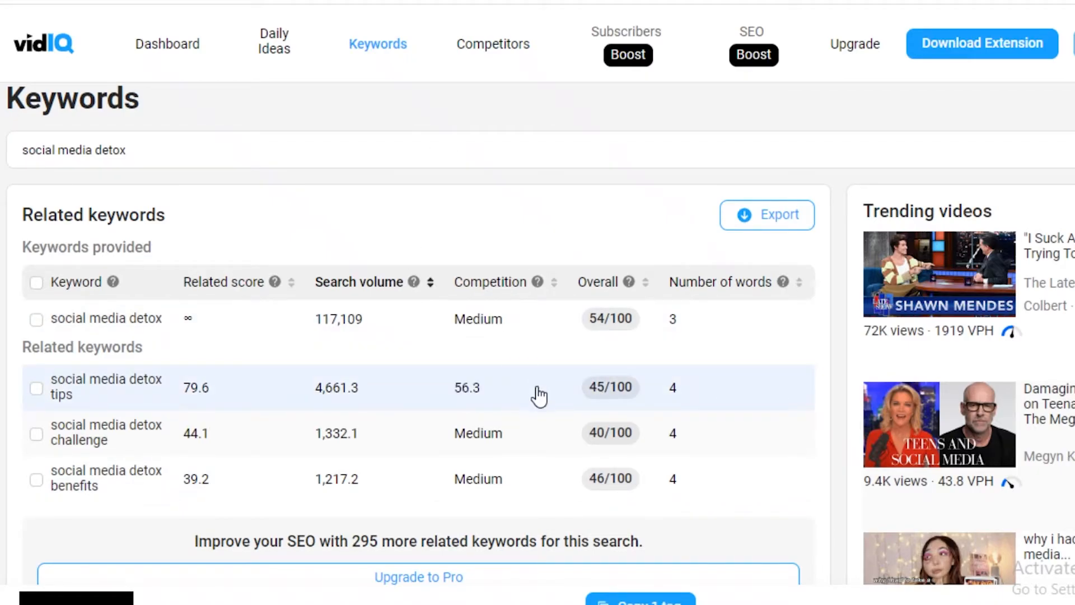
{"action": "mouse_move", "coordinate": [563, 453]}
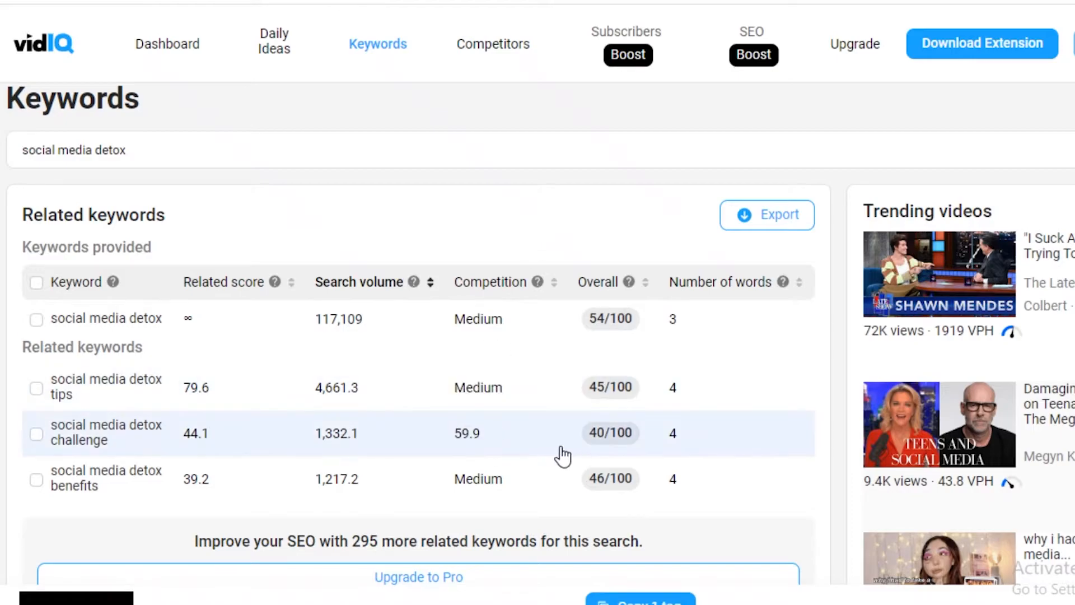
{"action": "mouse_move", "coordinate": [408, 233]}
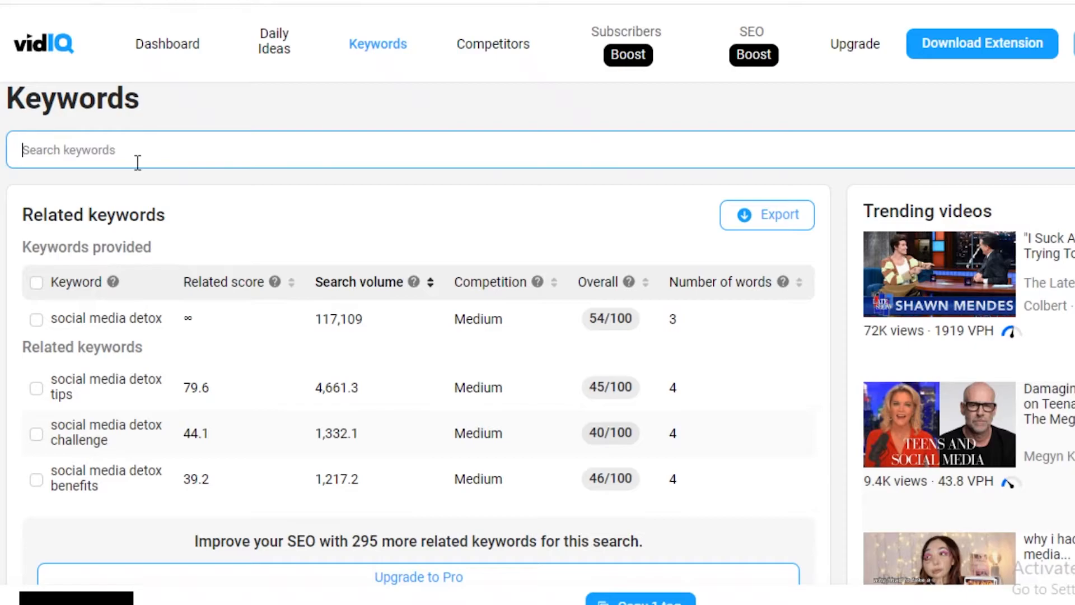
Run an 'iphone' keyword search, review it and return to the dashboard.
{"action": "type", "text": "IF"}
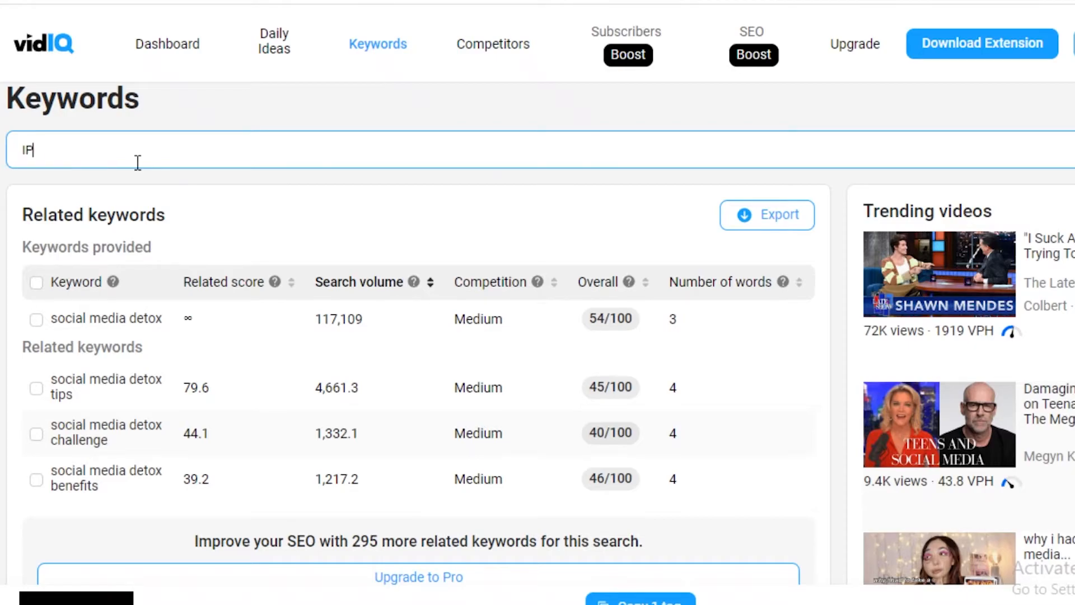
{"action": "type", "text": "ON"}
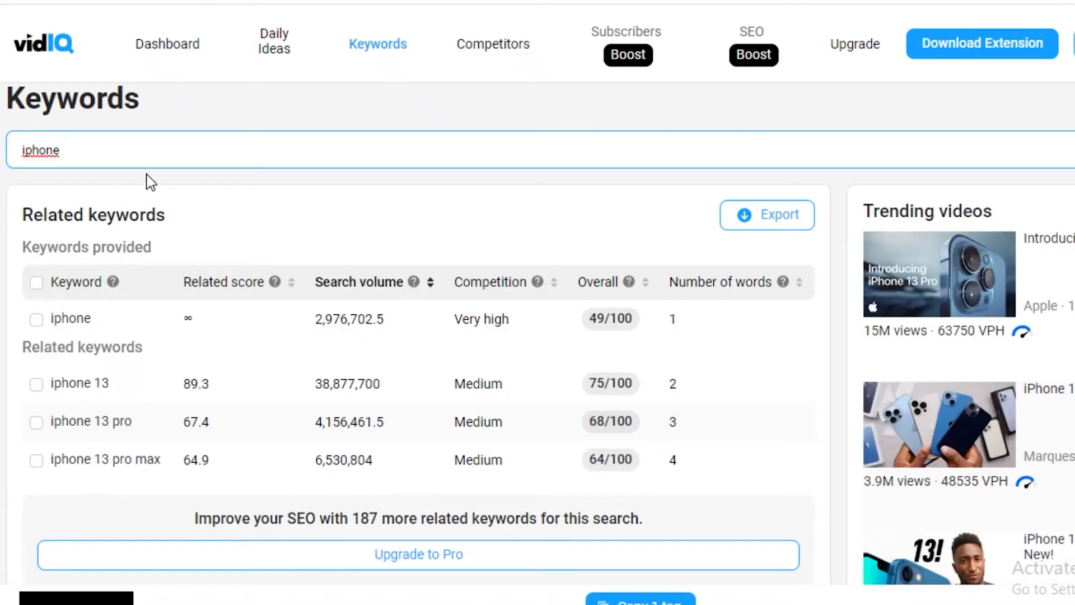
{"action": "mouse_move", "coordinate": [256, 539]}
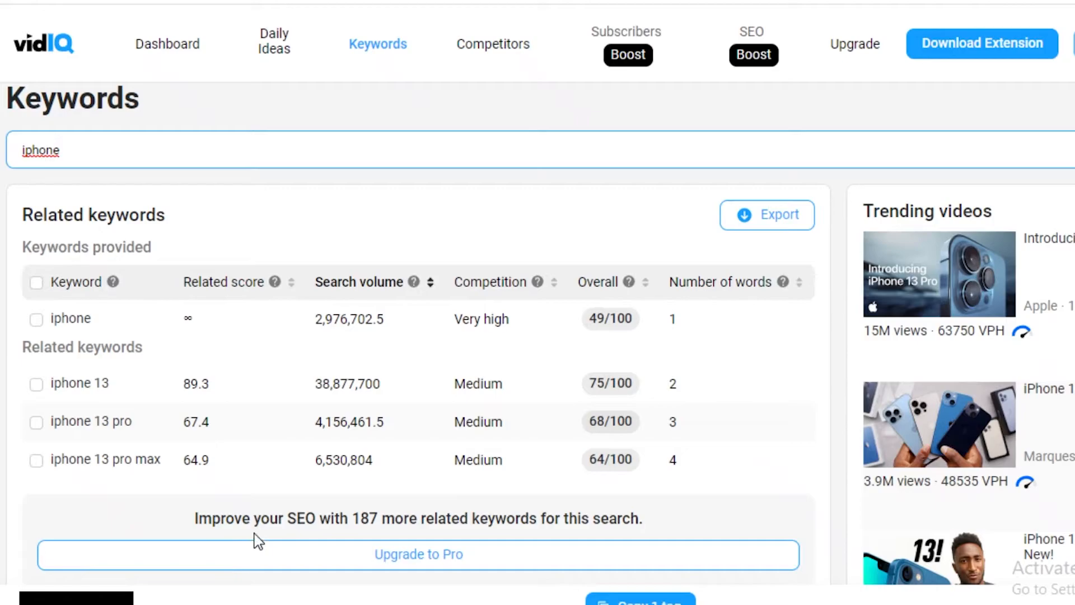
{"action": "mouse_move", "coordinate": [137, 320]}
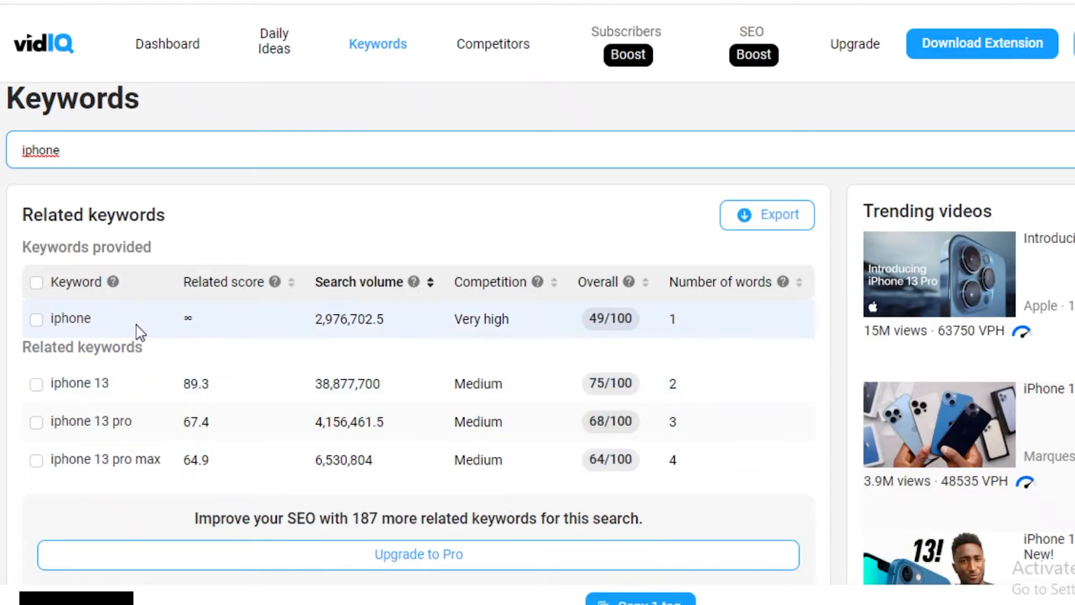
{"action": "mouse_move", "coordinate": [371, 316]}
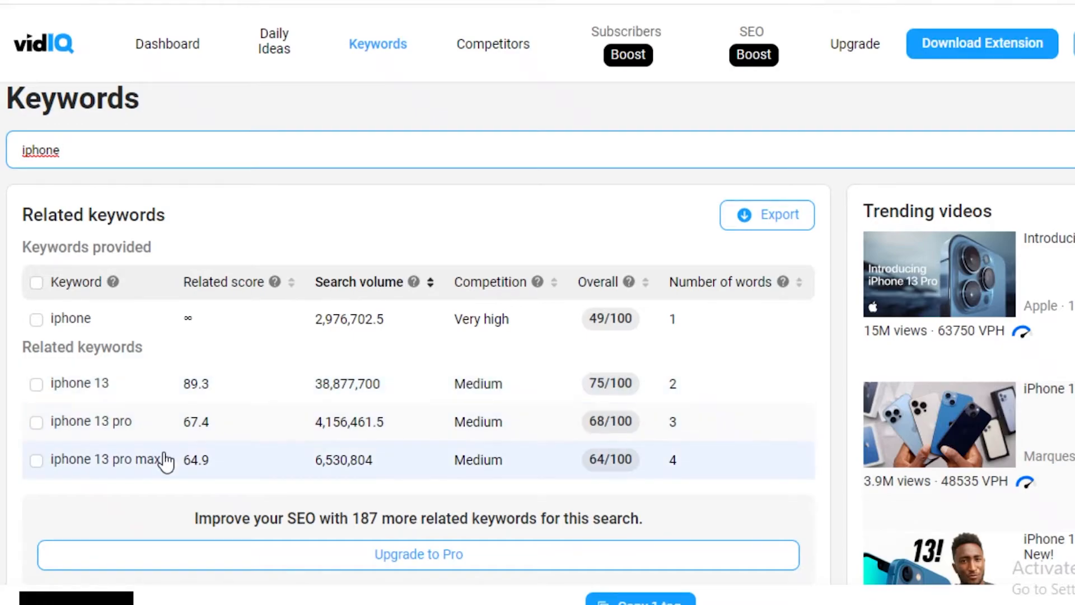
{"action": "mouse_move", "coordinate": [66, 430]}
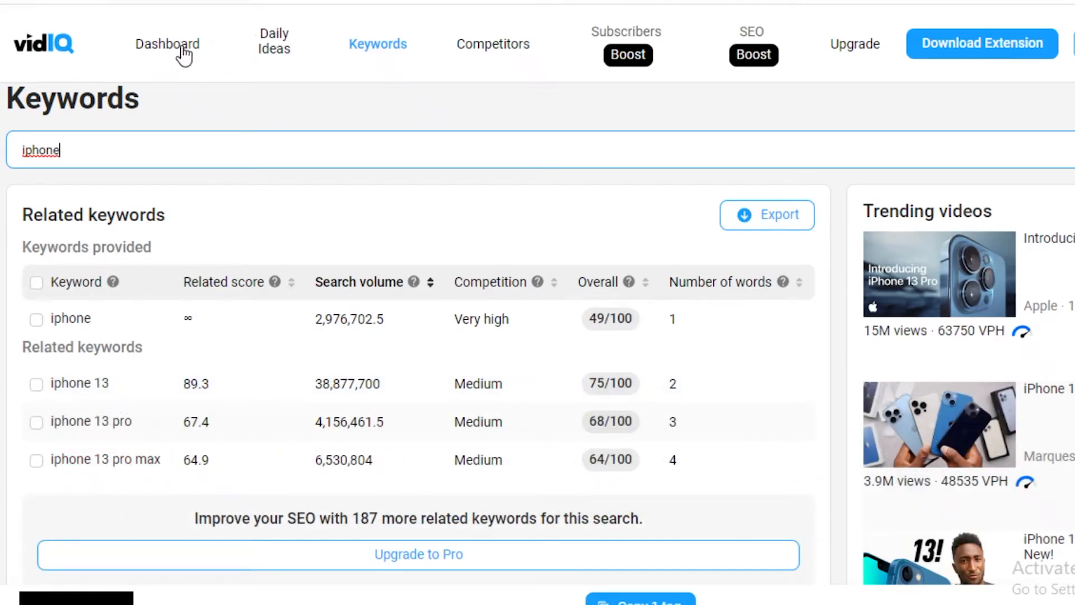
{"action": "left_click", "coordinate": [167, 44]}
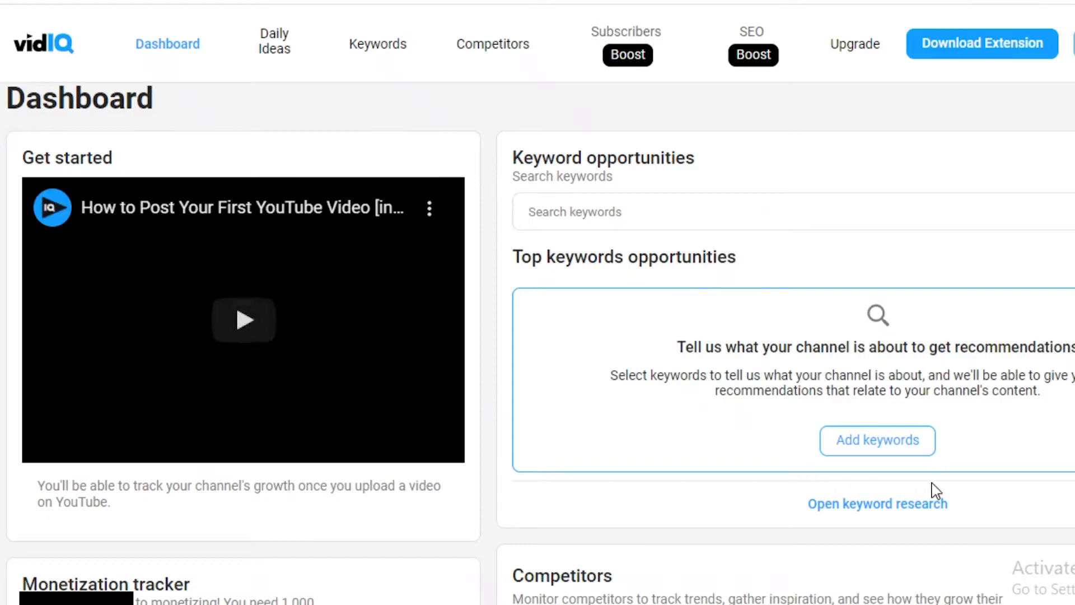
Choose tech unboxing and samsung unpacked as channel keywords.
{"action": "left_click", "coordinate": [876, 440]}
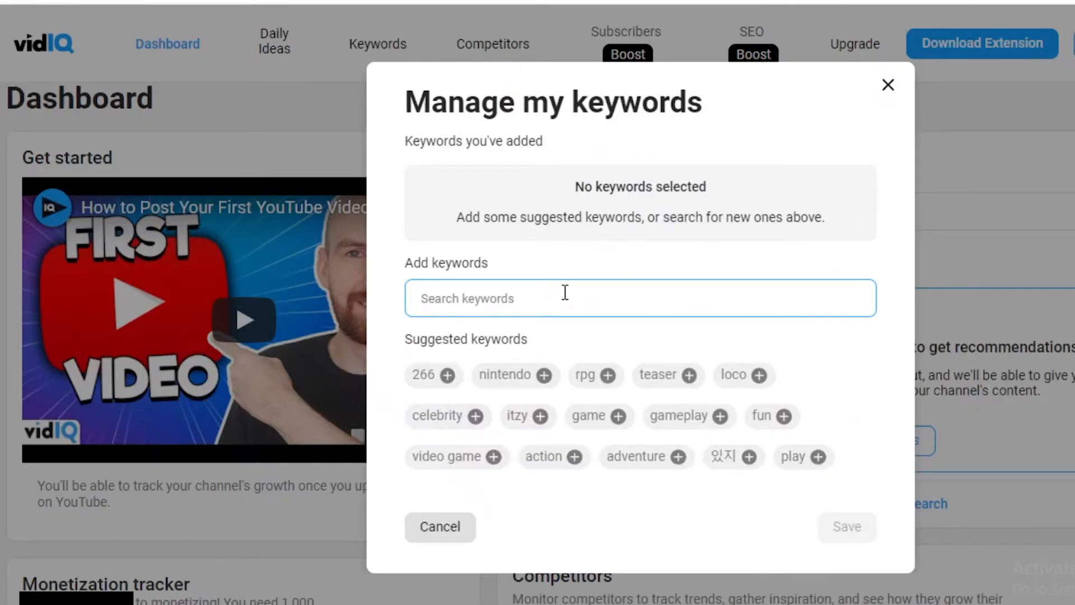
{"action": "type", "text": "TECH"}
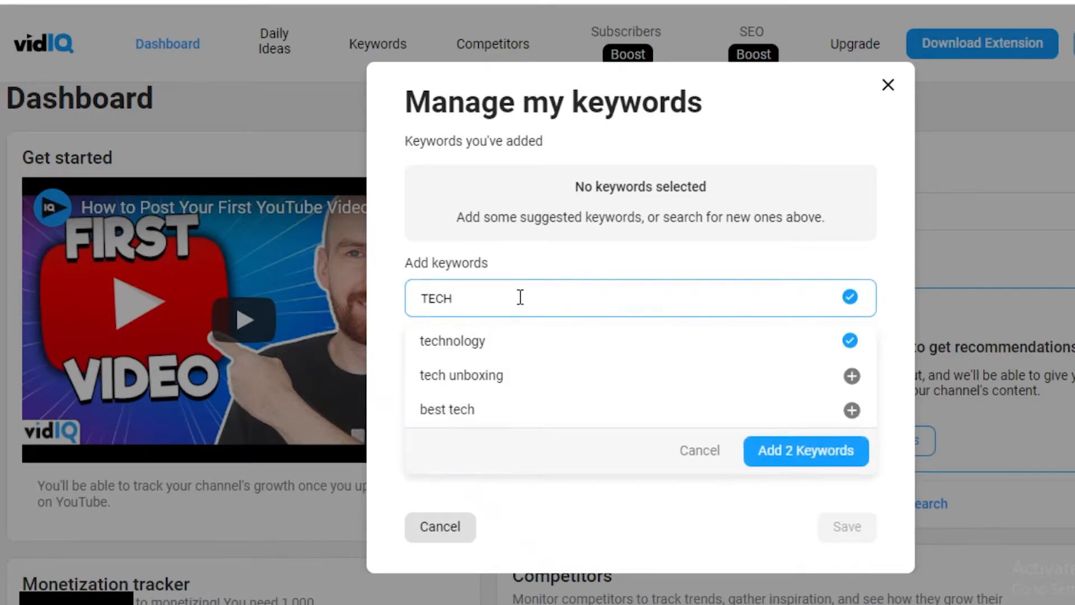
{"action": "left_click", "coordinate": [851, 375]}
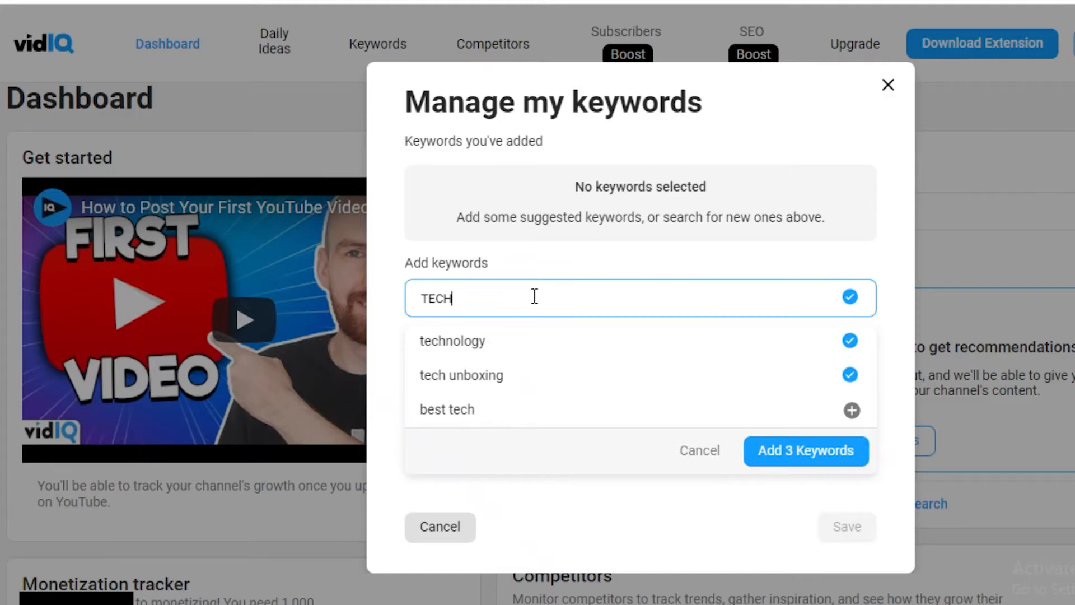
{"action": "type", "text": "SAMSUNG"}
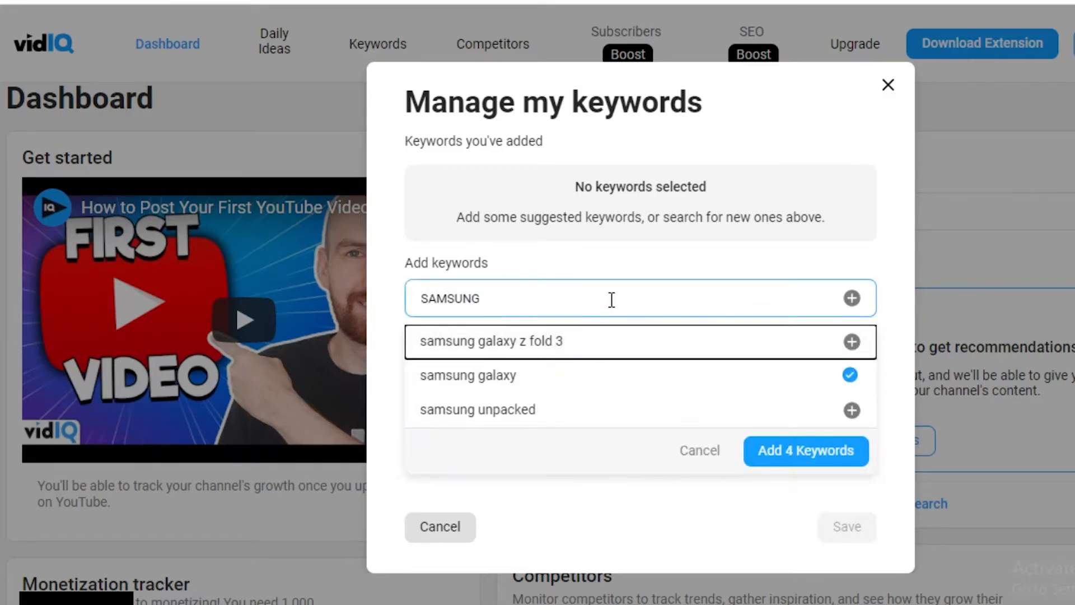
{"action": "left_click", "coordinate": [850, 410]}
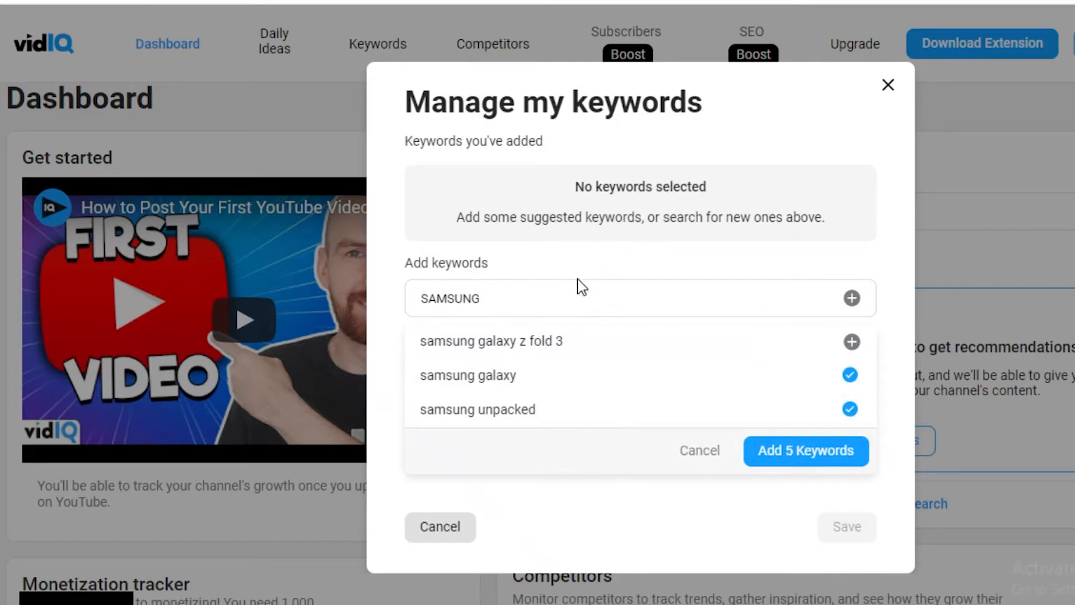
Add apple event, then add all chosen keywords to the channel and save.
{"action": "type", "text": "A"}
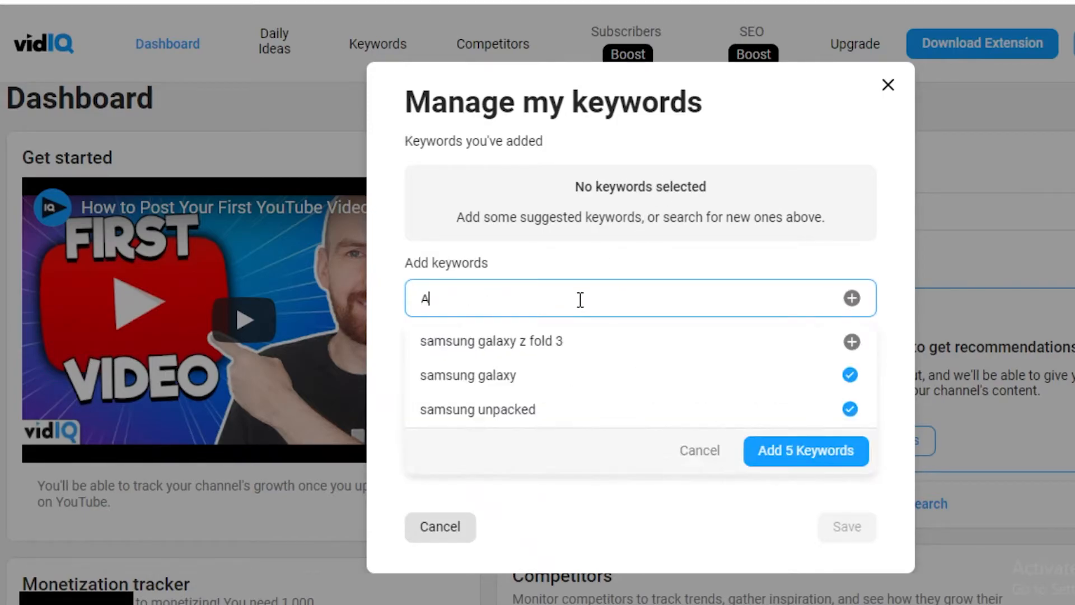
{"action": "type", "text": "PPLE"}
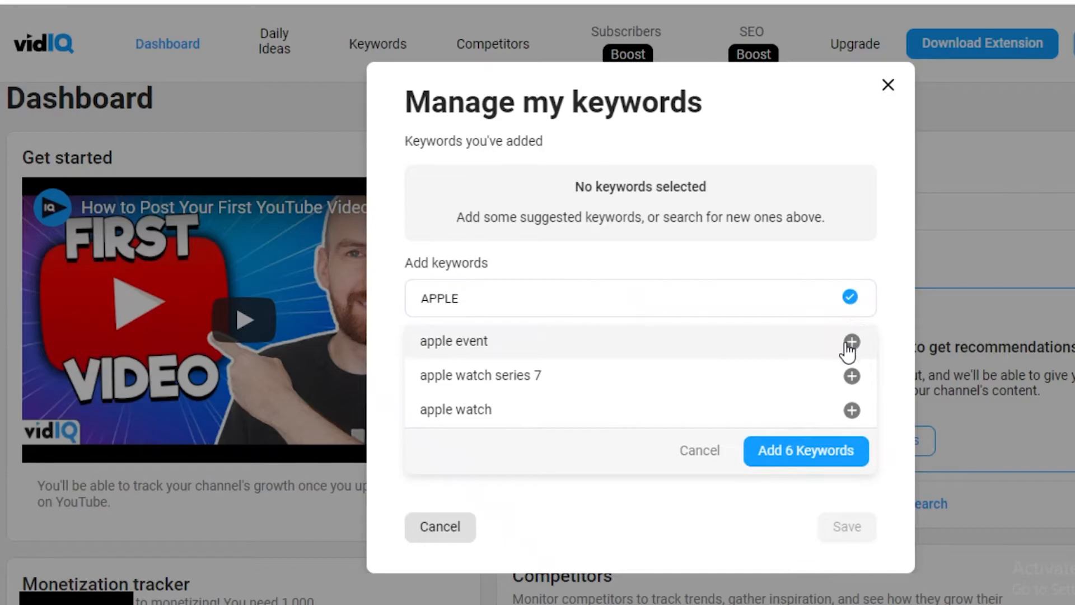
{"action": "left_click", "coordinate": [852, 343]}
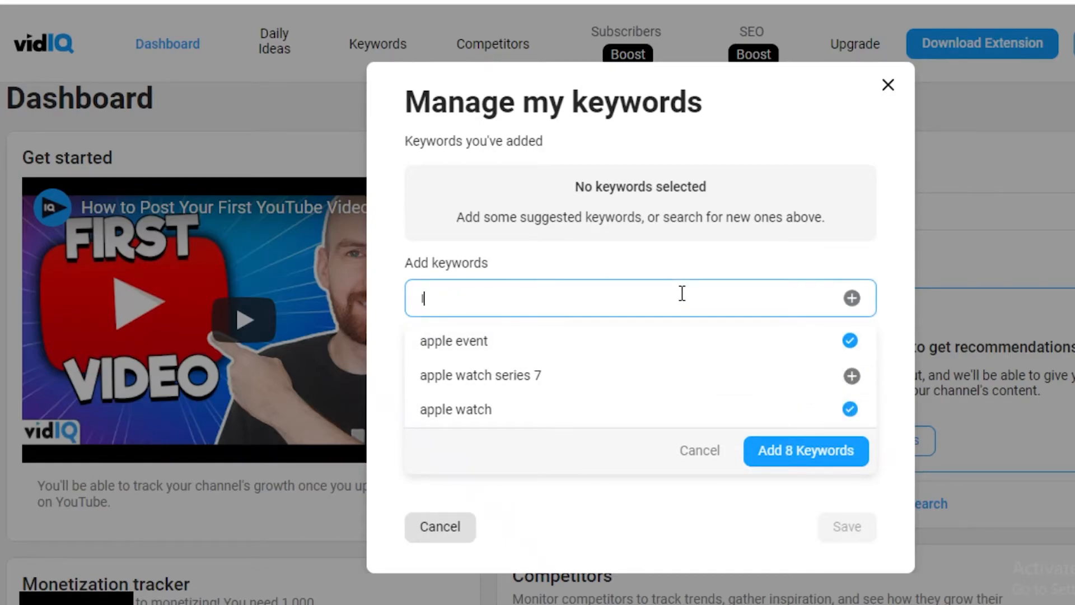
{"action": "left_click", "coordinate": [806, 450]}
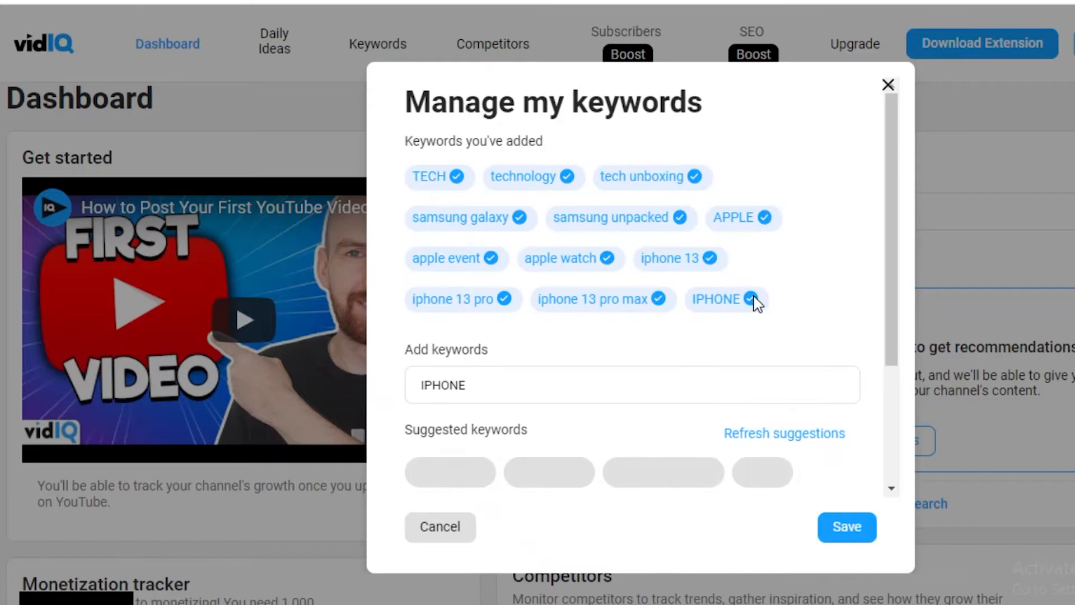
{"action": "scroll", "scroll_direction": "down", "scroll_amount": 3}
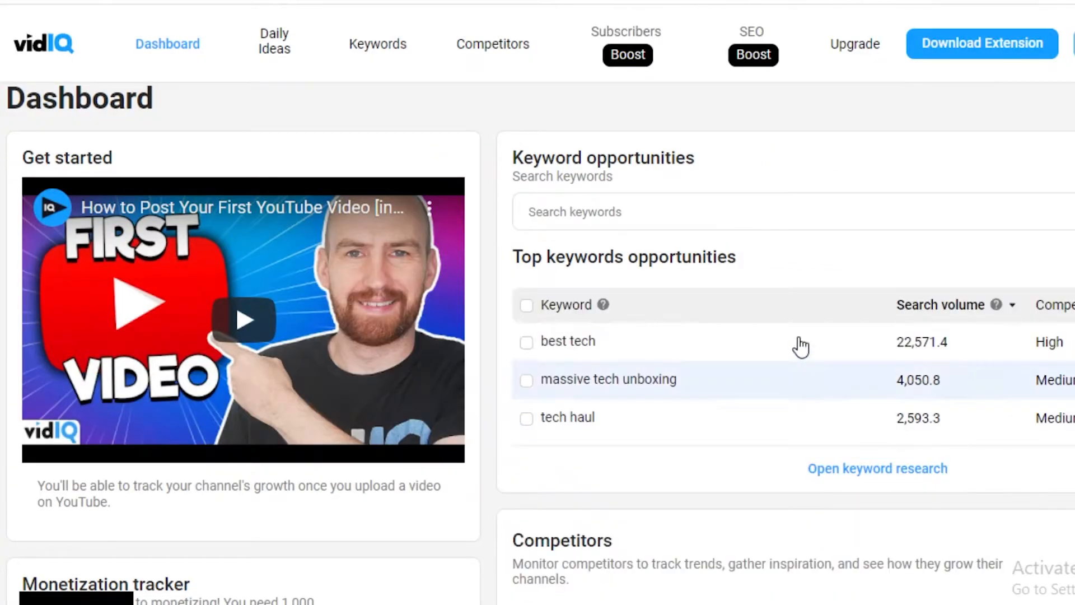
Review full keyword research for the tech opportunities, then go to Daily Ideas.
{"action": "left_click", "coordinate": [377, 43]}
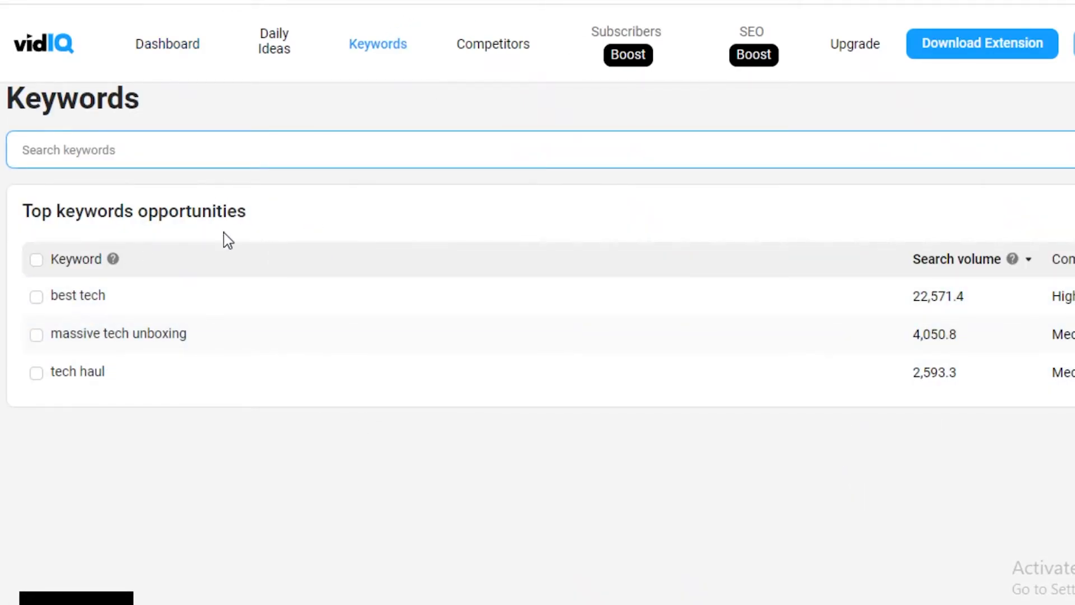
{"action": "mouse_move", "coordinate": [894, 282]}
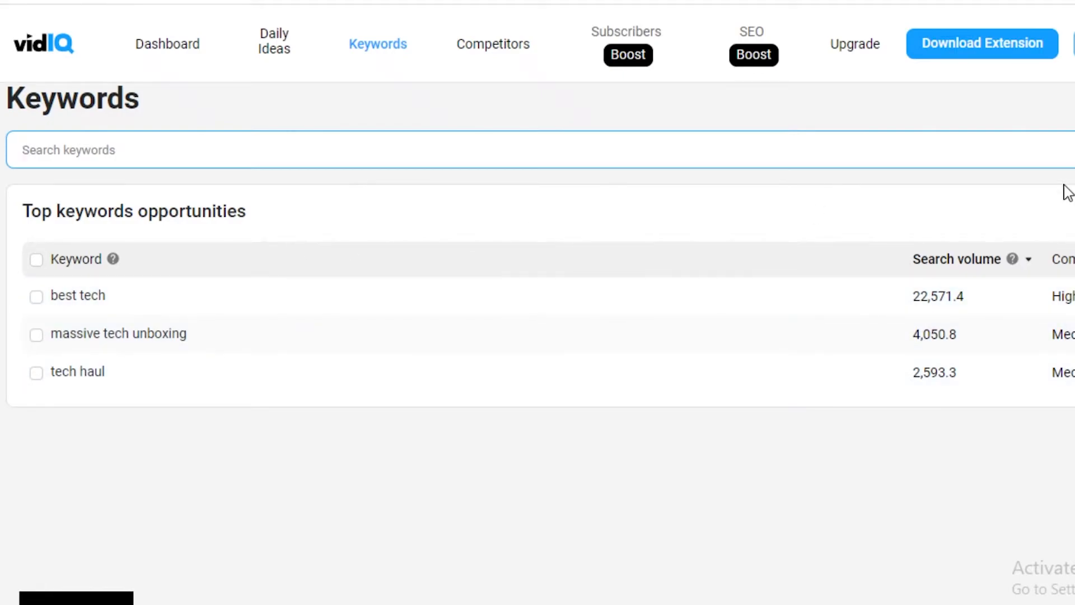
{"action": "mouse_move", "coordinate": [144, 353]}
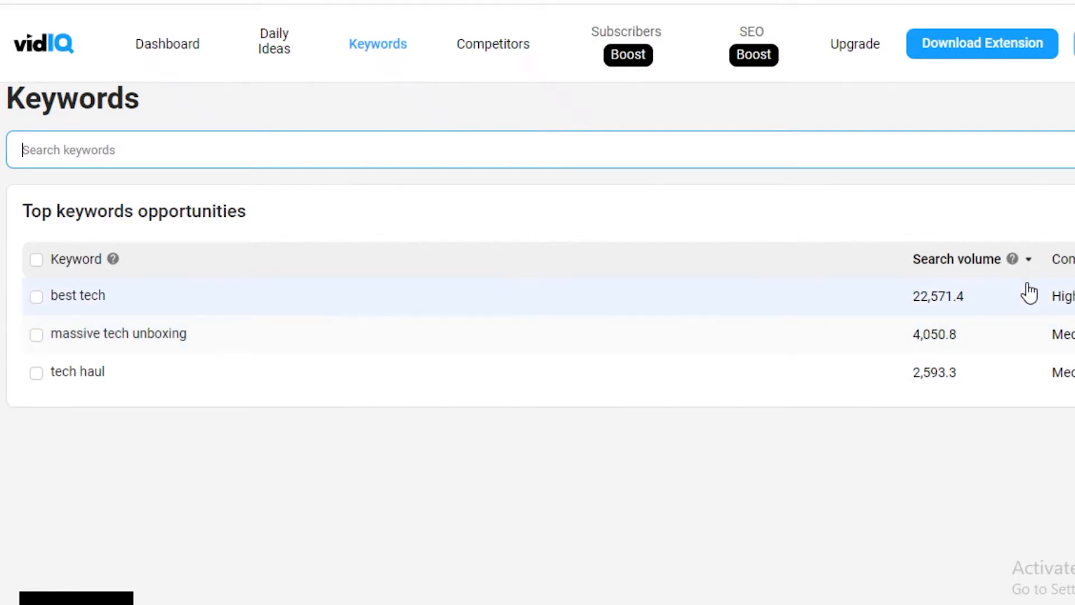
{"action": "mouse_move", "coordinate": [1067, 353]}
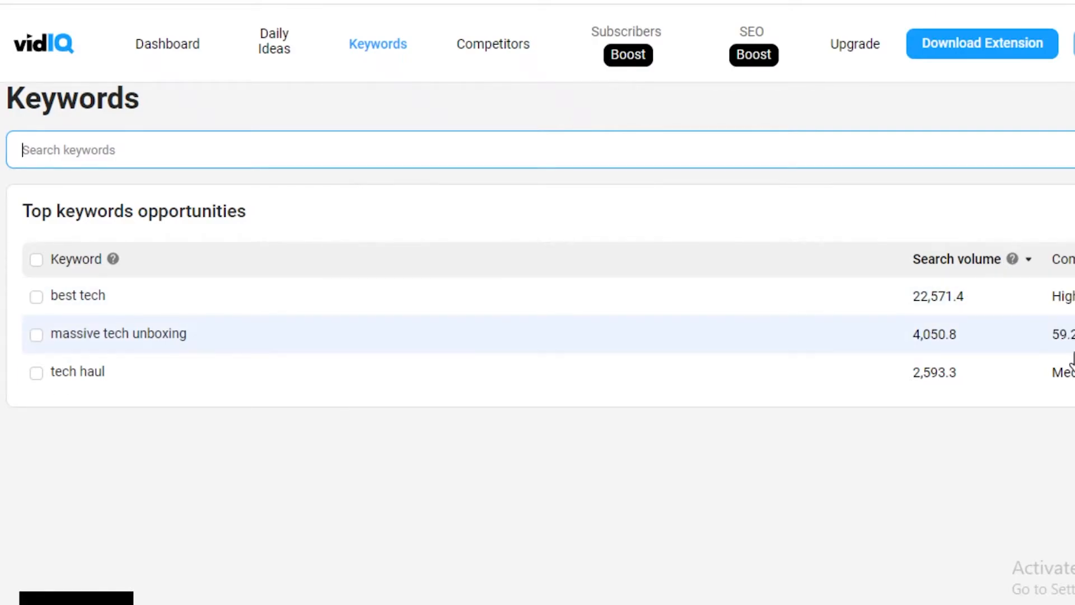
{"action": "mouse_move", "coordinate": [169, 96]}
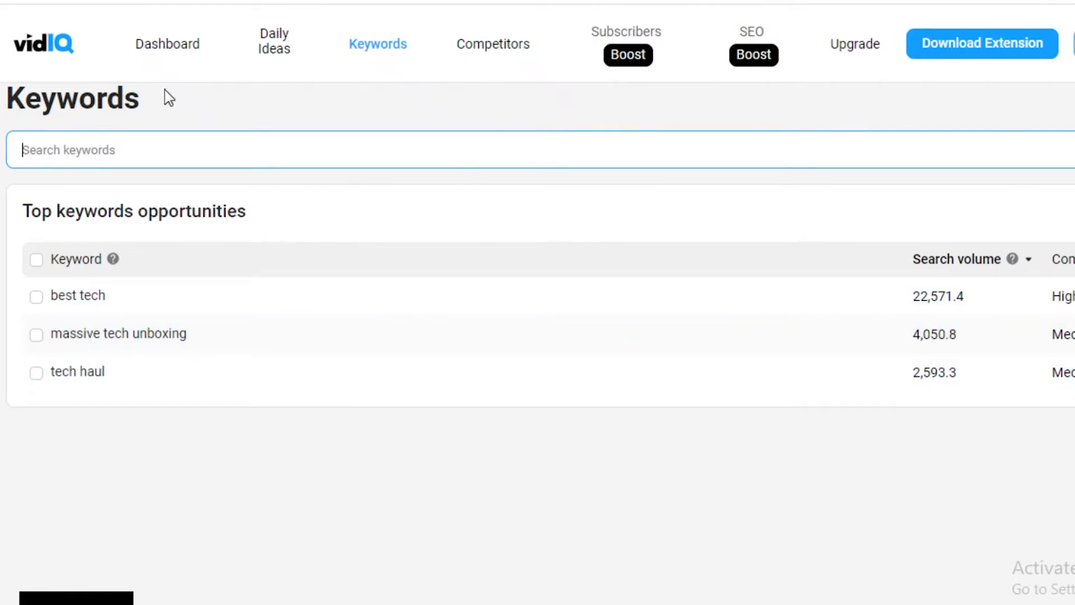
{"action": "left_click", "coordinate": [273, 41]}
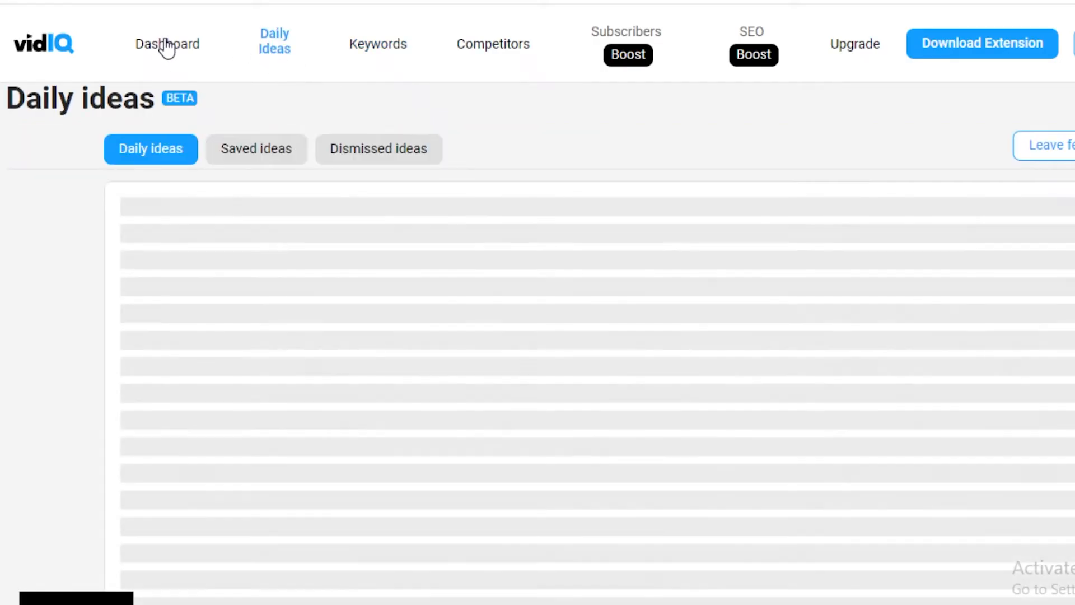
Return to the dashboard's Monetization tracker and Competitors panels.
{"action": "left_click", "coordinate": [167, 44]}
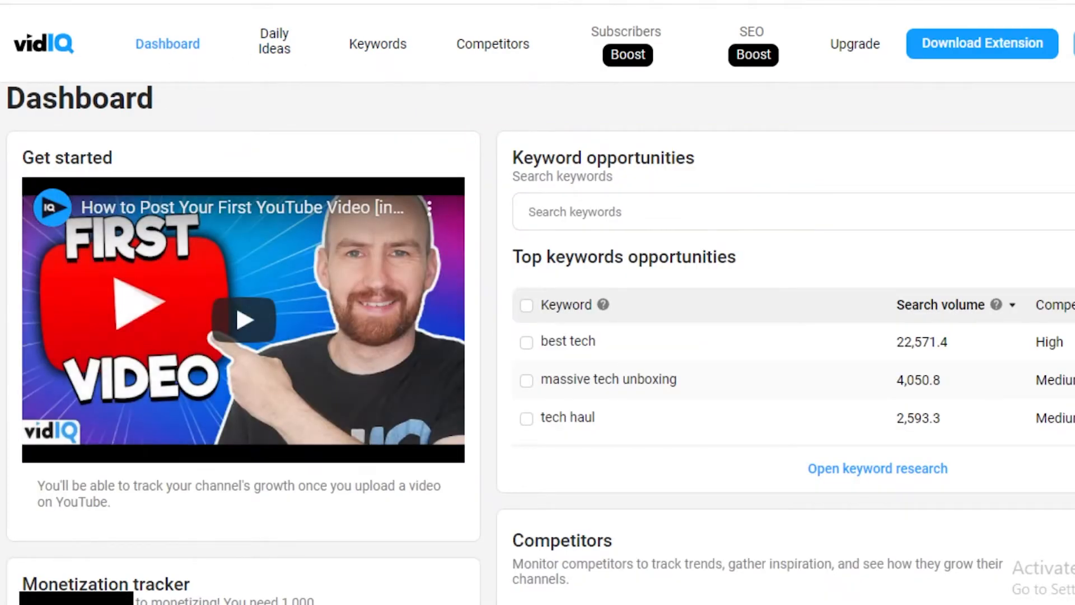
{"action": "scroll", "scroll_direction": "down", "scroll_amount": 3}
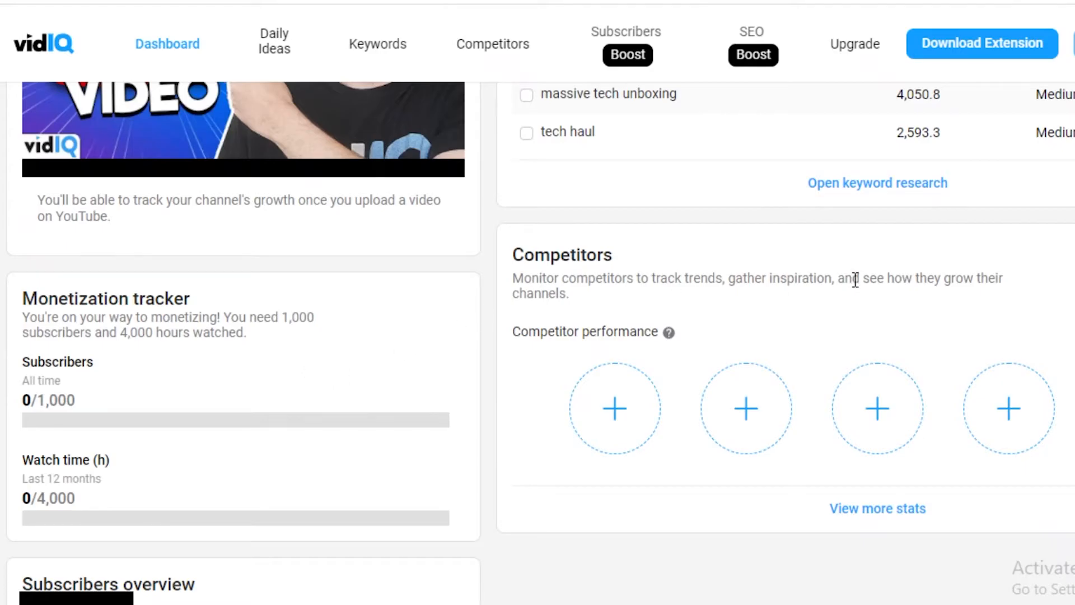
{"action": "scroll", "scroll_direction": "down", "scroll_amount": 3}
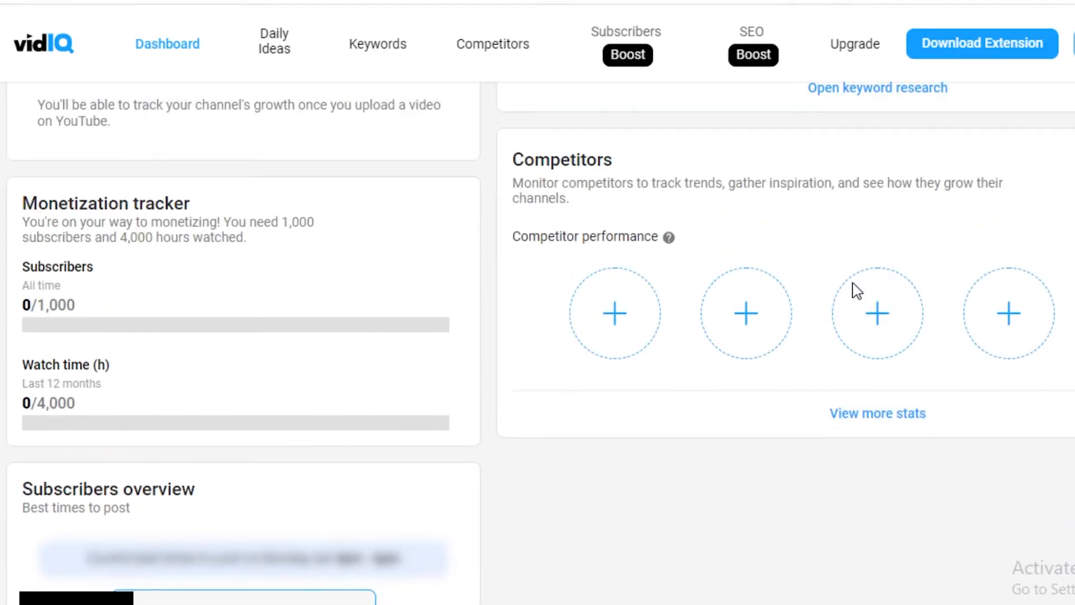
{"action": "mouse_move", "coordinate": [734, 271]}
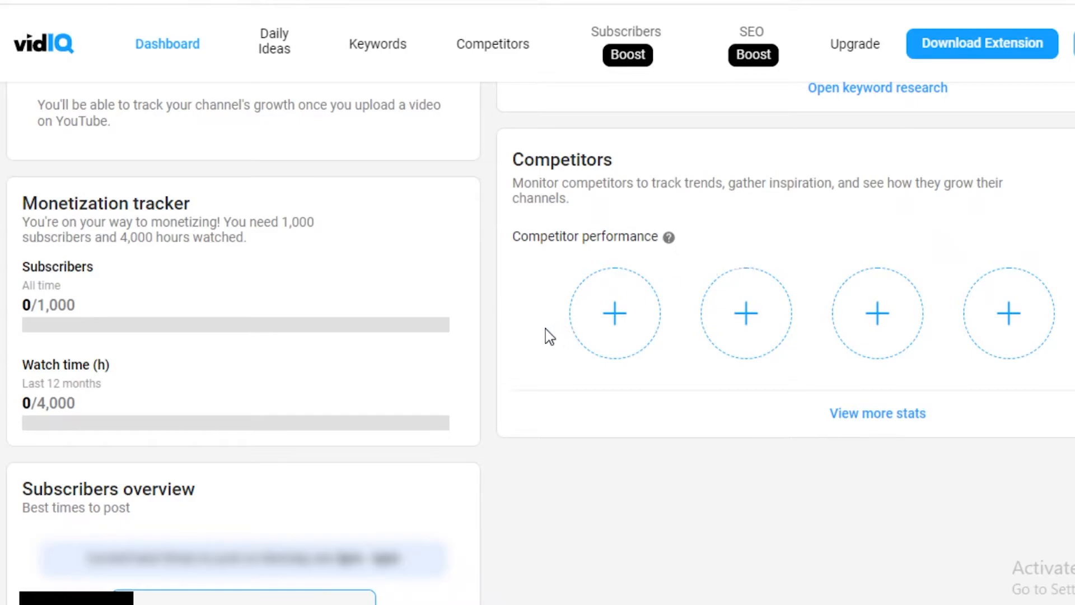
{"action": "mouse_move", "coordinate": [607, 330]}
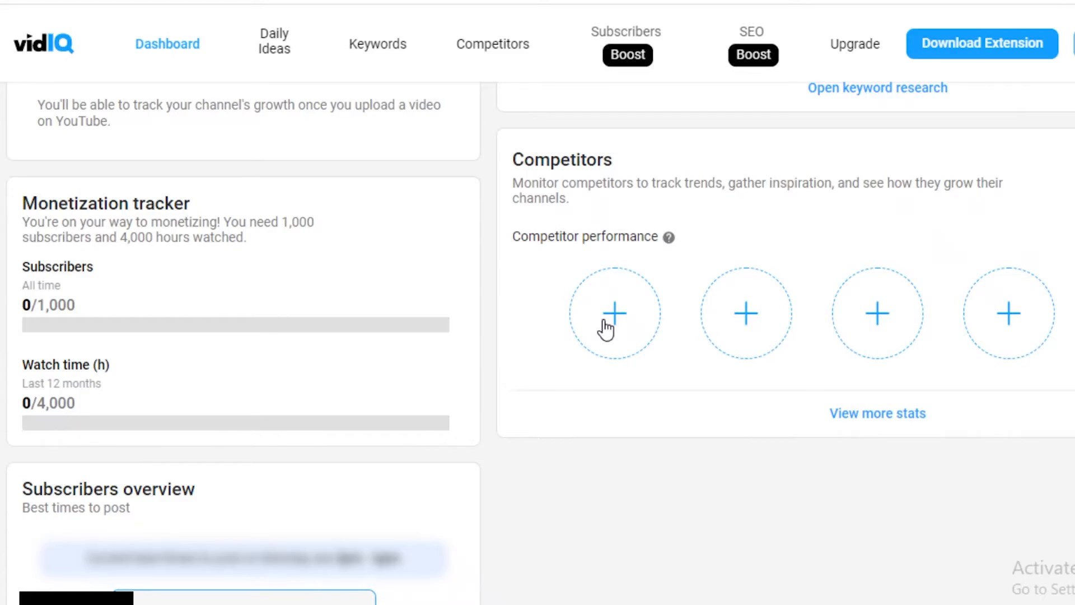
Search 'HOW TO' to add How to Digital, then add Explain the Socials as a second competitor.
{"action": "left_click", "coordinate": [615, 314]}
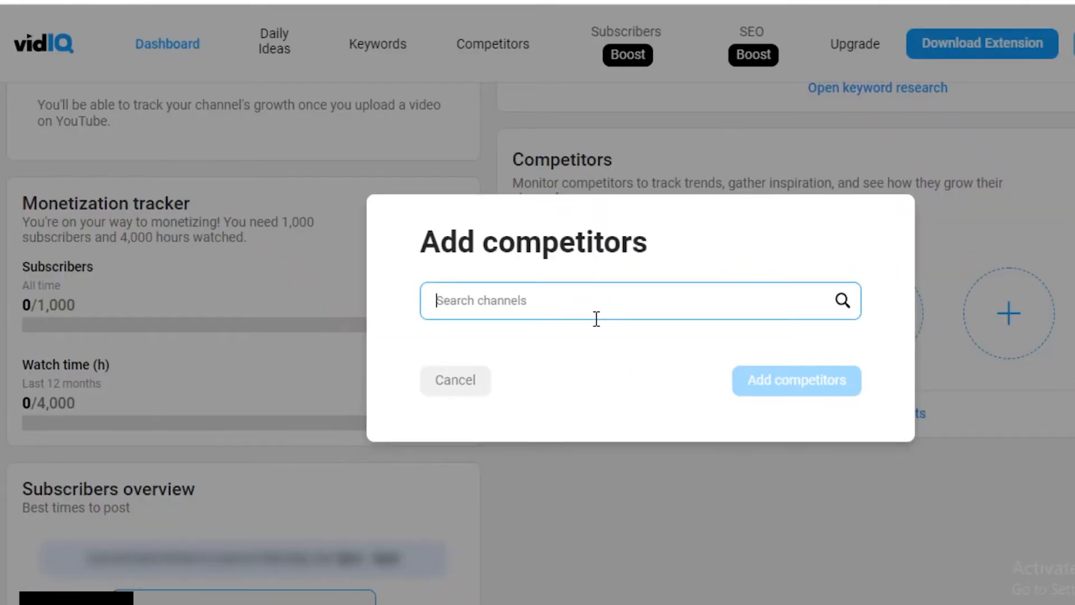
{"action": "type", "text": "HO"}
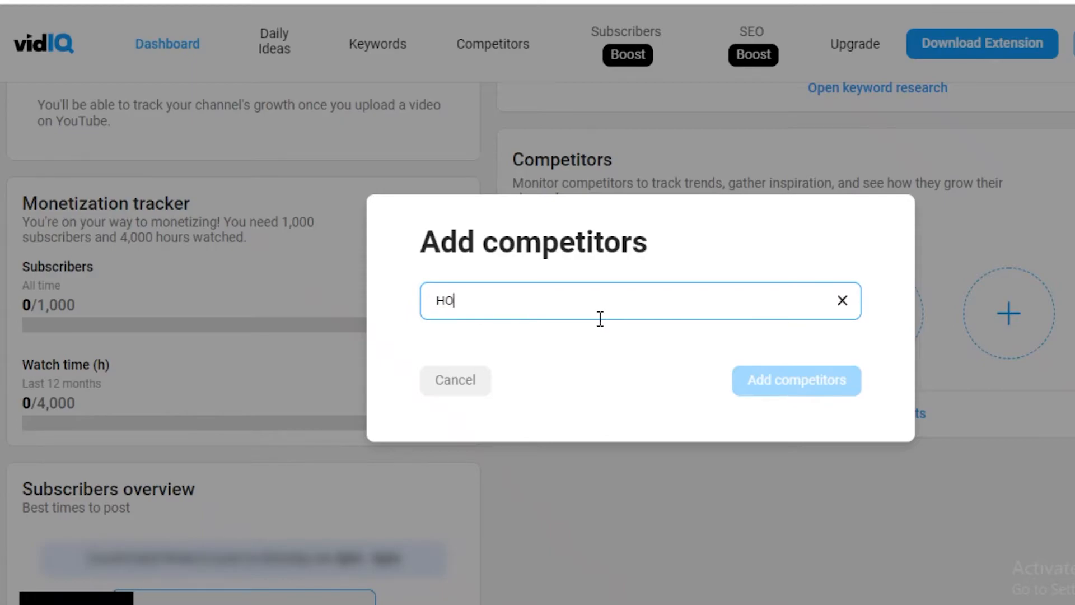
{"action": "type", "text": "W"}
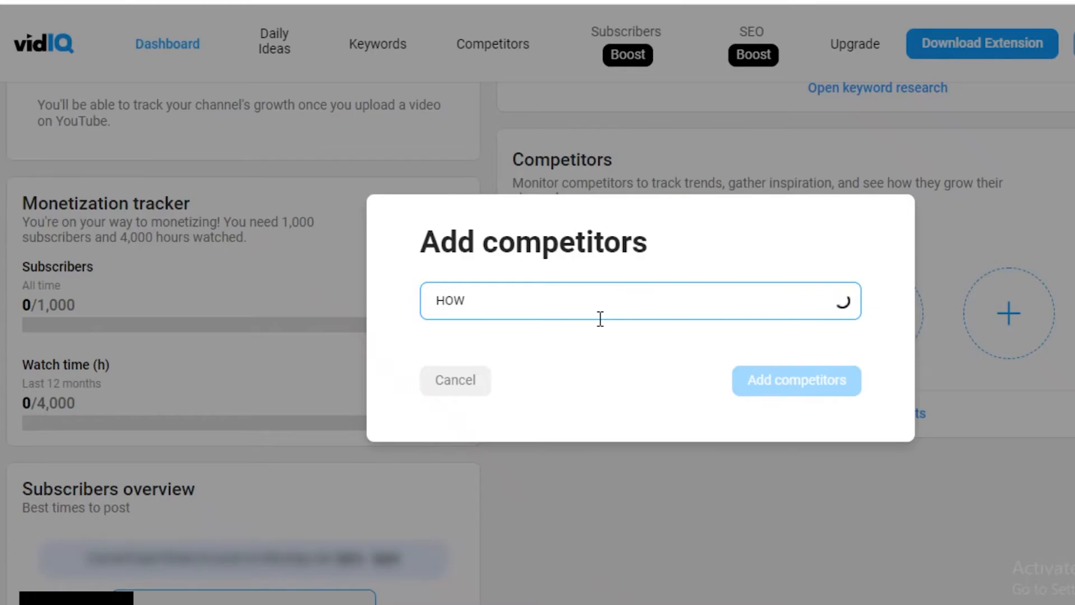
{"action": "type", "text": "TO"}
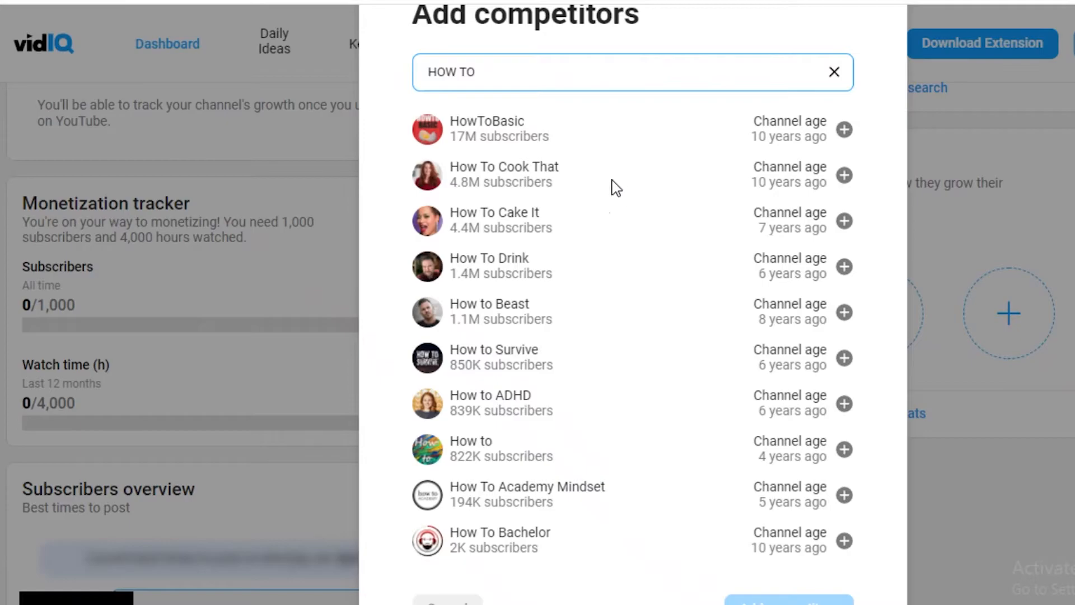
{"action": "scroll", "scroll_direction": "down", "scroll_amount": 3}
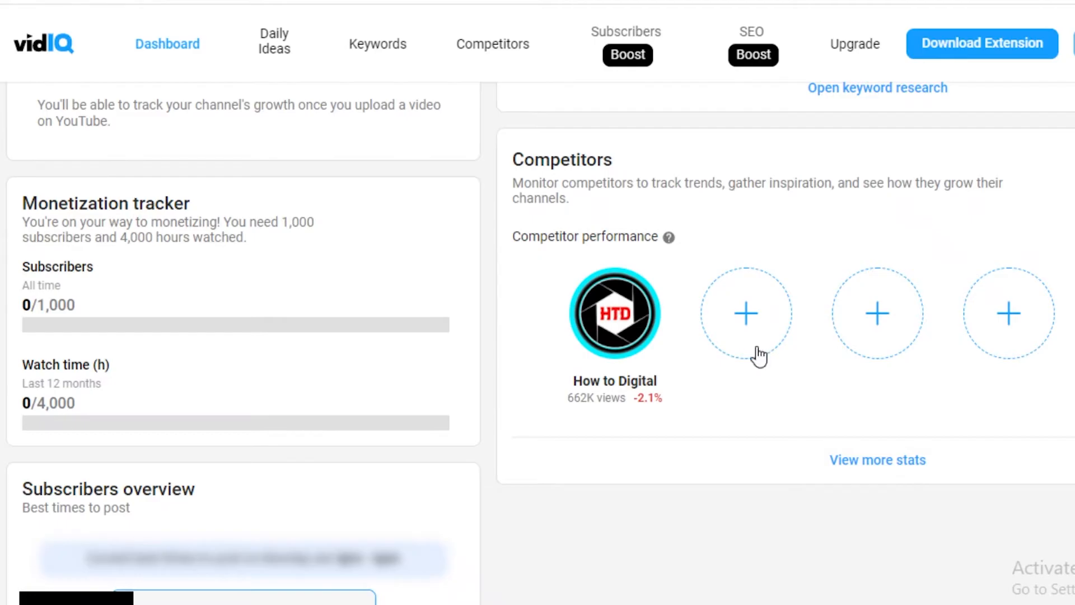
{"action": "left_click", "coordinate": [746, 314]}
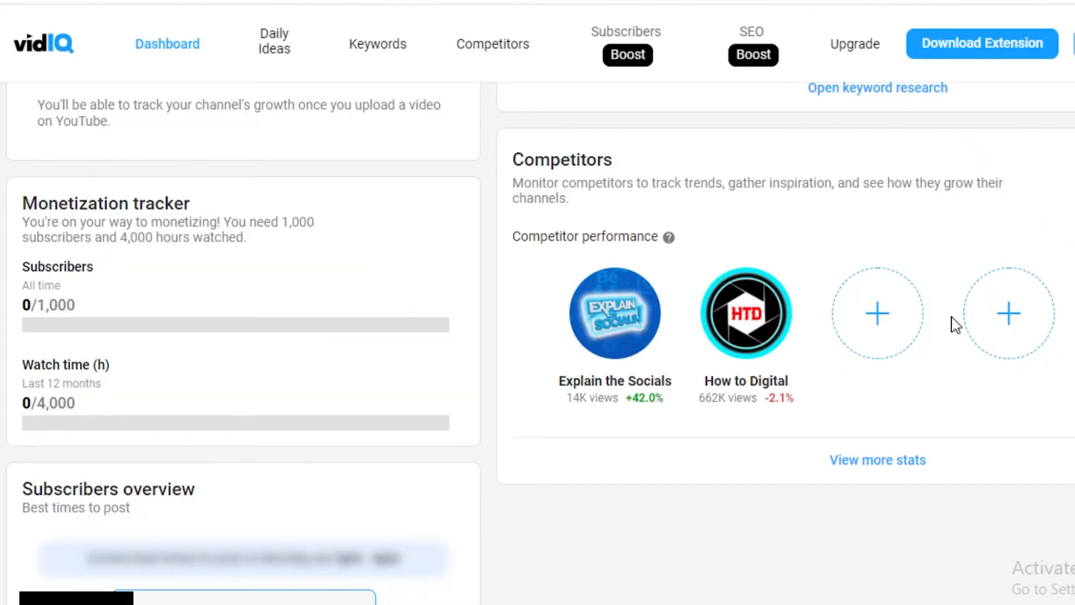
{"action": "mouse_move", "coordinate": [615, 314]}
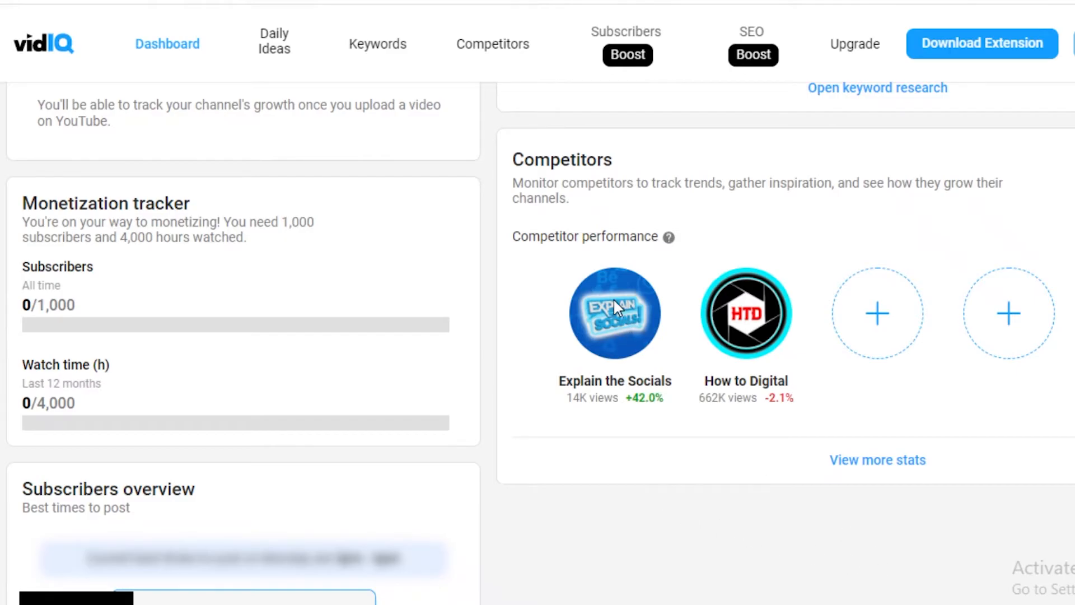
Compare How to Digital and Explain the Socials on the Competitors page with the views chart on Total.
{"action": "left_click", "coordinate": [492, 43]}
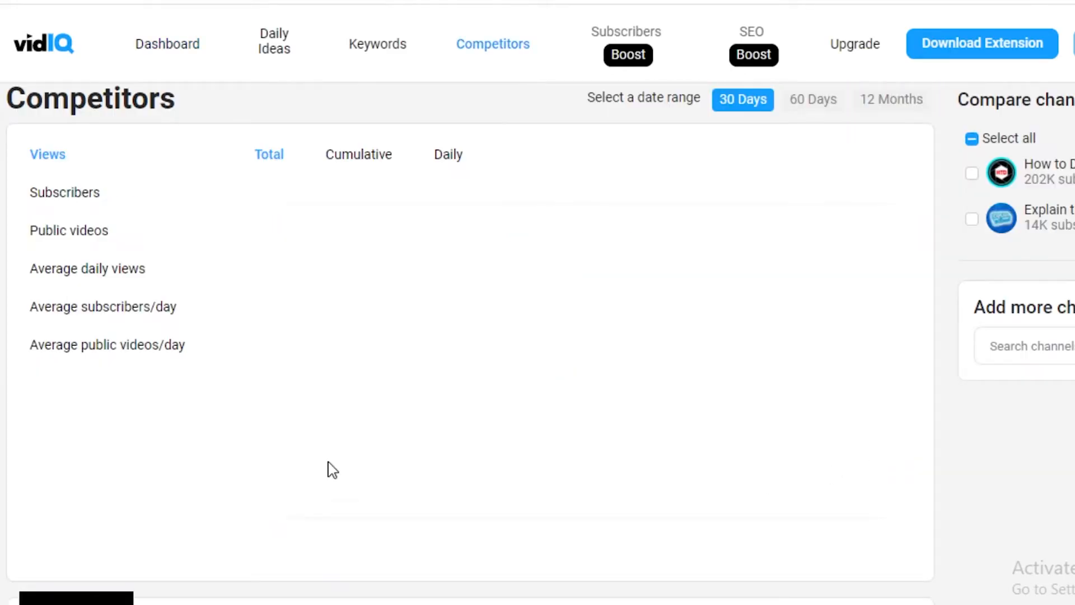
{"action": "mouse_move", "coordinate": [74, 346]}
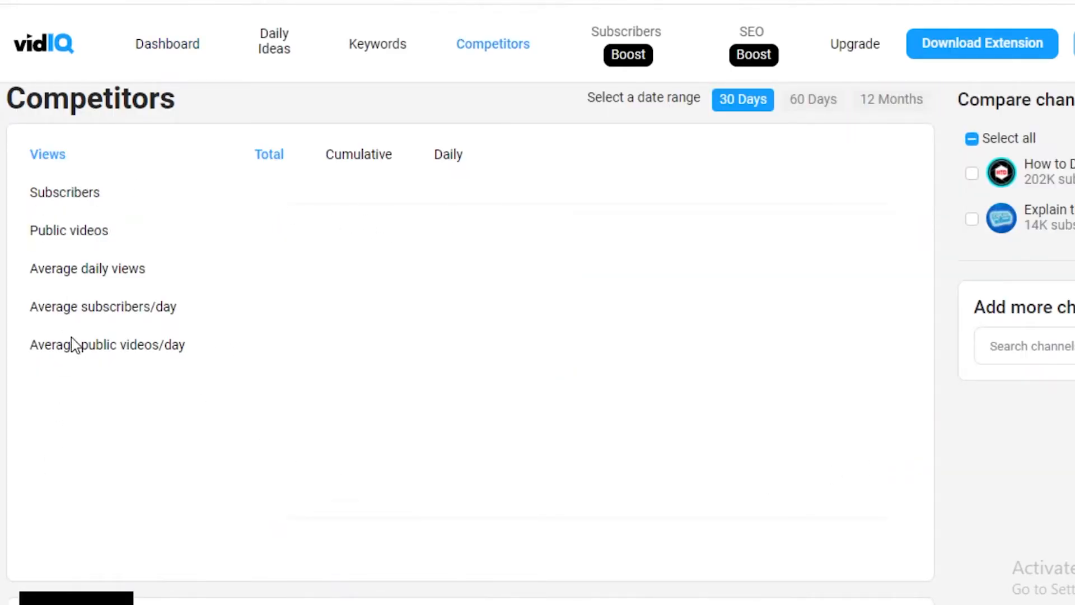
{"action": "scroll", "scroll_direction": "down", "scroll_amount": 3}
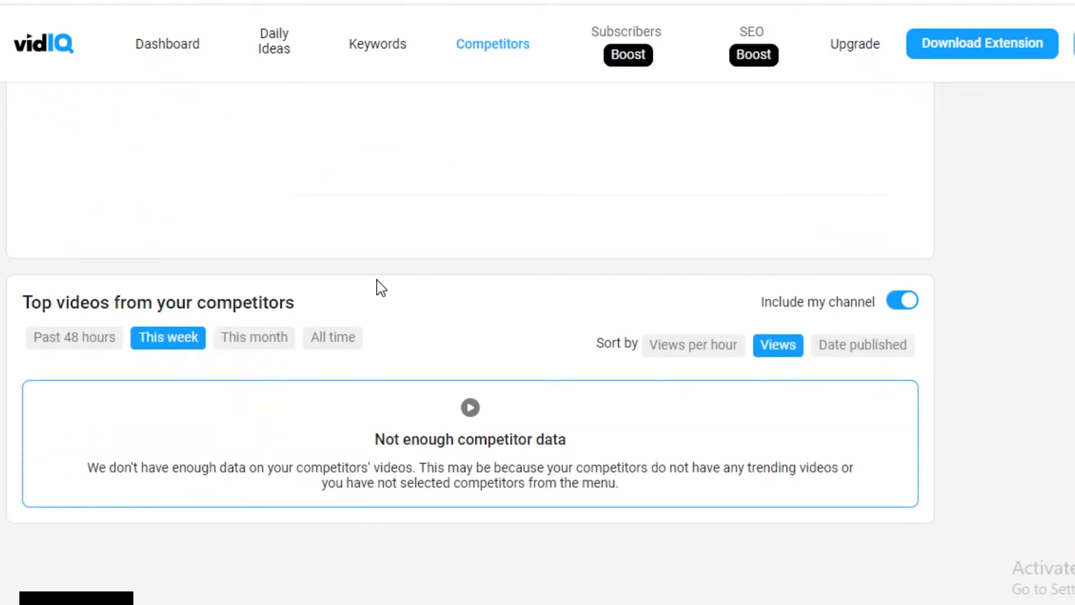
{"action": "scroll", "scroll_direction": "up", "scroll_amount": 3}
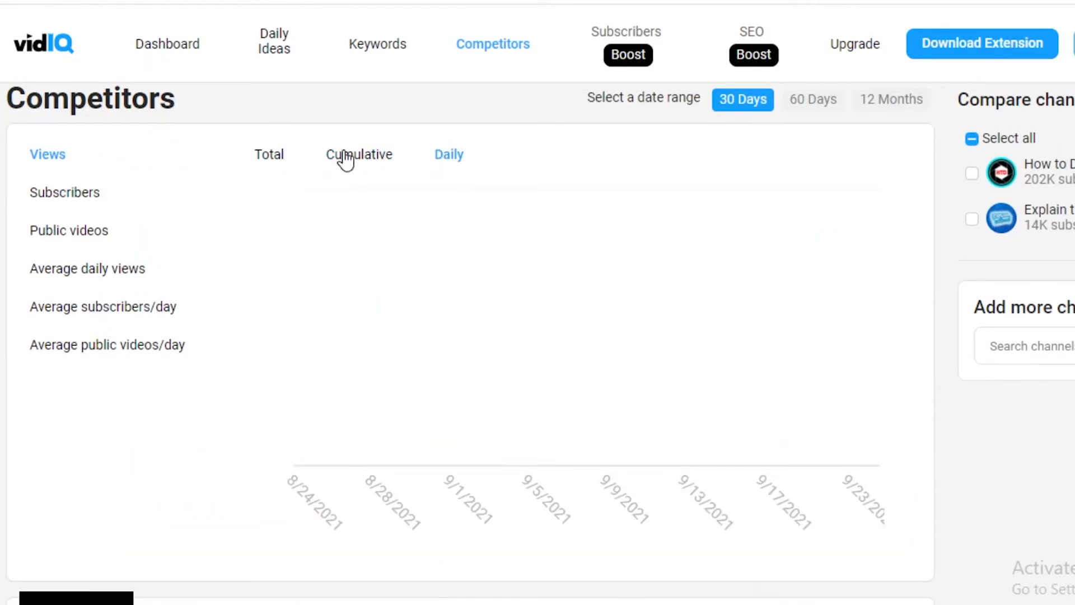
{"action": "left_click", "coordinate": [269, 154]}
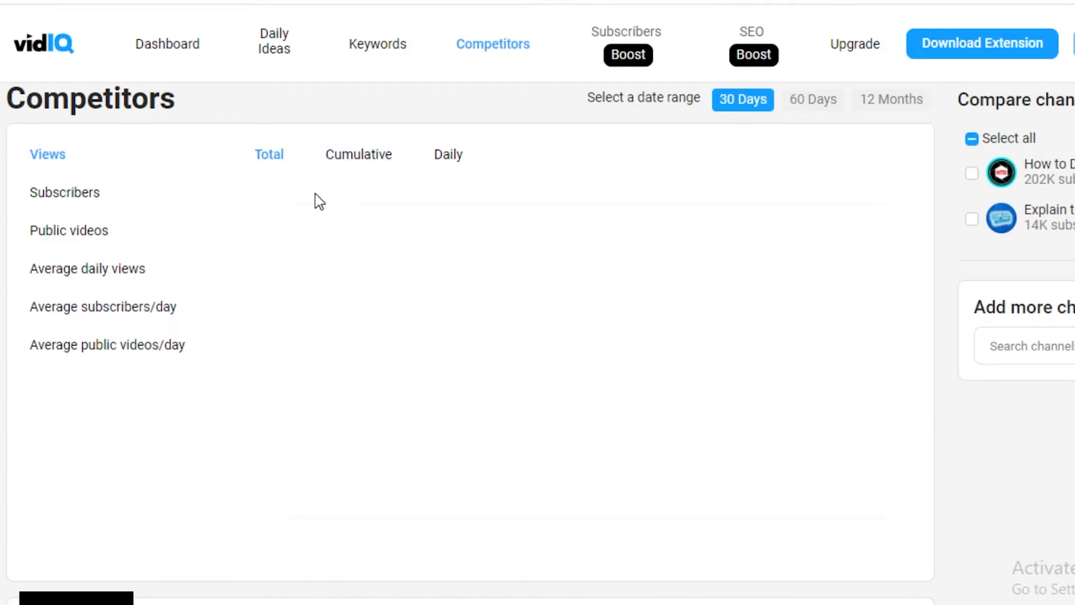
{"action": "mouse_move", "coordinate": [364, 185]}
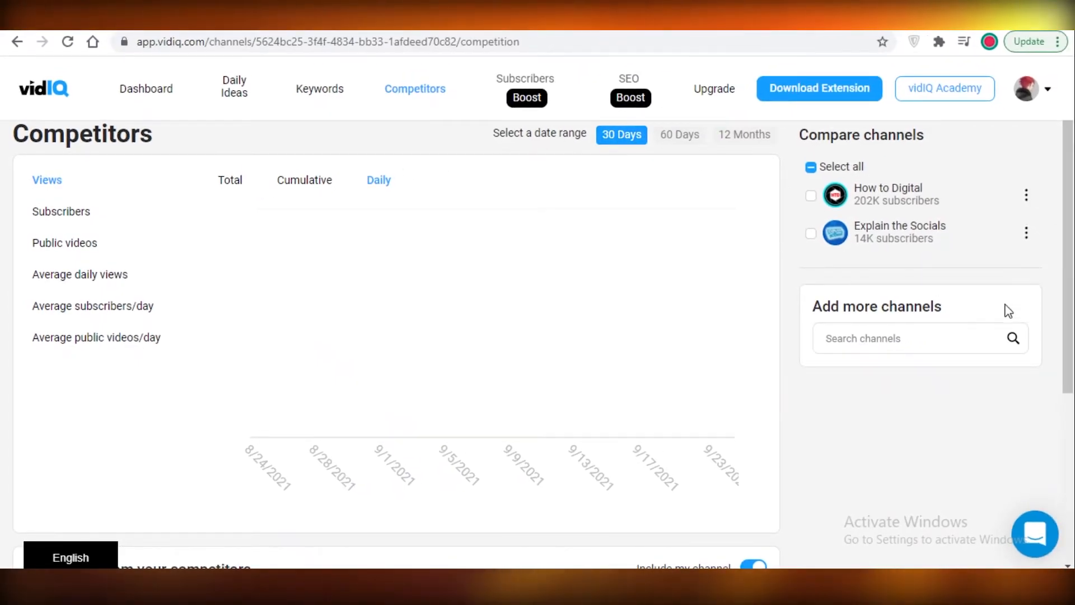
Add How To Cook That as a third competitor and show it on the daily views chart.
{"action": "type", "text": "HOW TO COOK"}
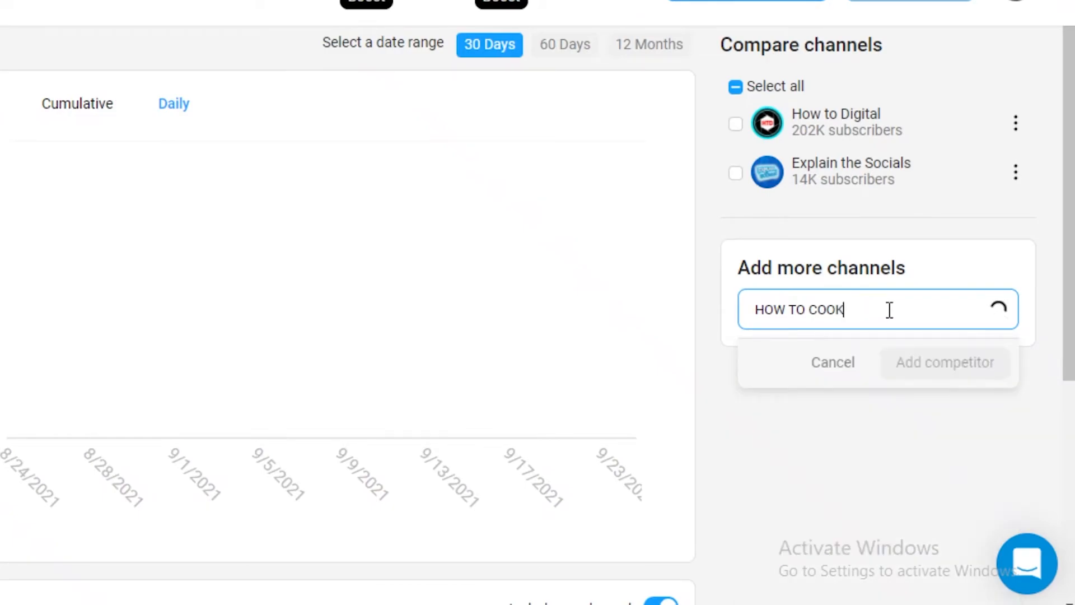
{"action": "scroll", "scroll_direction": "down", "scroll_amount": 3}
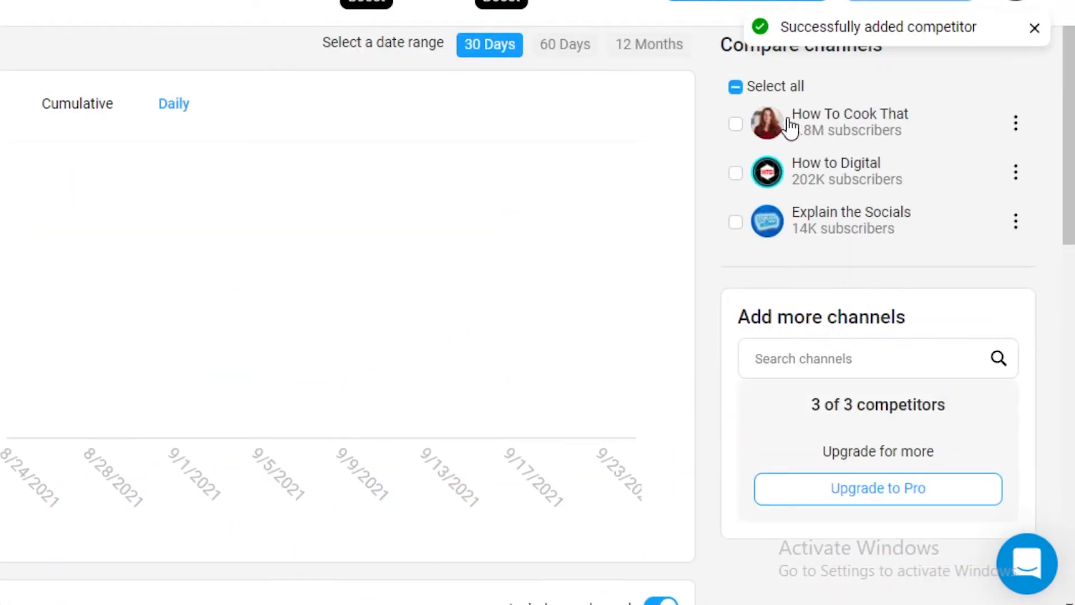
{"action": "left_click", "coordinate": [736, 123]}
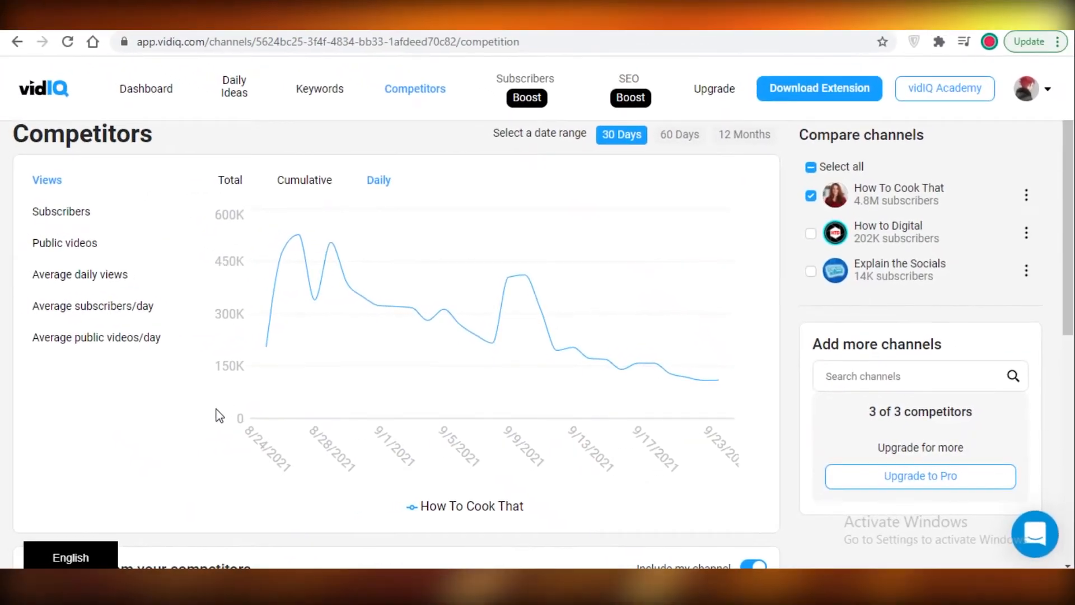
{"action": "mouse_move", "coordinate": [363, 284]}
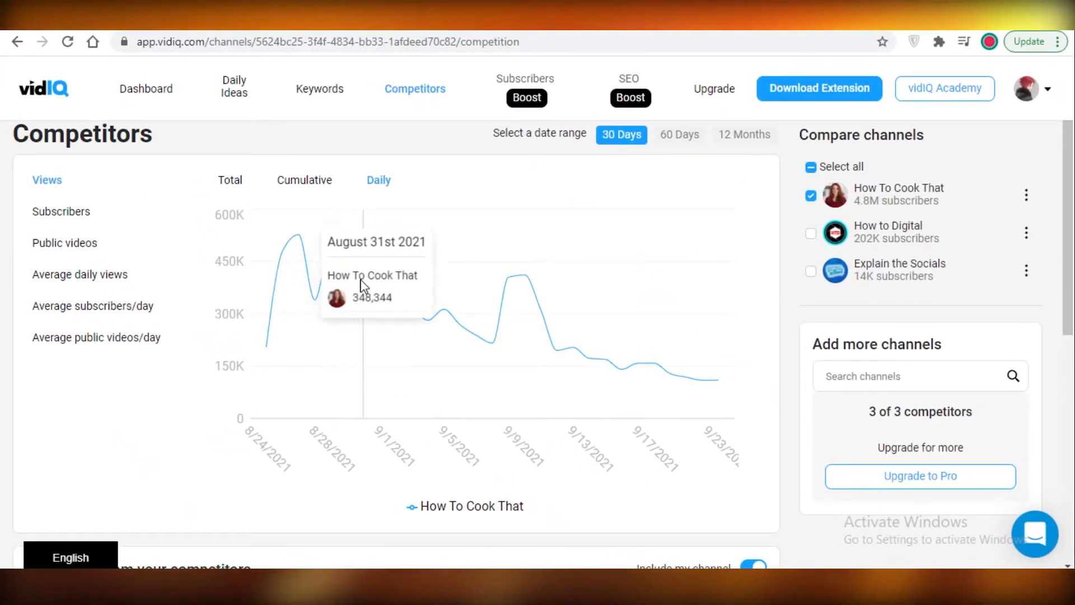
Switch How To Cook That's views between total and cumulative, then chart public videos and average daily views.
{"action": "left_click", "coordinate": [229, 179]}
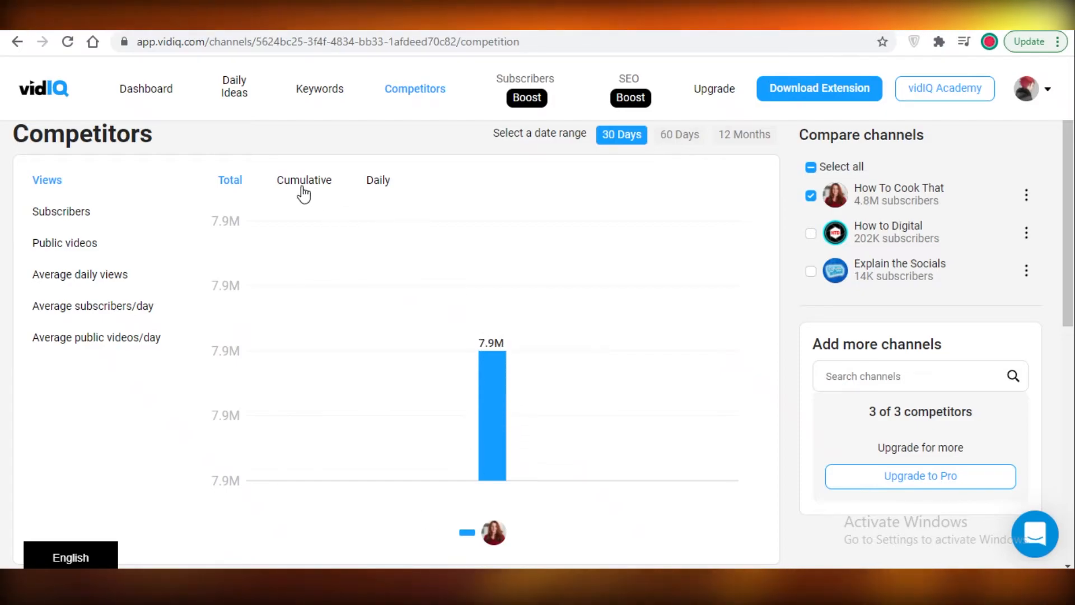
{"action": "left_click", "coordinate": [304, 179]}
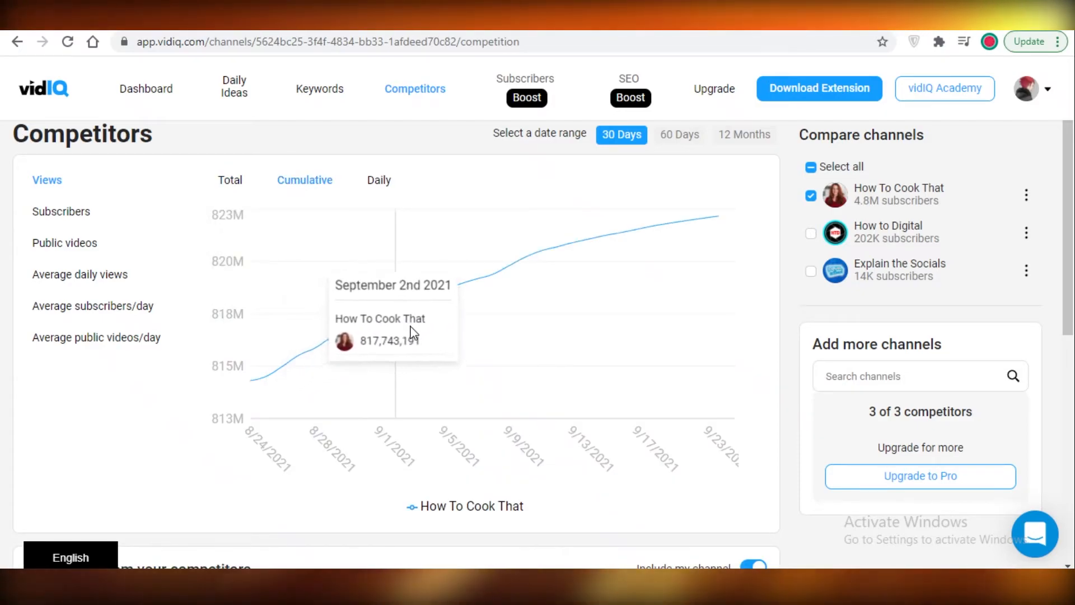
{"action": "mouse_move", "coordinate": [613, 267]}
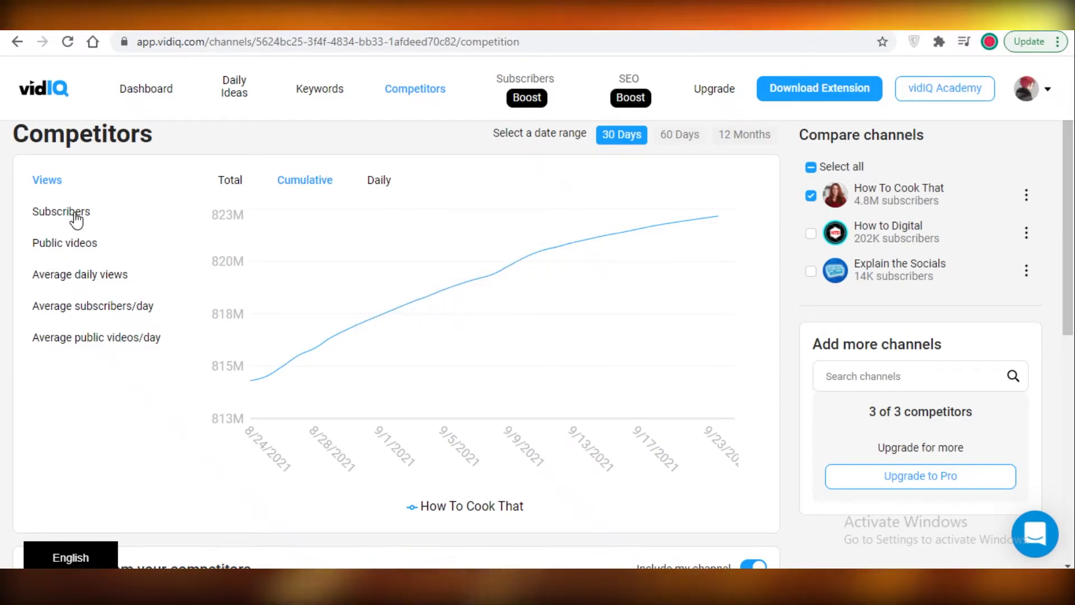
{"action": "left_click", "coordinate": [65, 243]}
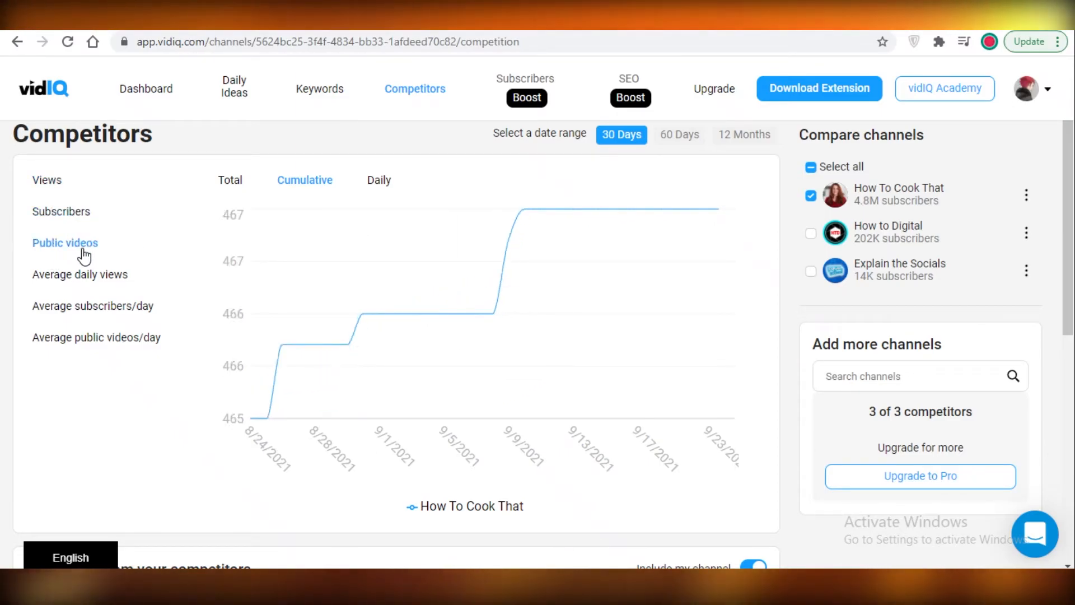
{"action": "left_click", "coordinate": [80, 275]}
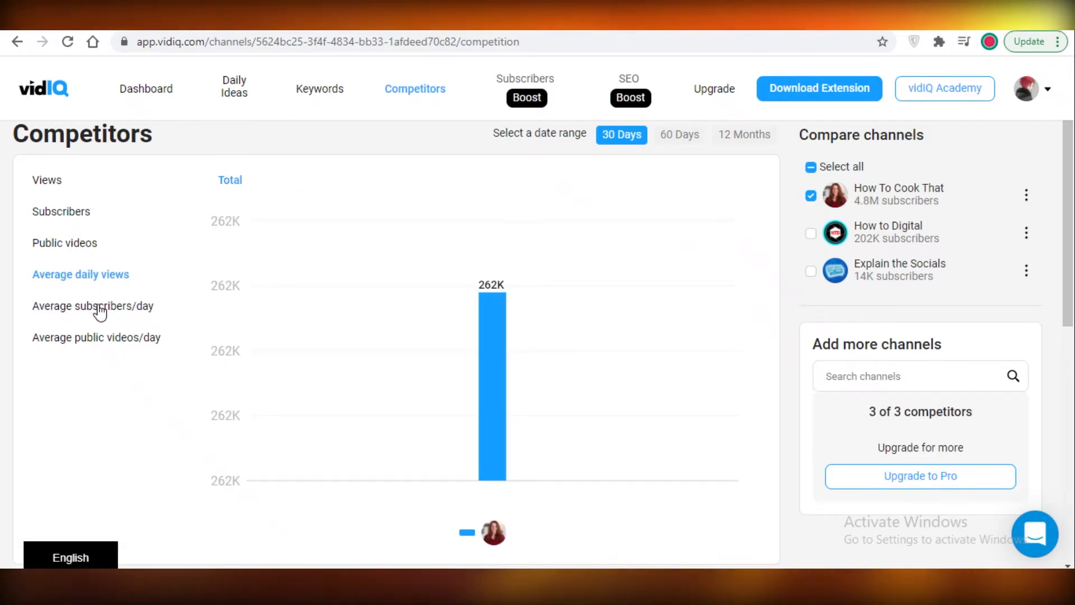
Chart average daily subscribers and average daily public videos, then return to total views.
{"action": "left_click", "coordinate": [93, 305]}
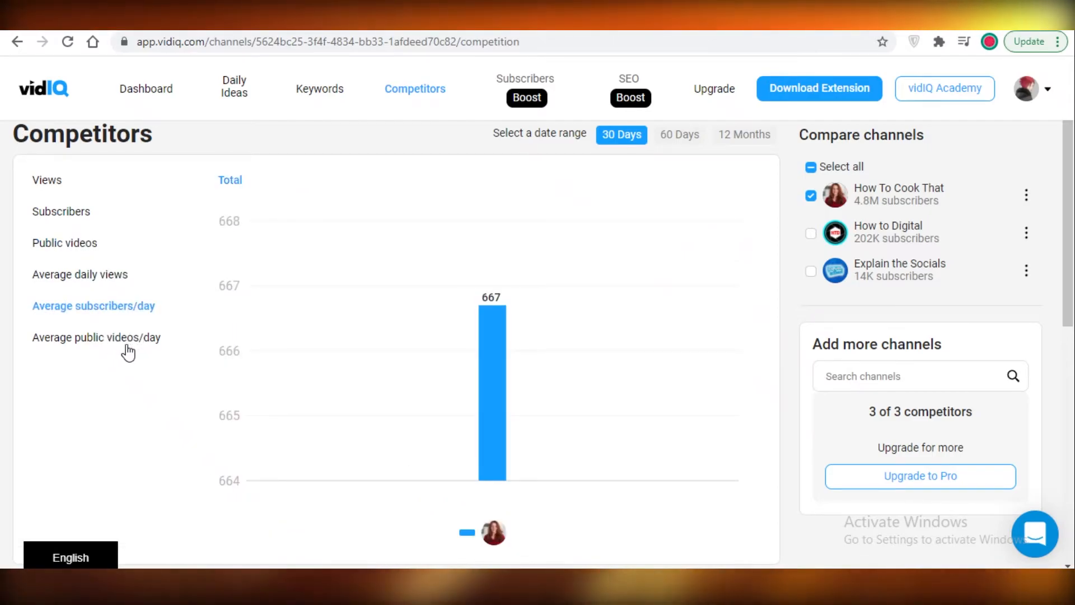
{"action": "left_click", "coordinate": [96, 338]}
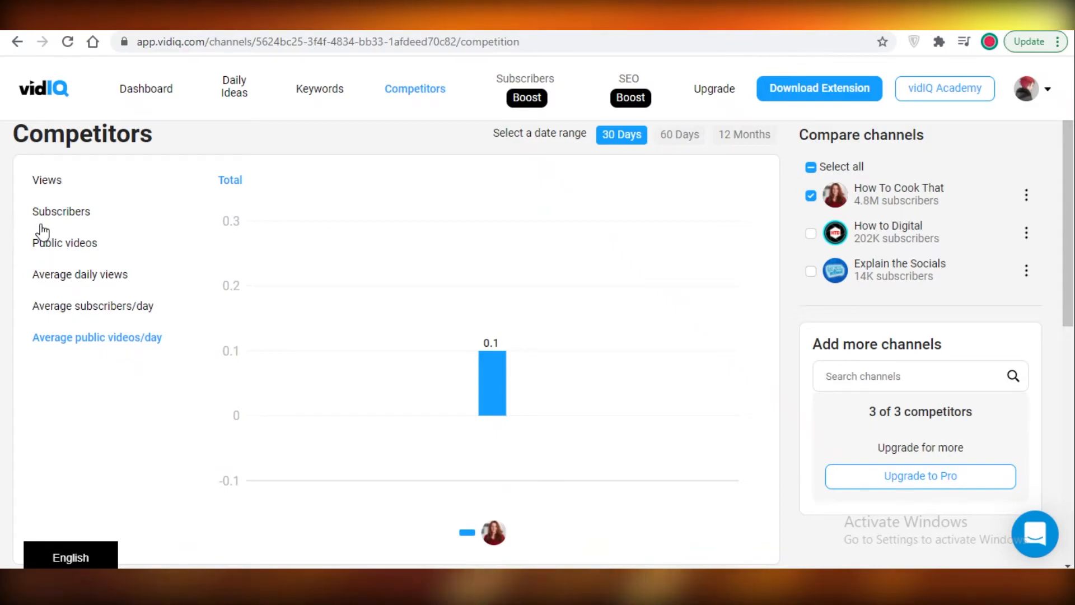
{"action": "left_click", "coordinate": [47, 179]}
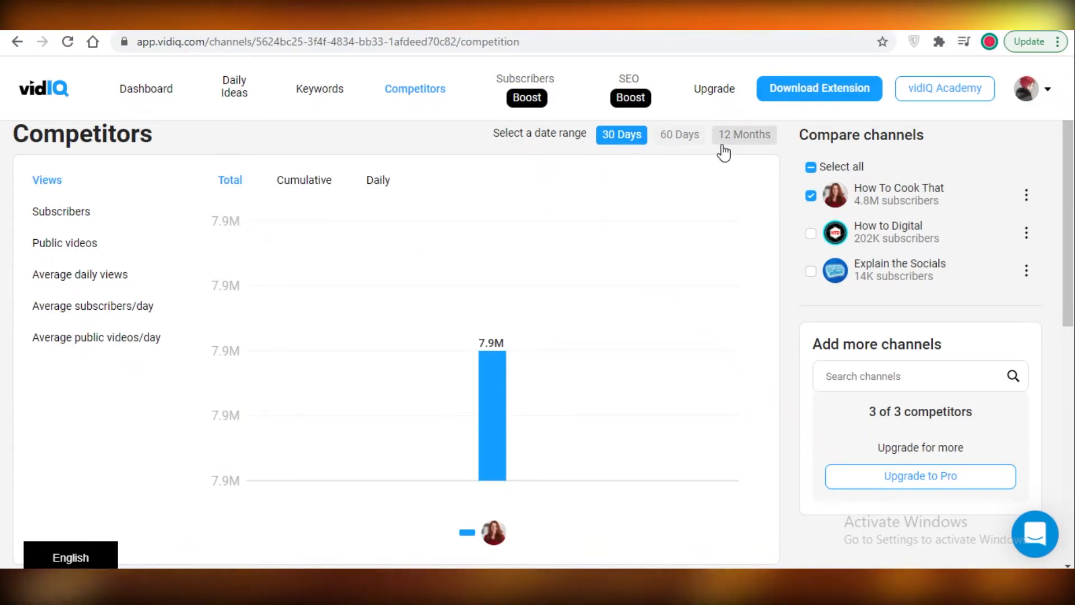
{"action": "mouse_move", "coordinate": [679, 134]}
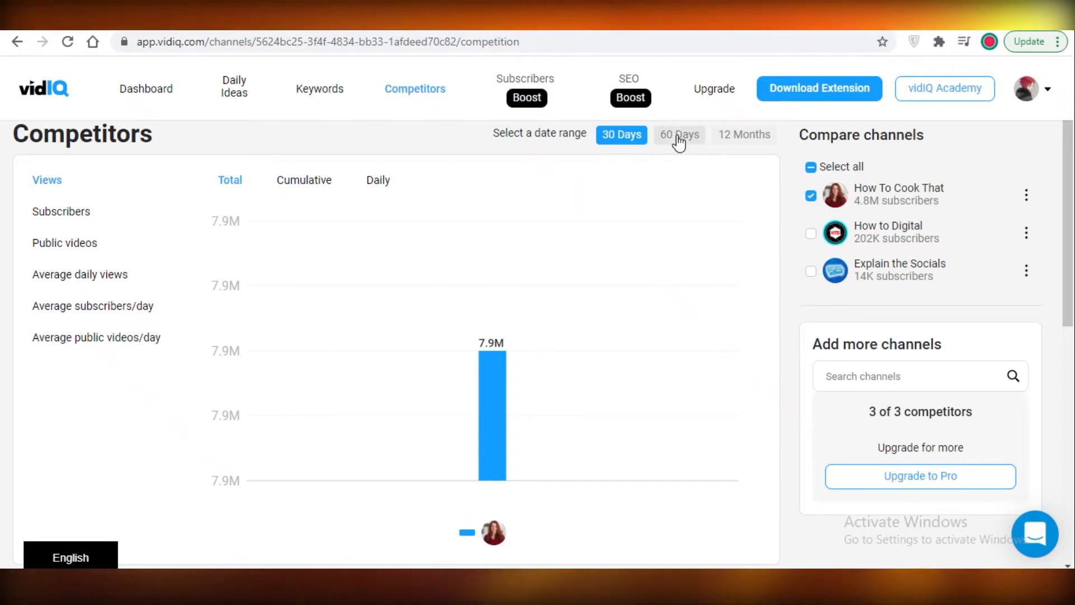
{"action": "scroll", "scroll_direction": "down", "scroll_amount": 3}
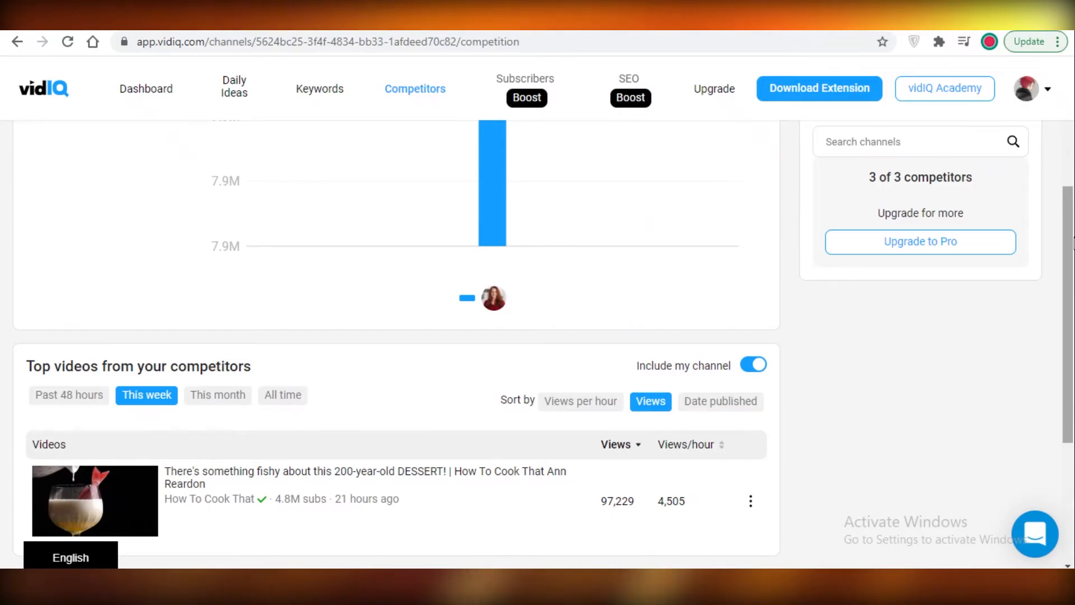
{"action": "scroll", "scroll_direction": "down", "scroll_amount": 3}
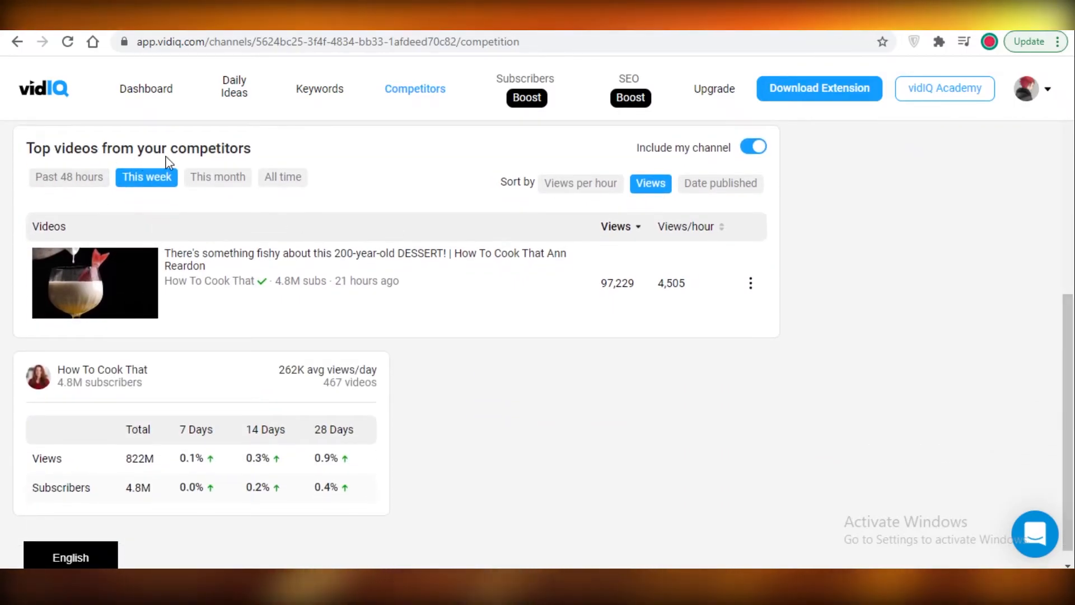
{"action": "scroll", "scroll_direction": "down", "scroll_amount": 3}
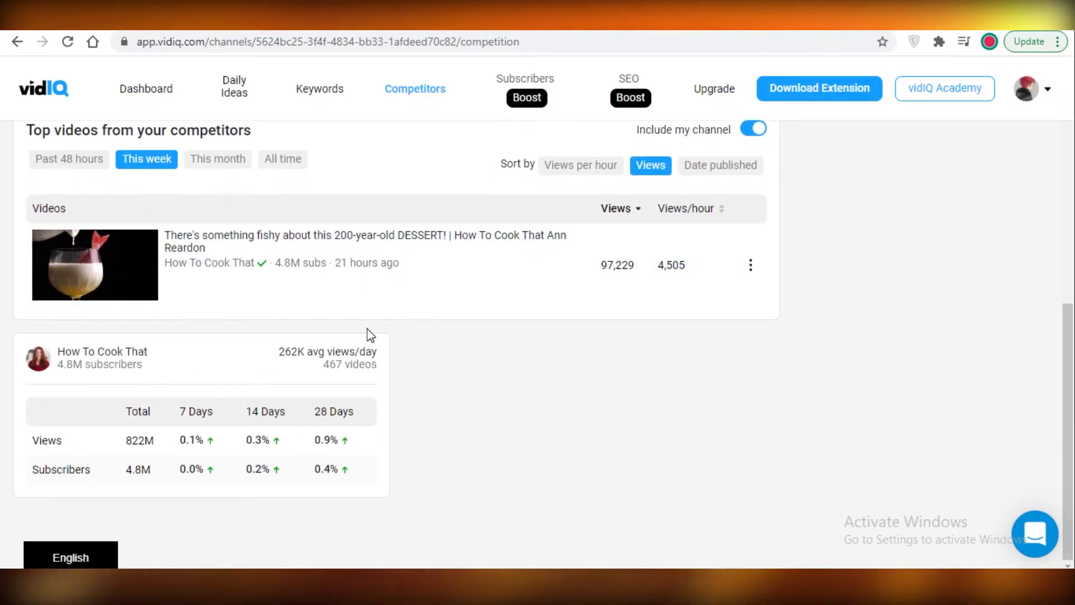
{"action": "mouse_move", "coordinate": [362, 362]}
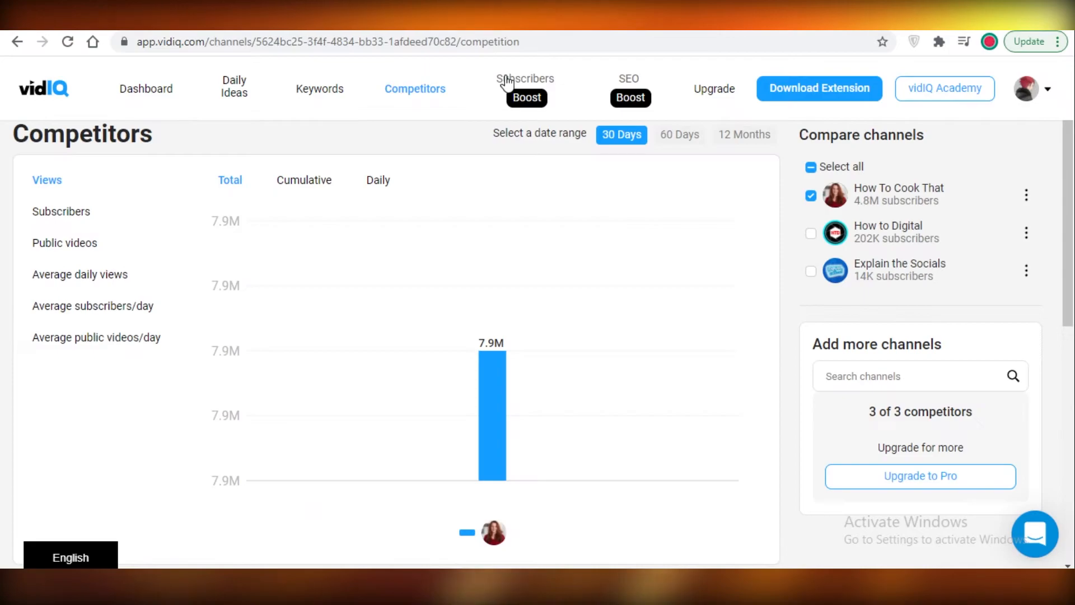
Compare How To Cook That's views over 60 days and 12 months, then return to the 30-day dashboard view.
{"action": "left_click", "coordinate": [679, 134]}
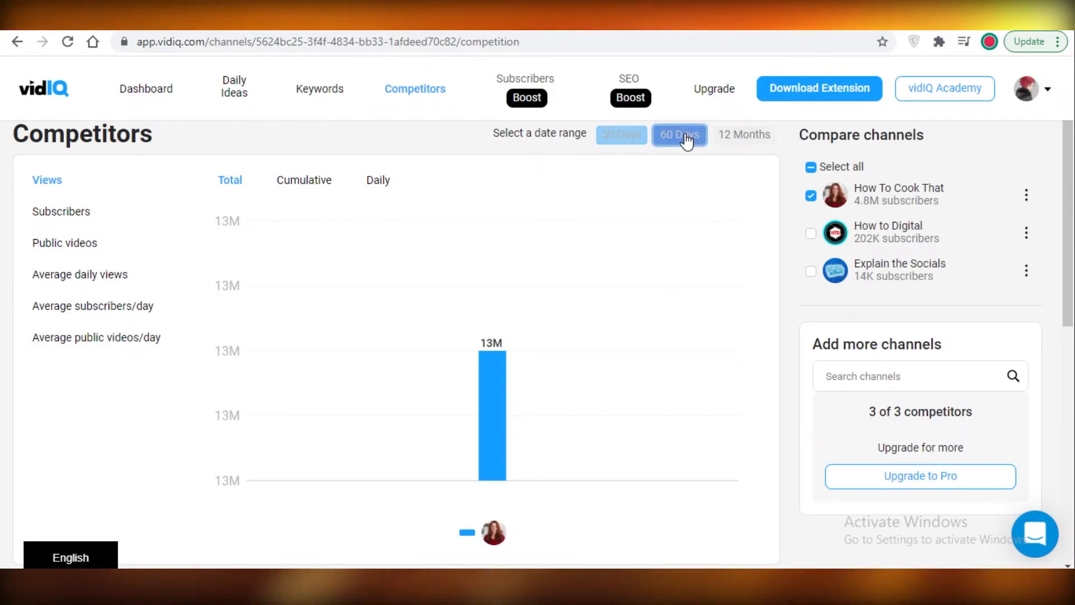
{"action": "mouse_move", "coordinate": [621, 135]}
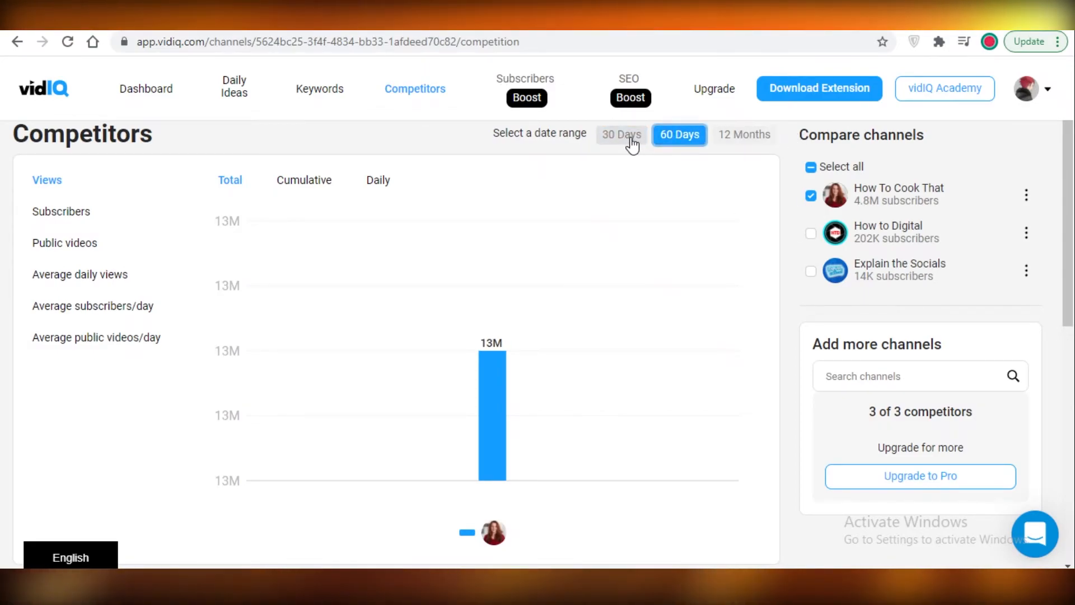
{"action": "left_click", "coordinate": [743, 135]}
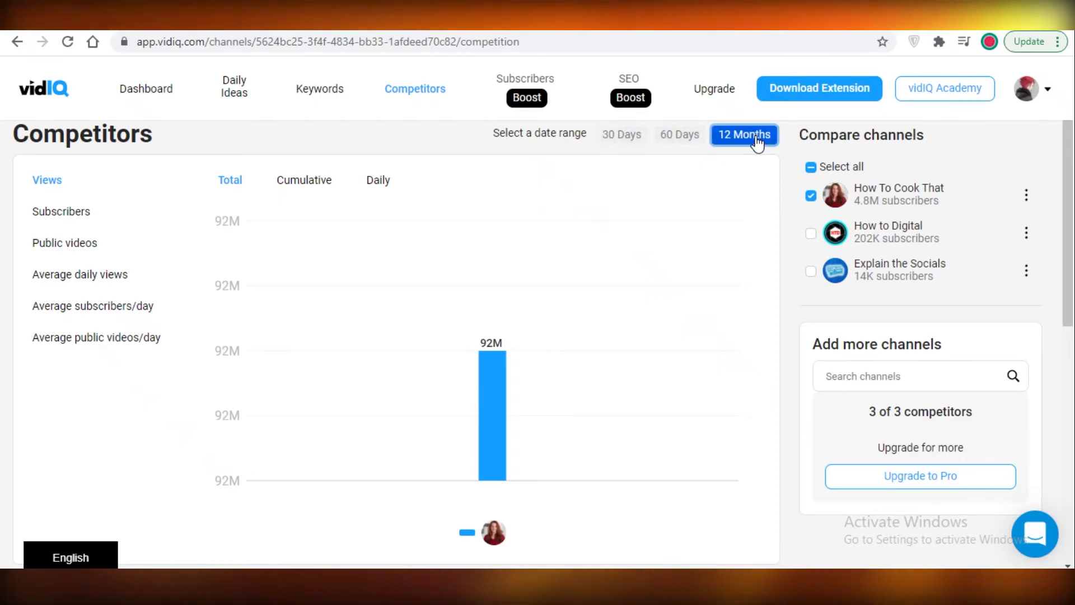
{"action": "scroll", "scroll_direction": "down", "scroll_amount": 3}
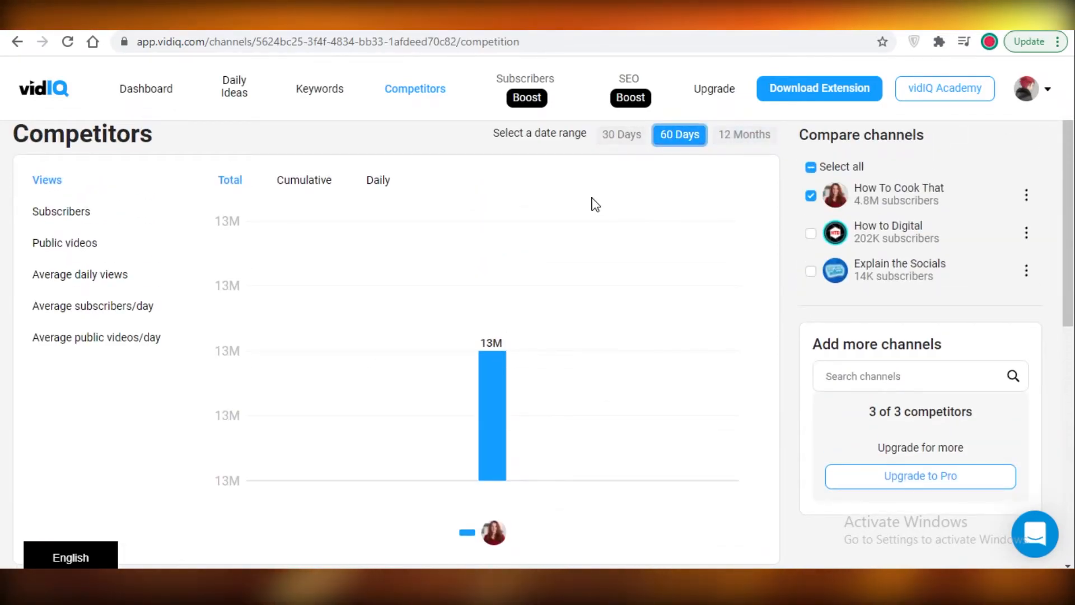
{"action": "scroll", "scroll_direction": "down", "scroll_amount": 3}
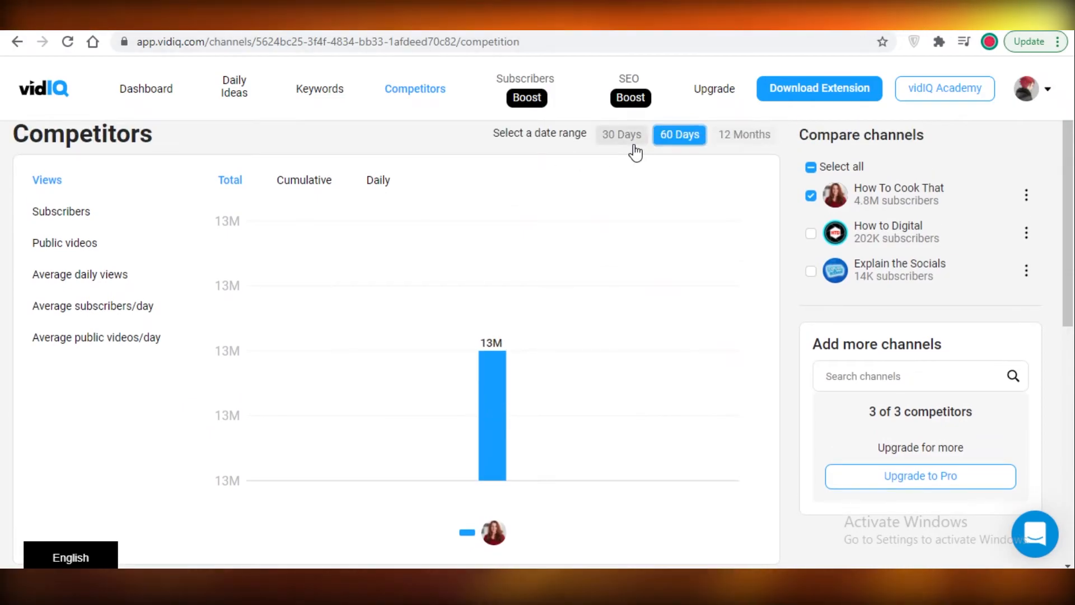
{"action": "left_click", "coordinate": [146, 88]}
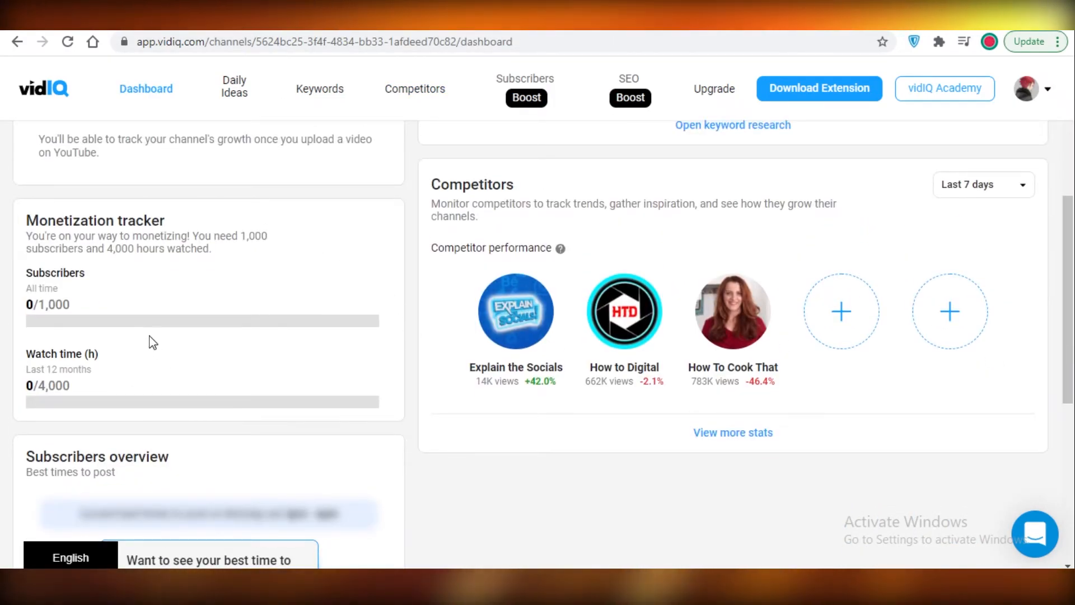
Review the dashboard's Competitors card, then go to the full Competitors page.
{"action": "scroll", "scroll_direction": "down", "scroll_amount": 3}
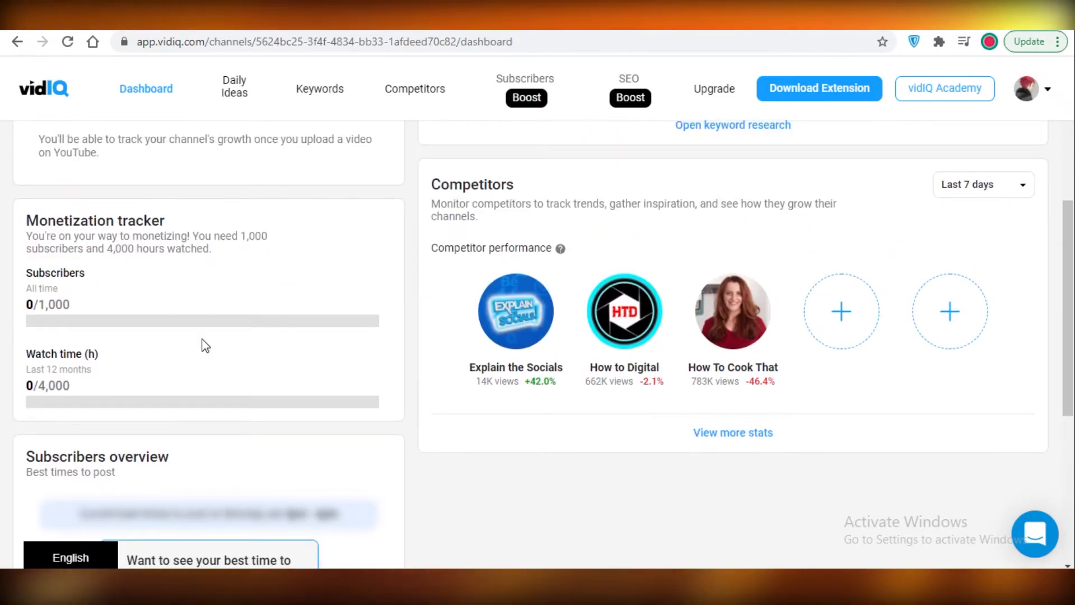
{"action": "scroll", "scroll_direction": "up", "scroll_amount": 3}
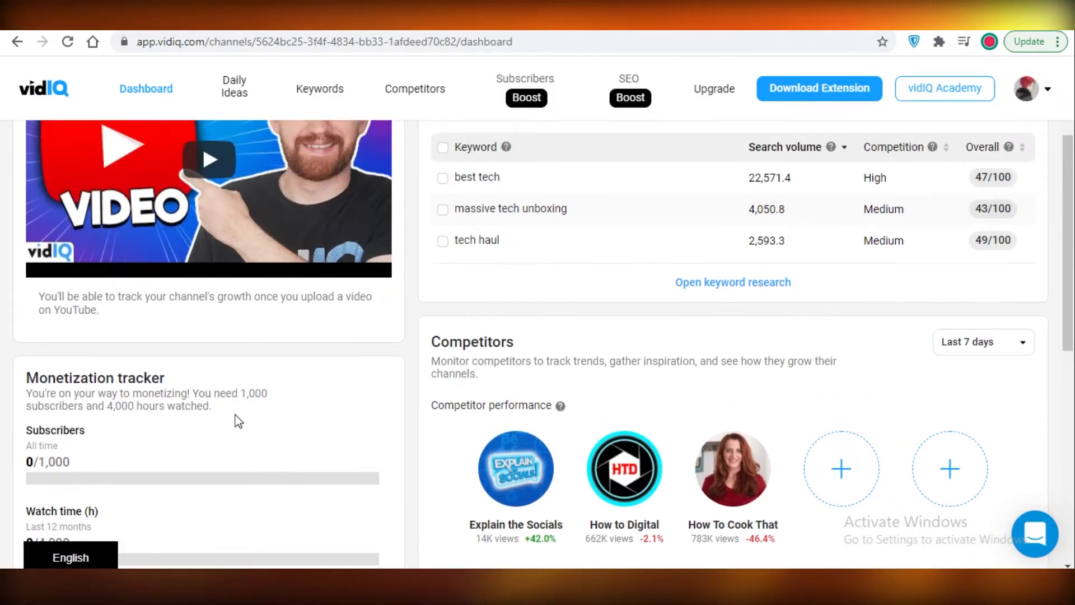
{"action": "scroll", "scroll_direction": "down", "scroll_amount": 3}
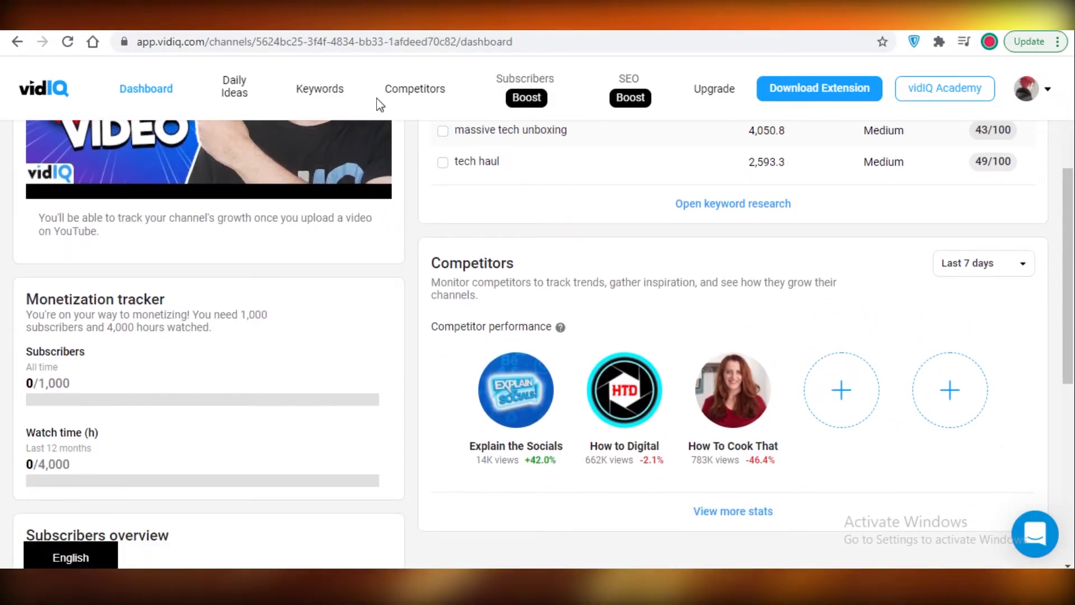
{"action": "left_click", "coordinate": [415, 89]}
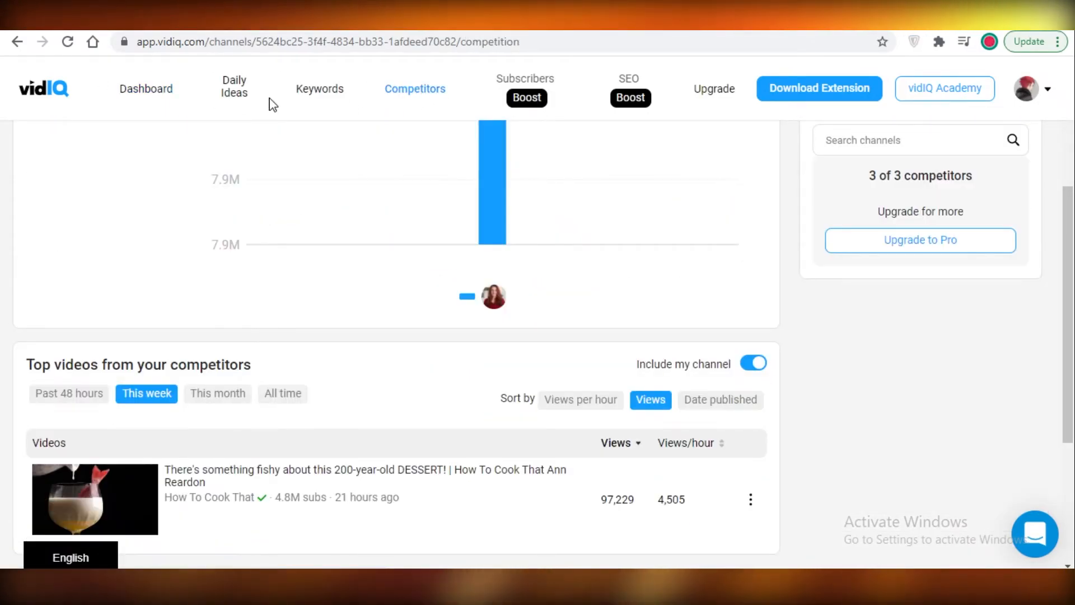
In Daily Ideas, save the Maya - Ashutosh KC lyrics idea and show the Saved ideas list.
{"action": "left_click", "coordinate": [234, 86]}
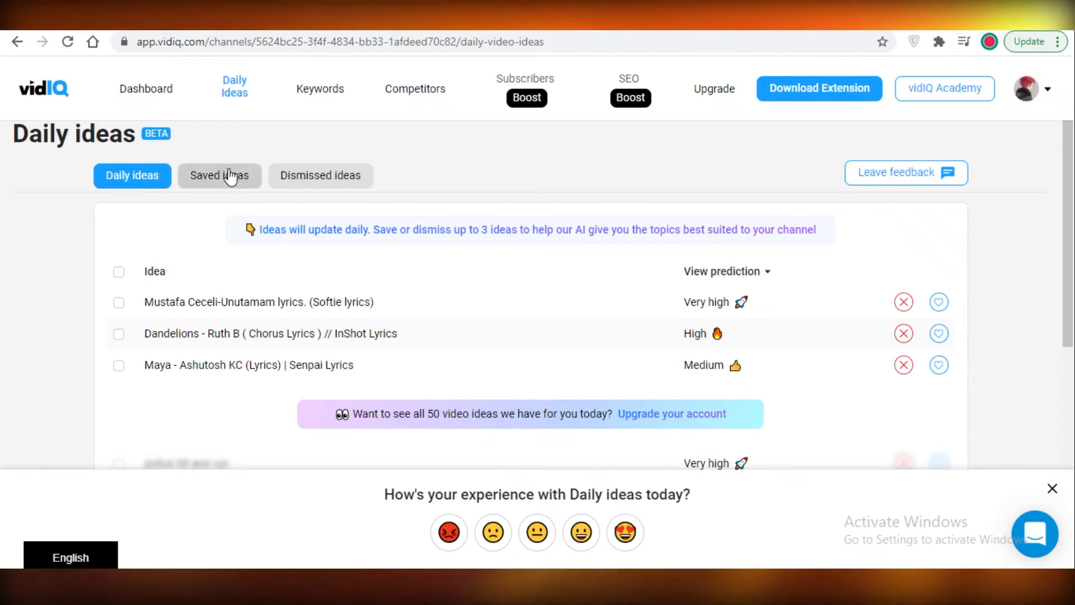
{"action": "mouse_move", "coordinate": [288, 259]}
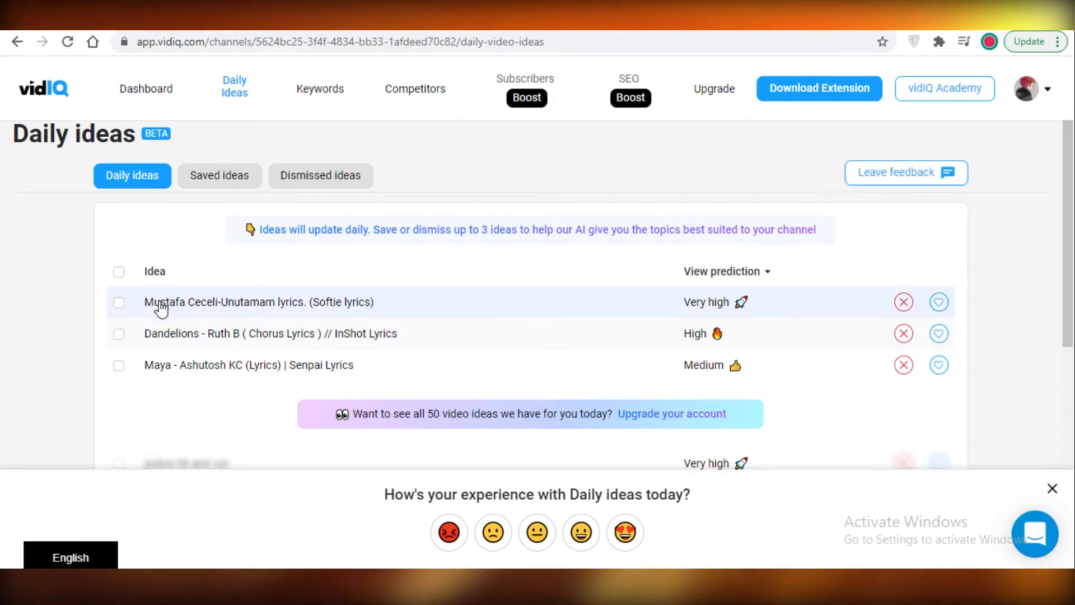
{"action": "mouse_move", "coordinate": [186, 380]}
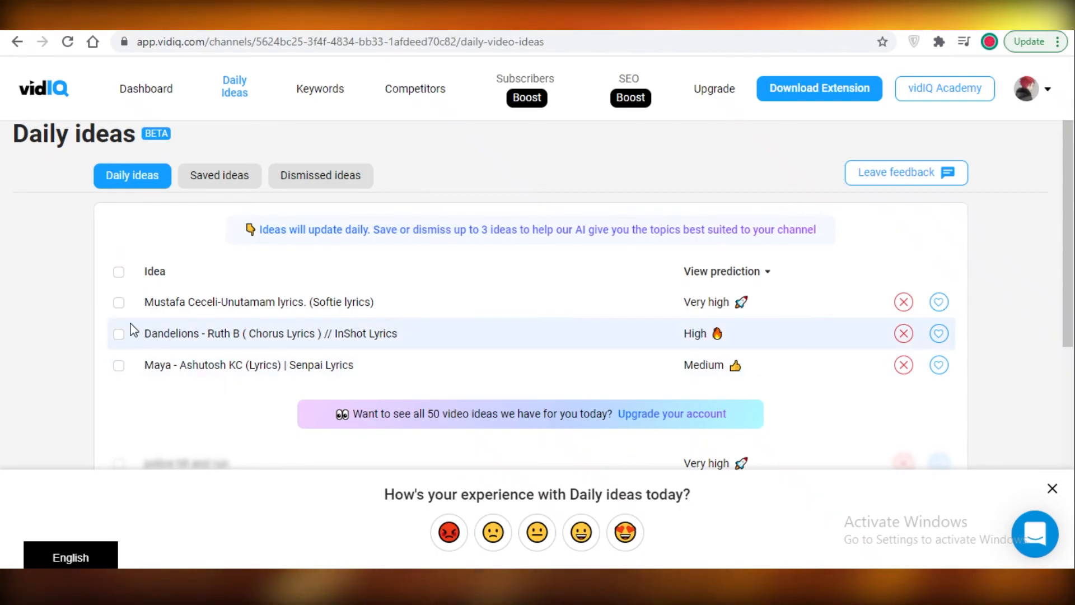
{"action": "mouse_move", "coordinate": [172, 336]}
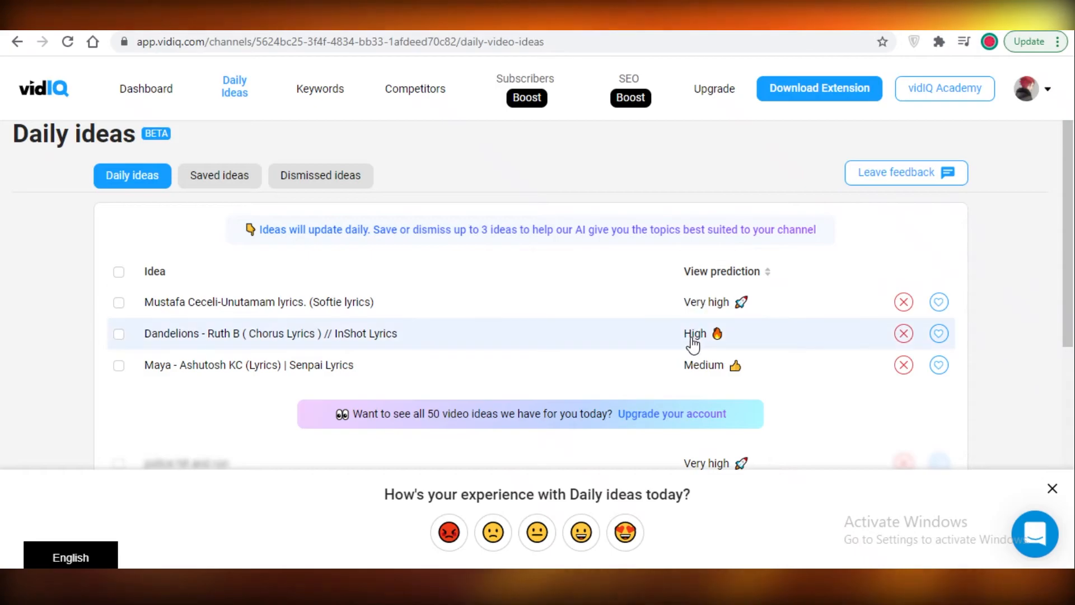
{"action": "mouse_move", "coordinate": [685, 305]}
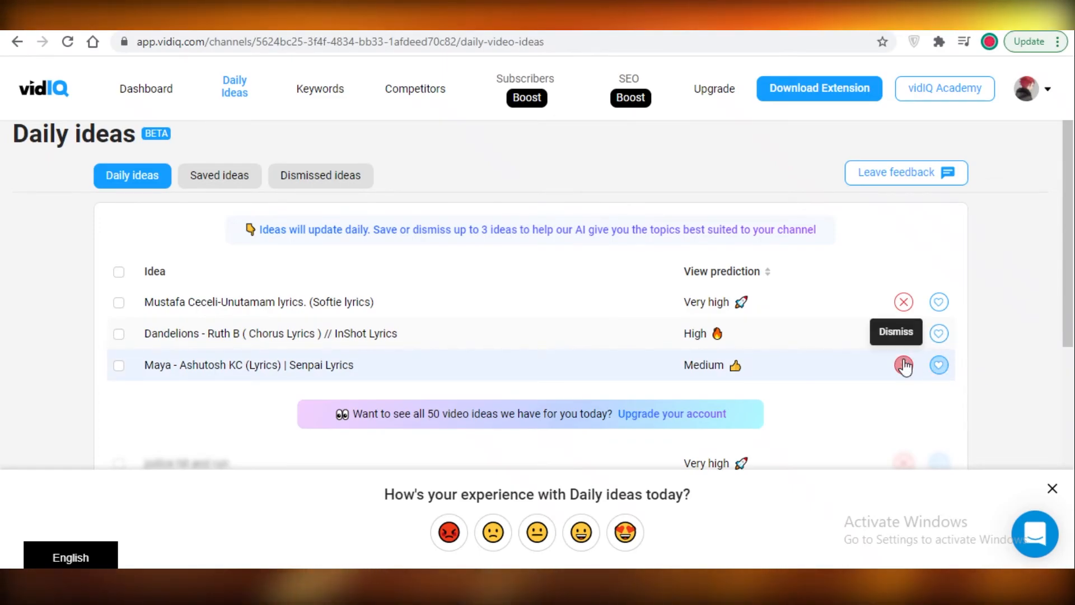
{"action": "left_click", "coordinate": [904, 365]}
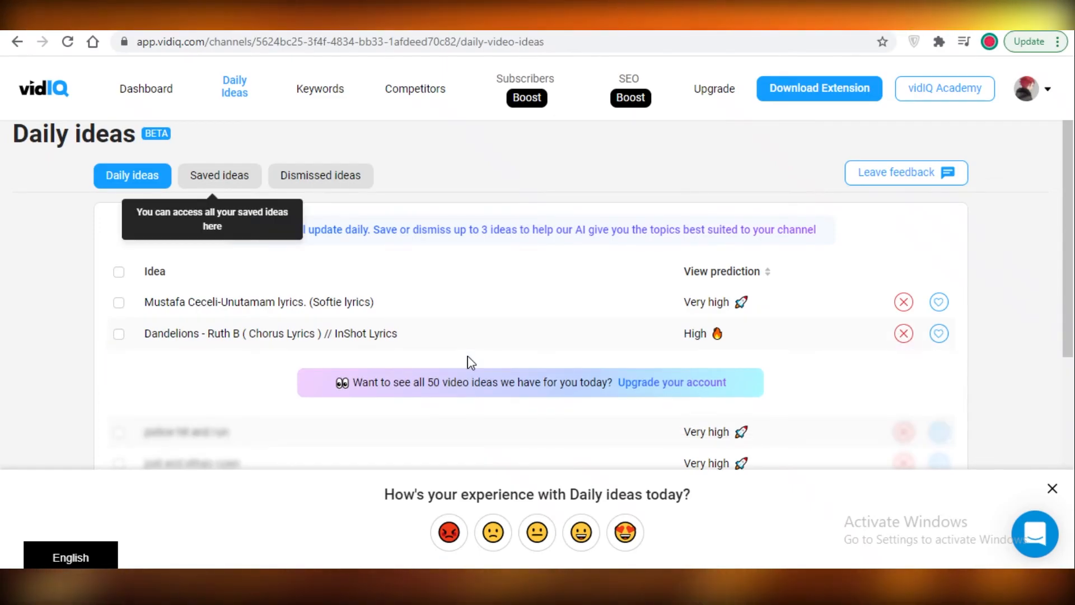
{"action": "left_click", "coordinate": [220, 175]}
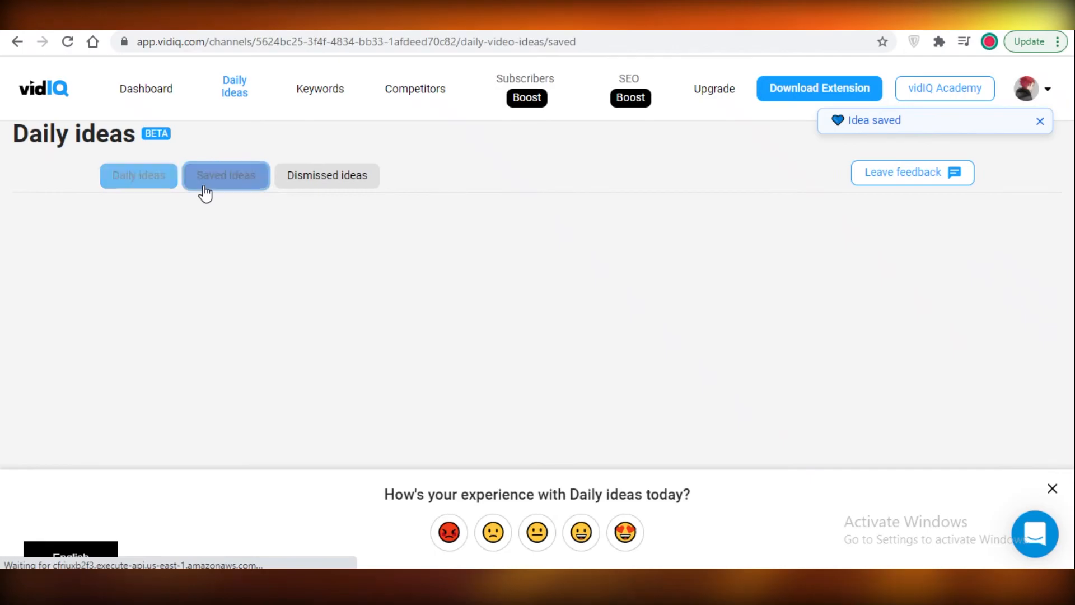
Expand the saved Maya idea to review its top 10 ranked YouTube videos.
{"action": "left_click", "coordinate": [225, 175]}
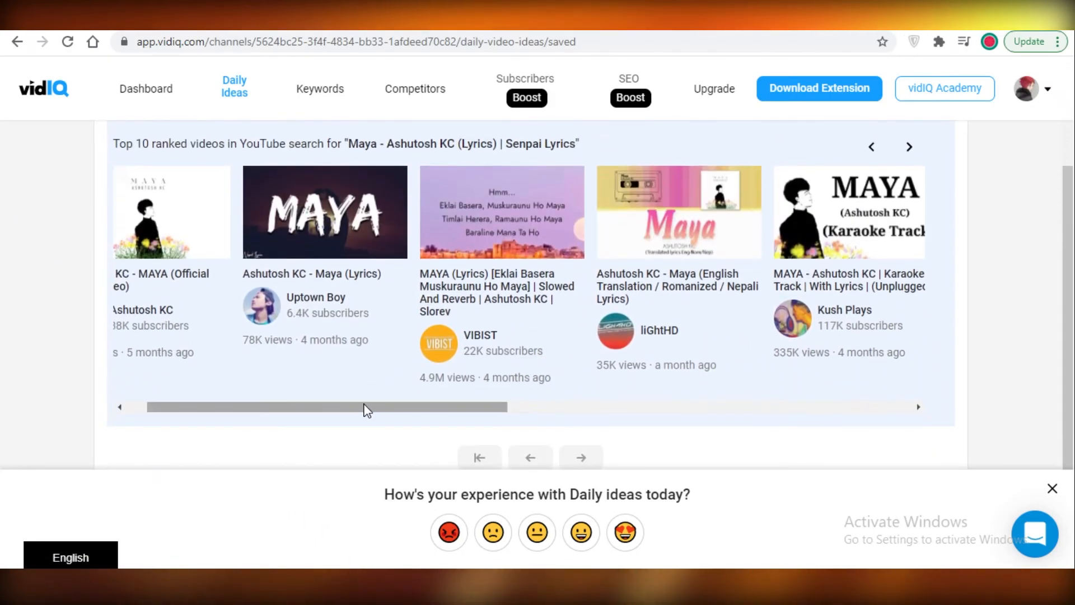
{"action": "left_click", "coordinate": [219, 175]}
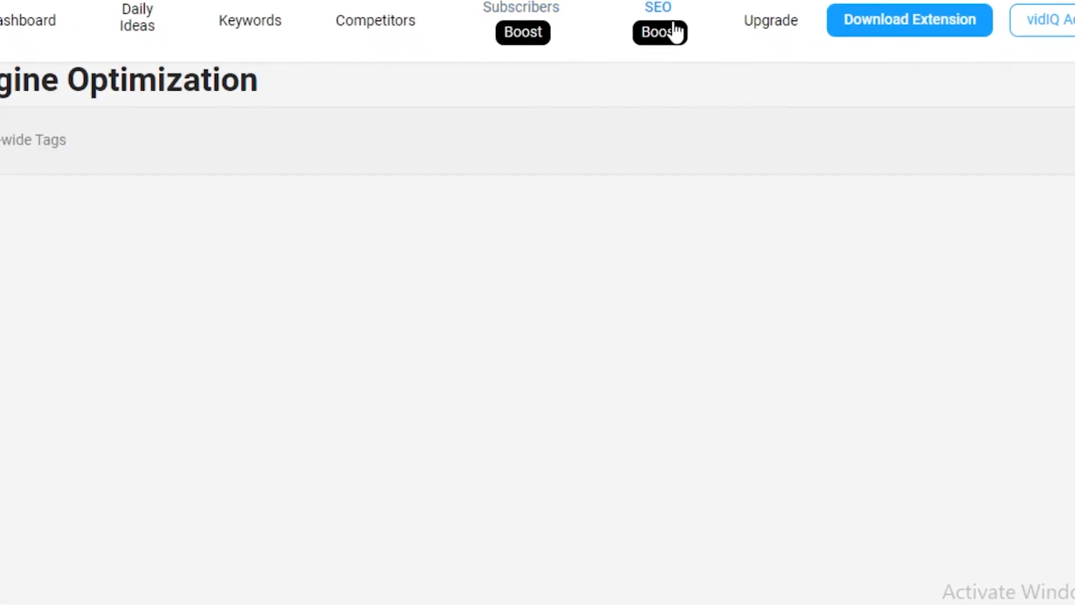
From SEO Boost, bring up the $49 monthly Boost order summary and close it.
{"action": "left_click", "coordinate": [659, 33]}
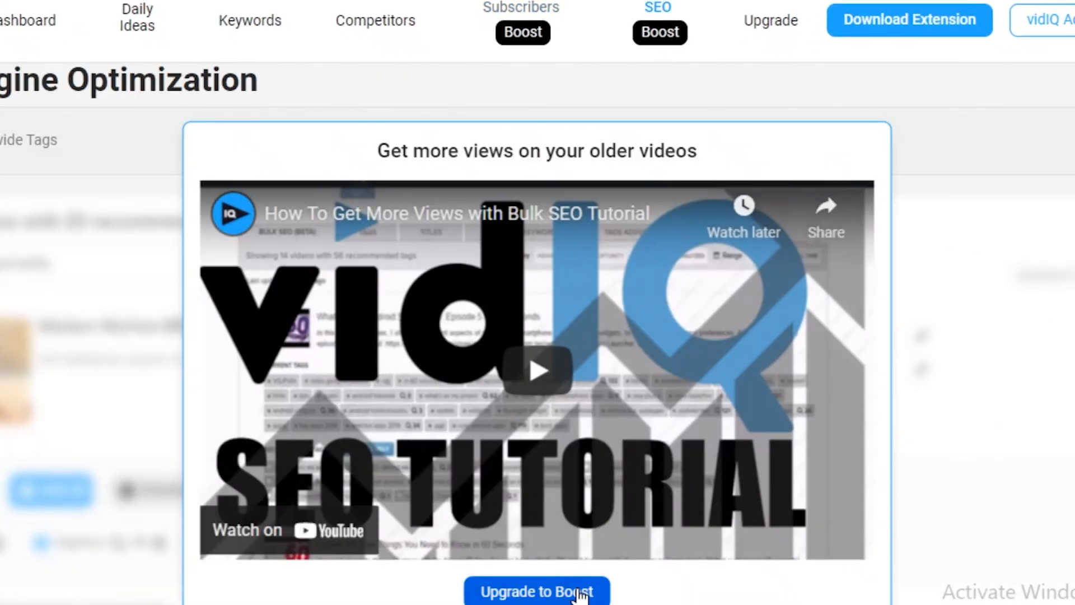
{"action": "left_click", "coordinate": [536, 592]}
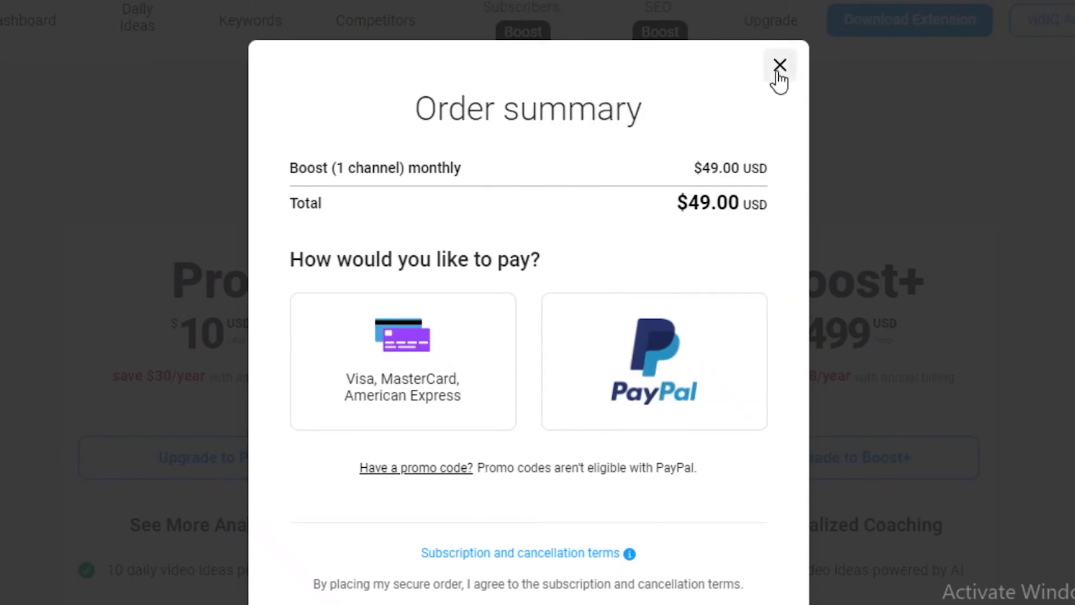
{"action": "left_click", "coordinate": [779, 65]}
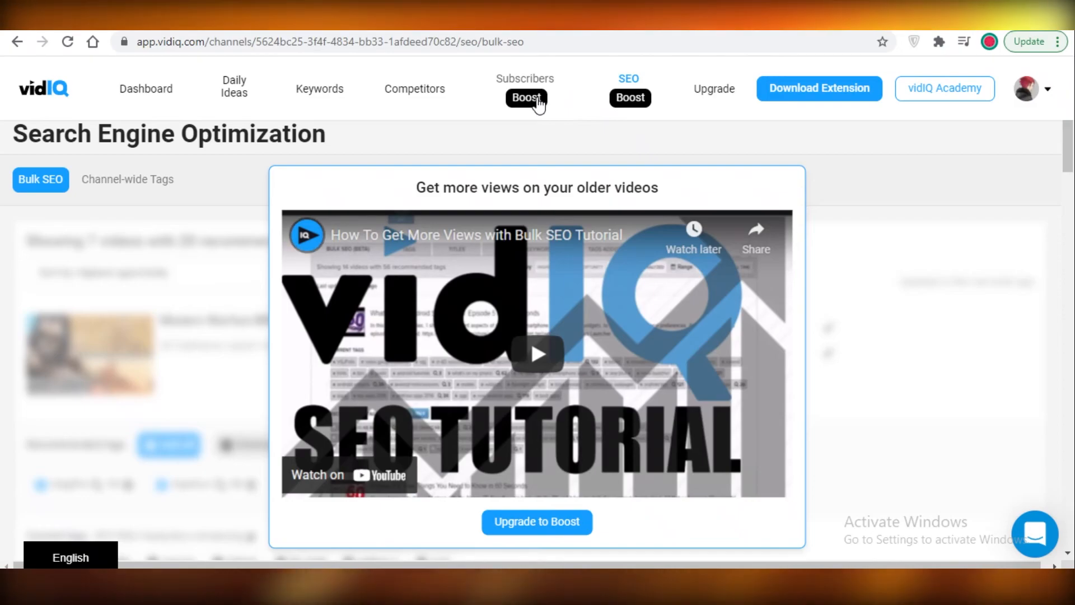
Go back through the Competitors page to the dashboard.
{"action": "left_click", "coordinate": [415, 89]}
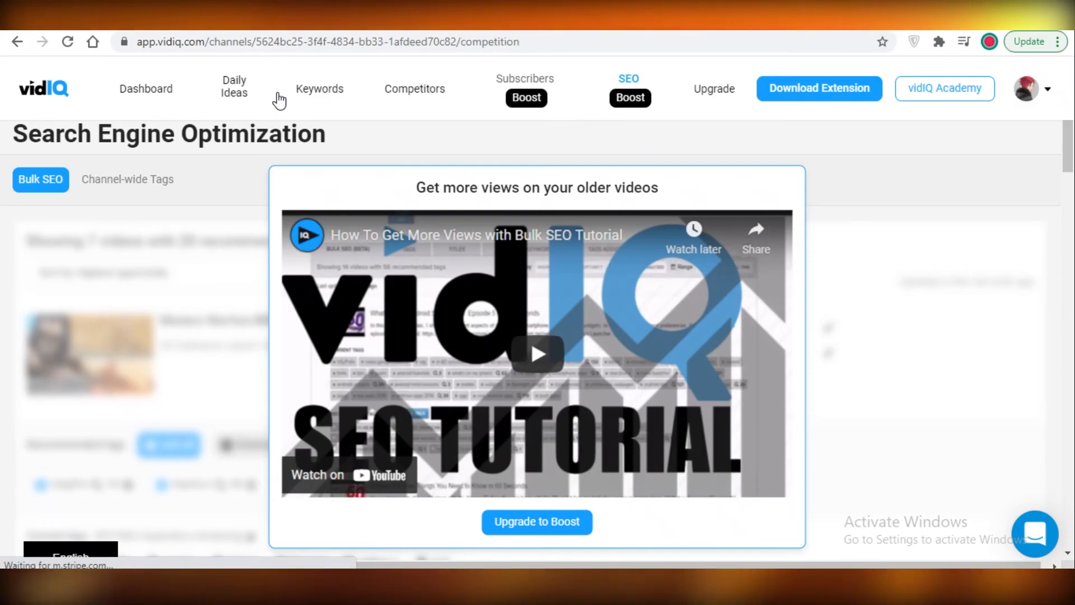
{"action": "left_click", "coordinate": [414, 88]}
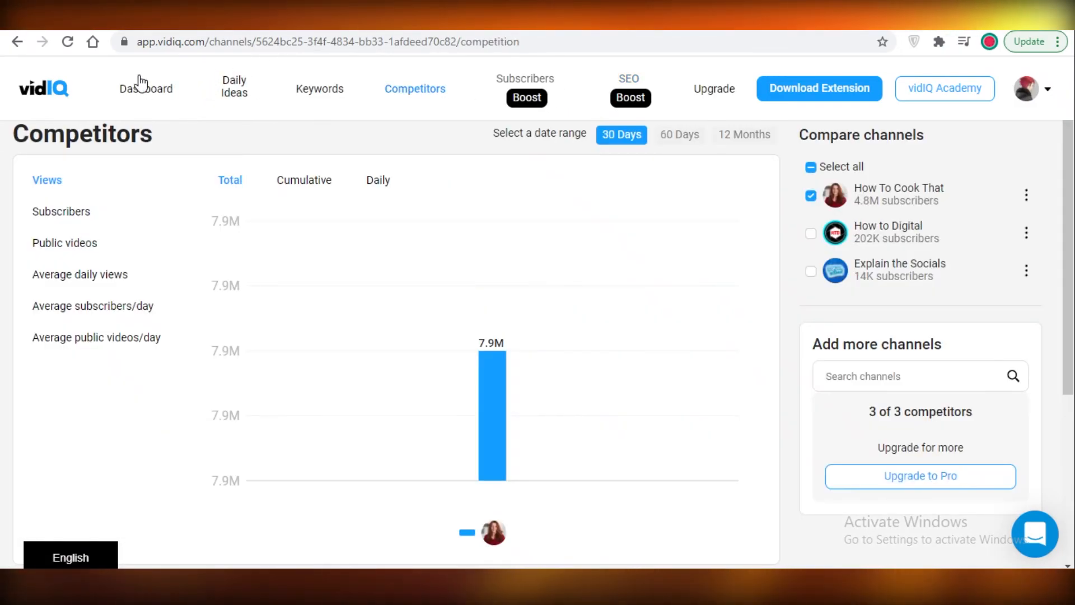
{"action": "left_click", "coordinate": [145, 89]}
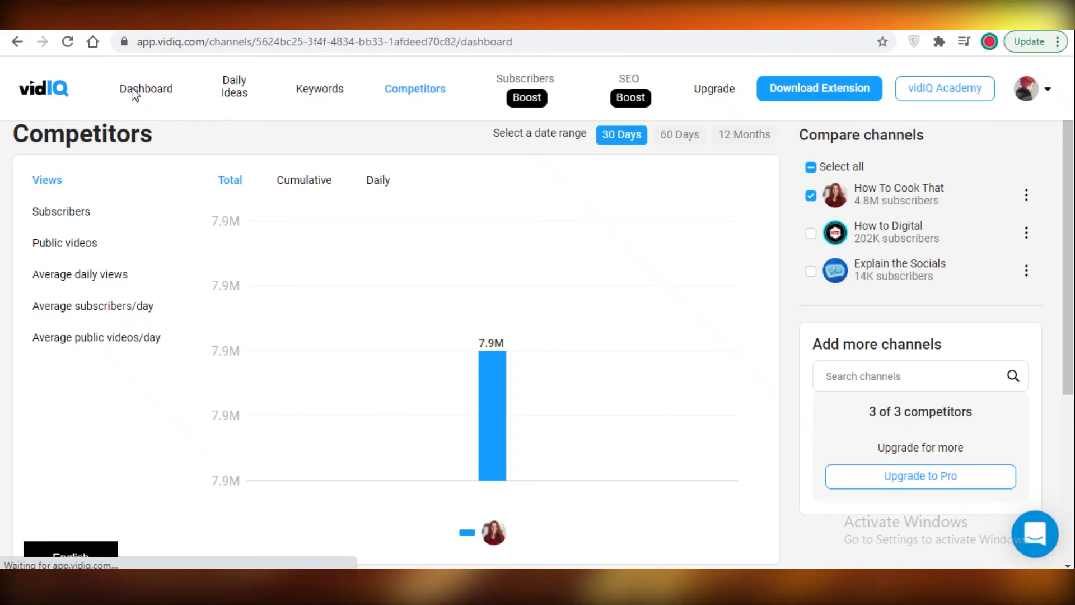
From the dashboard, switch to the vidIQ Vision Chrome extension install page.
{"action": "left_click", "coordinate": [146, 89]}
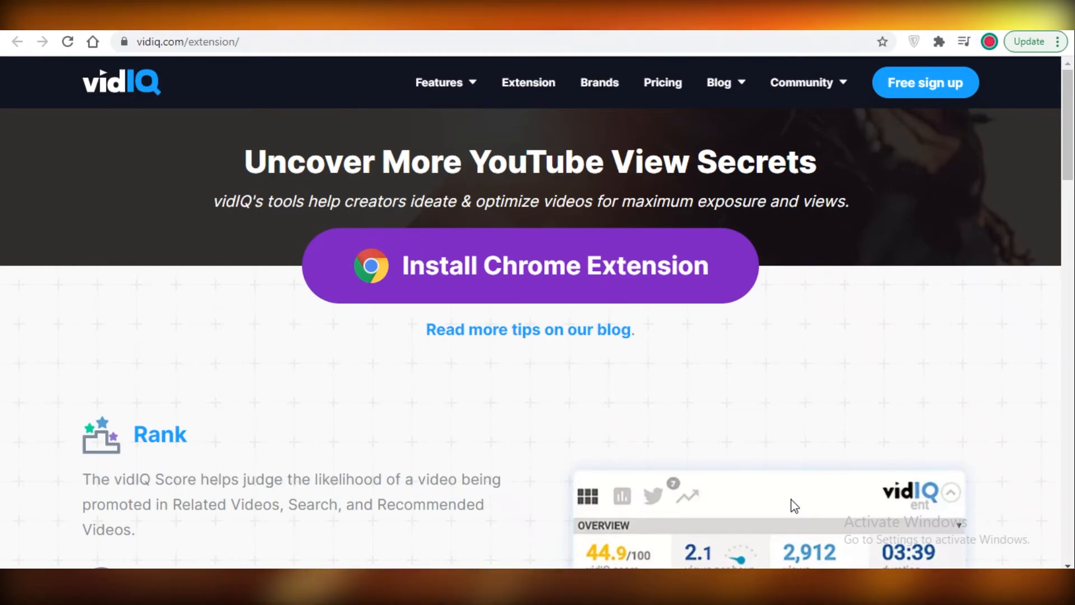
{"action": "mouse_move", "coordinate": [763, 346]}
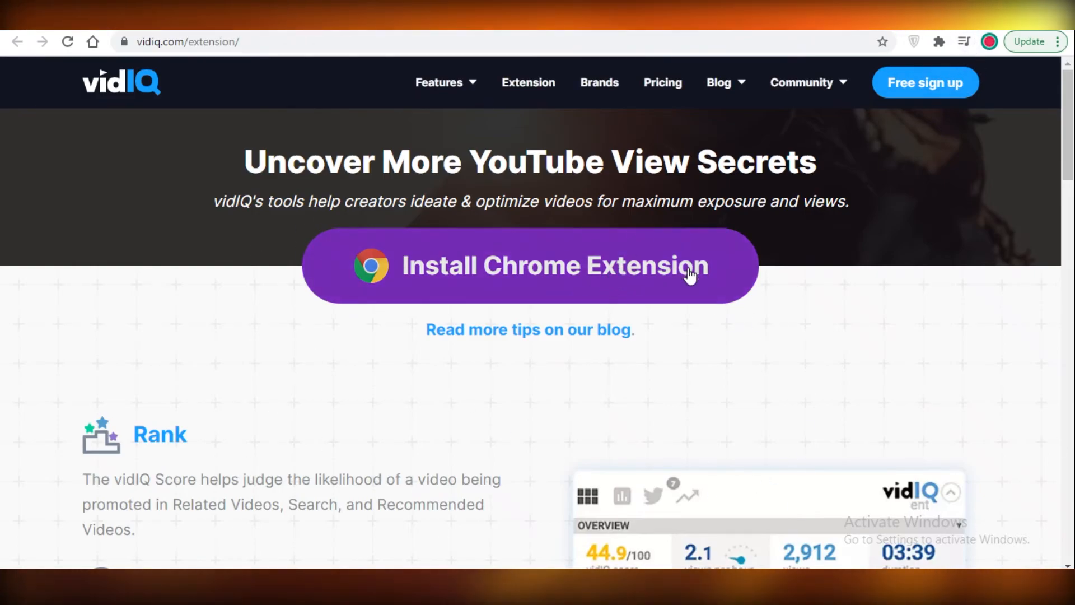
{"action": "mouse_move", "coordinate": [520, 254]}
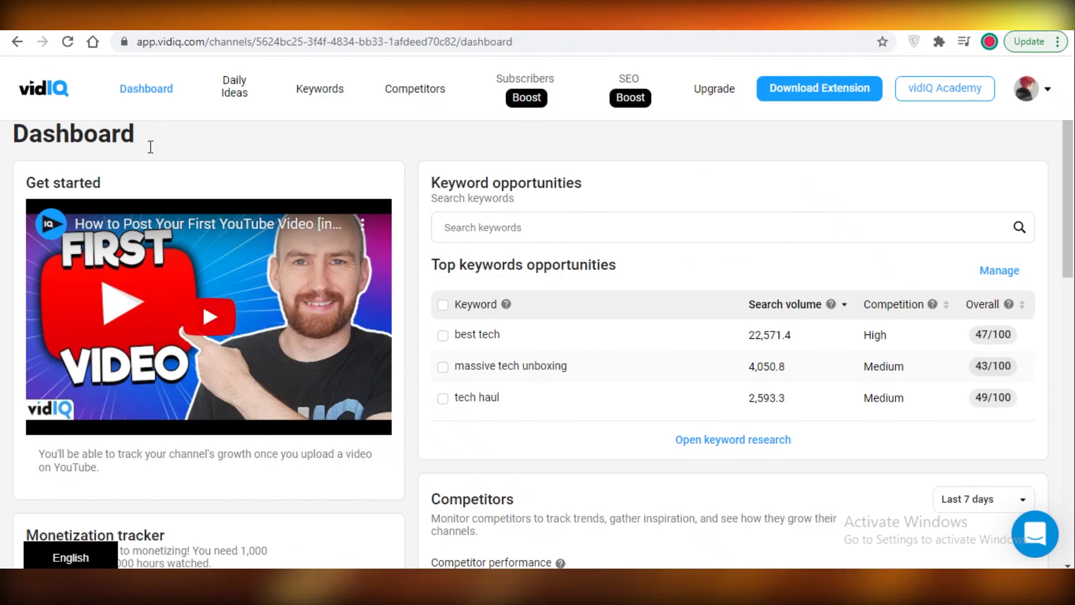
{"action": "mouse_move", "coordinate": [221, 113]}
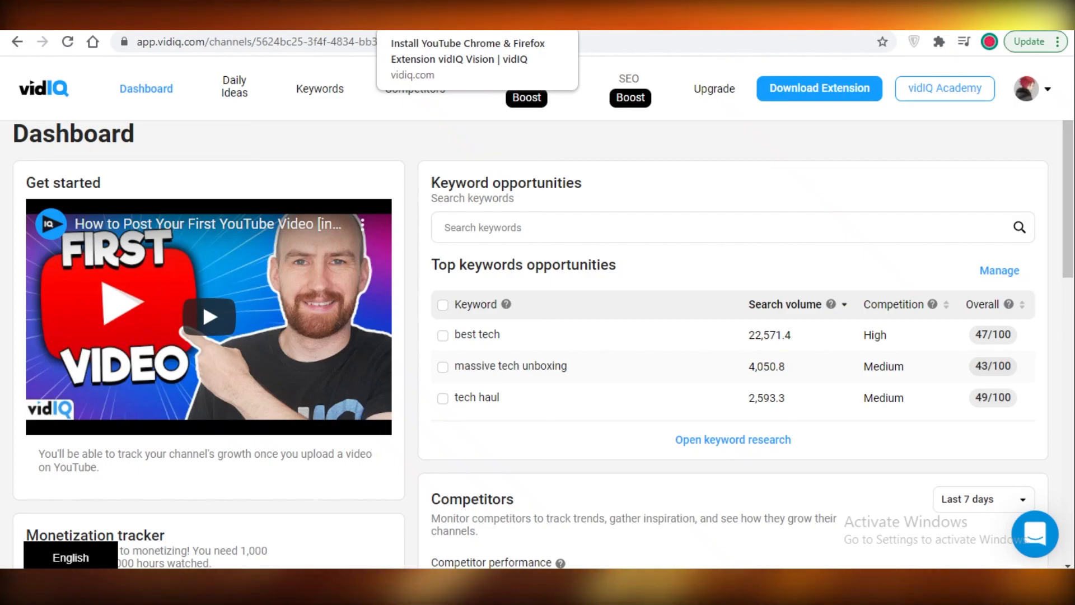
{"action": "left_click", "coordinate": [727, 227]}
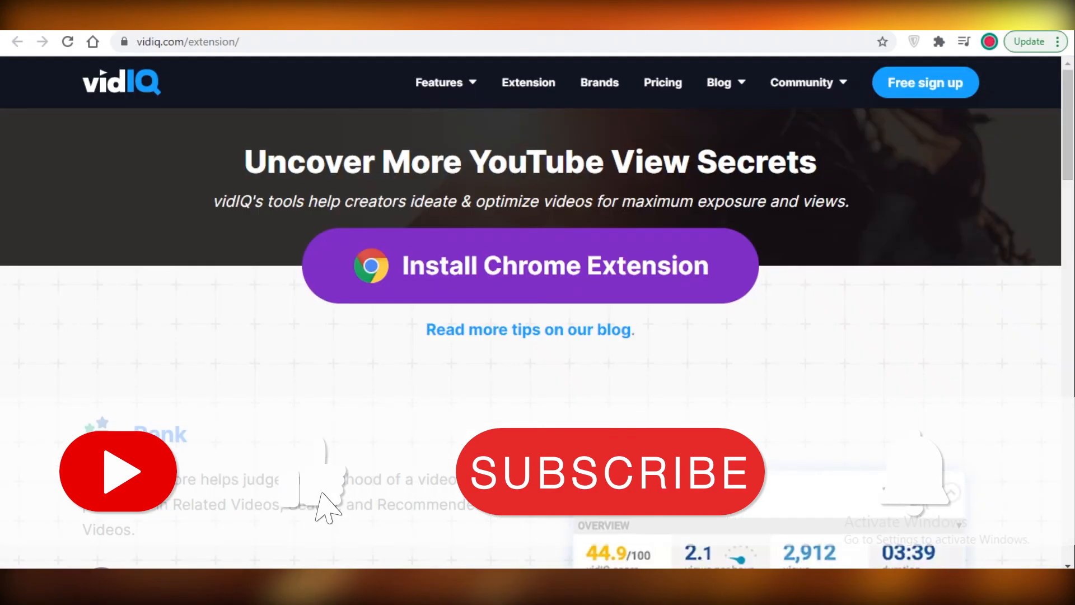
{"action": "left_click", "coordinate": [610, 473]}
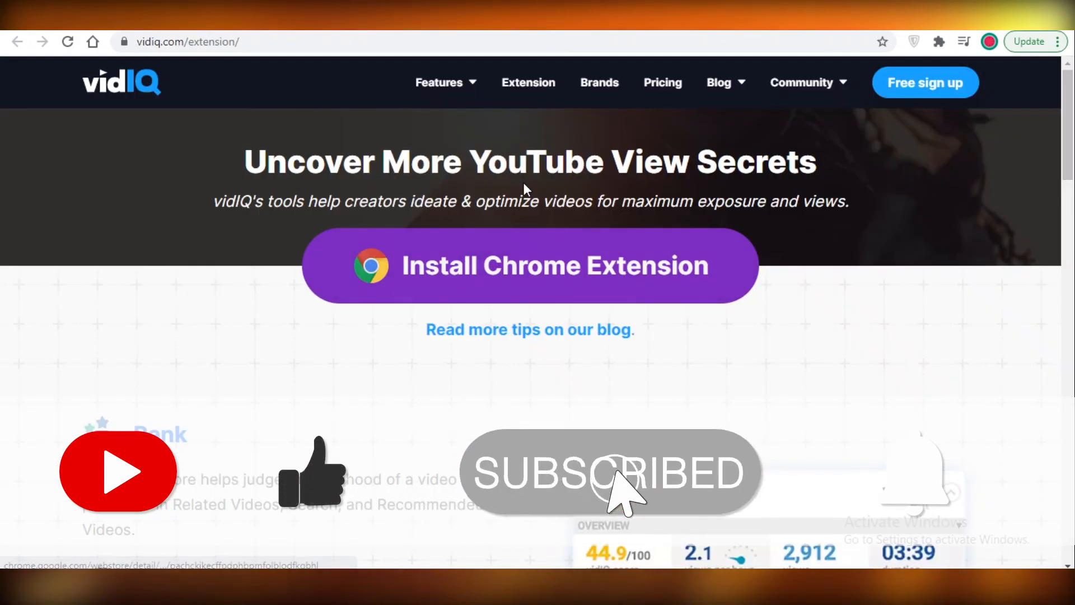